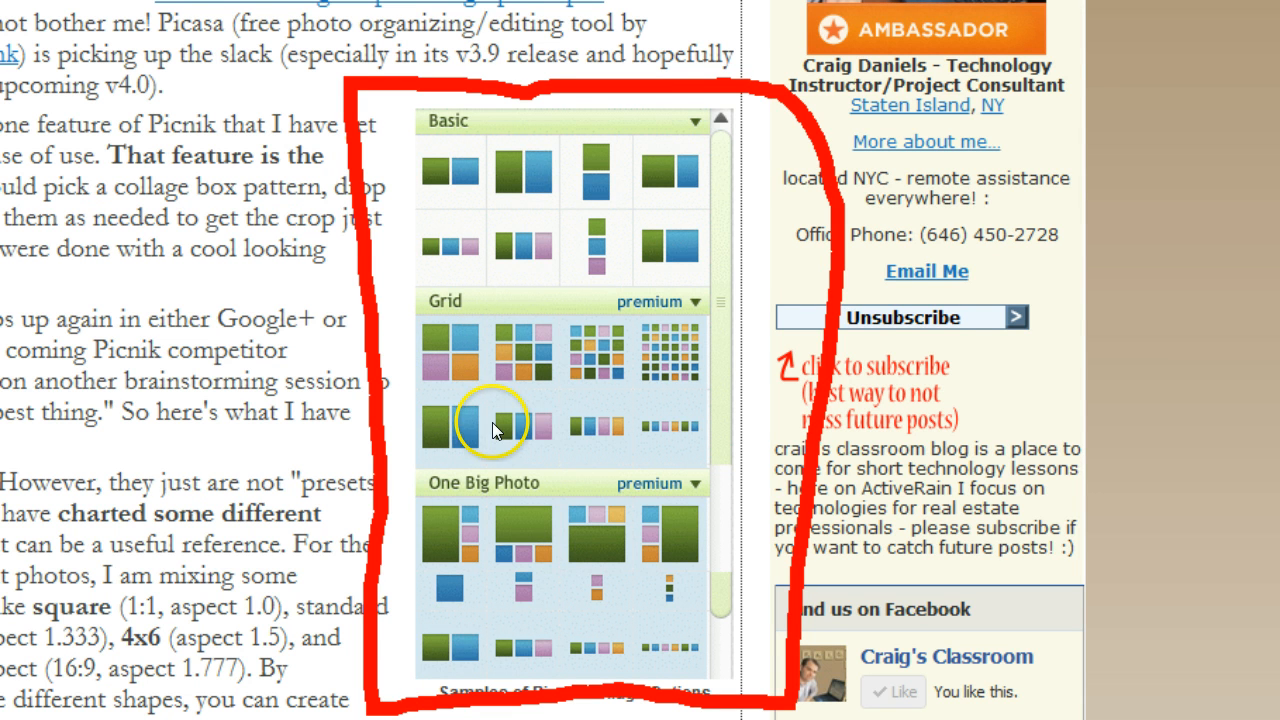
mouse_move(530, 480)
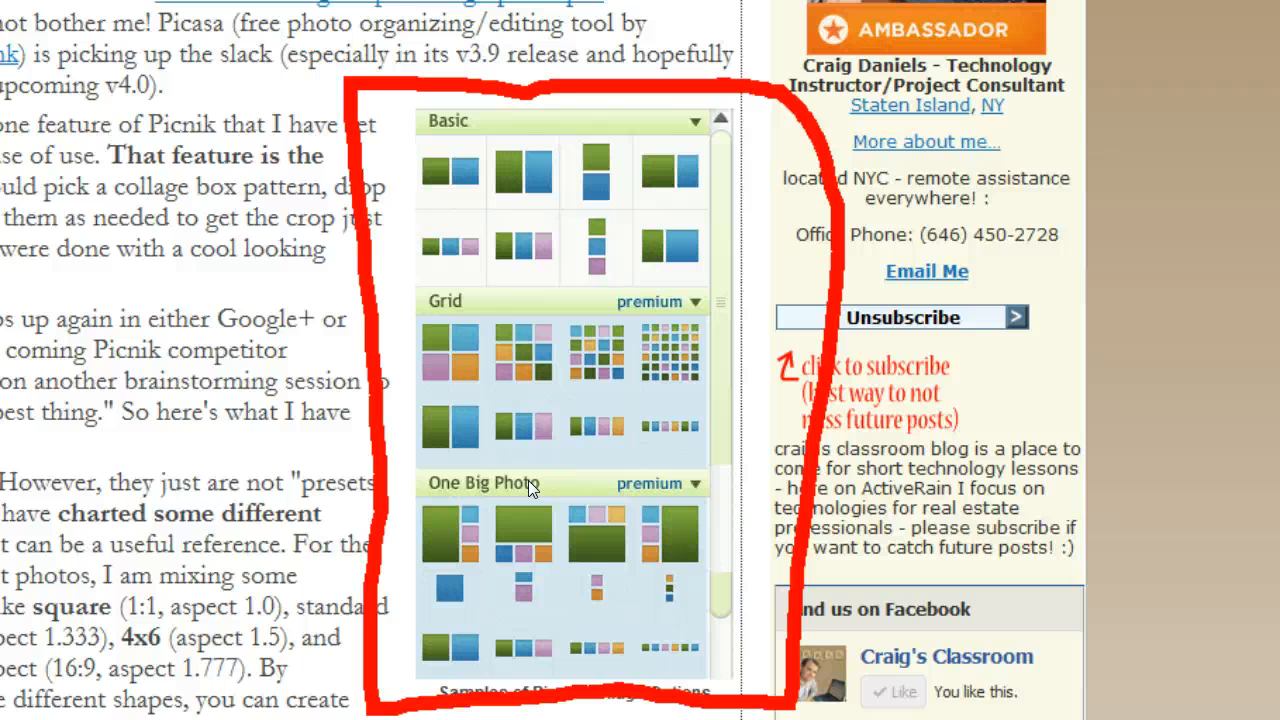
mouse_move(900, 222)
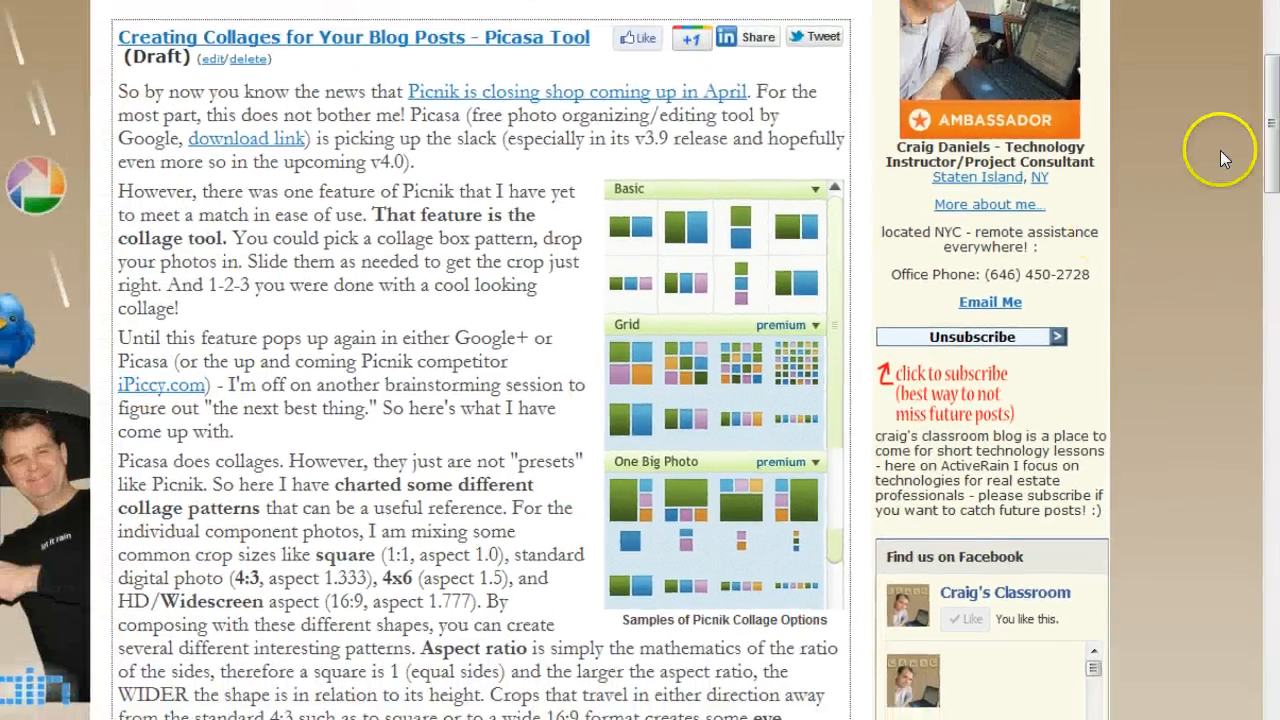
Scroll the blog post down to the collage pattern charts labelled 1:1, 4:3 and 16:9
scroll("down", 3)
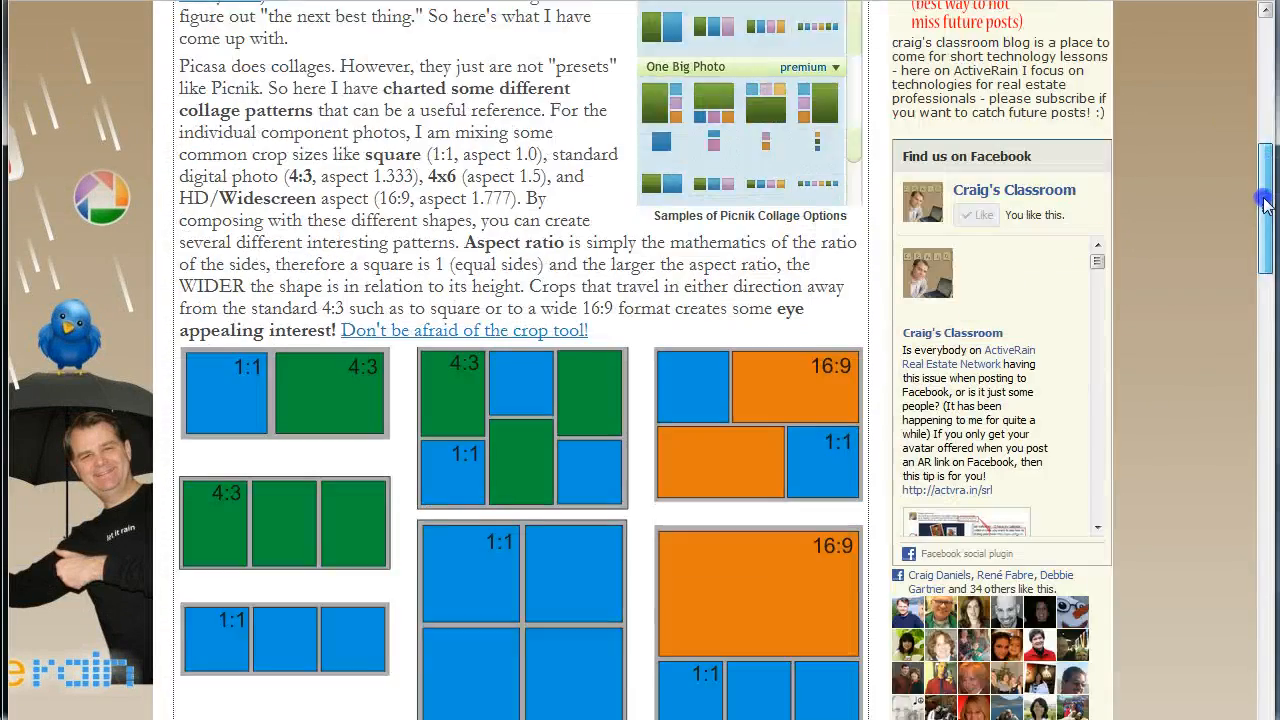
scroll("down", 3)
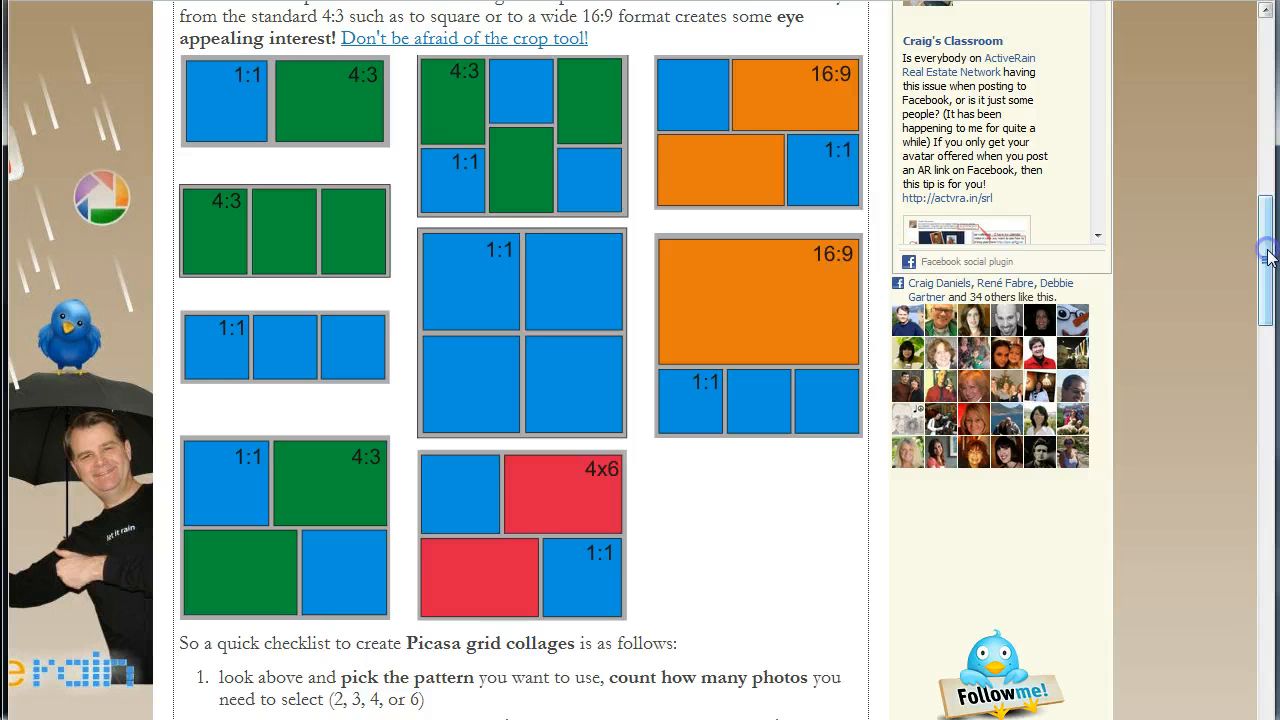
mouse_move(888, 197)
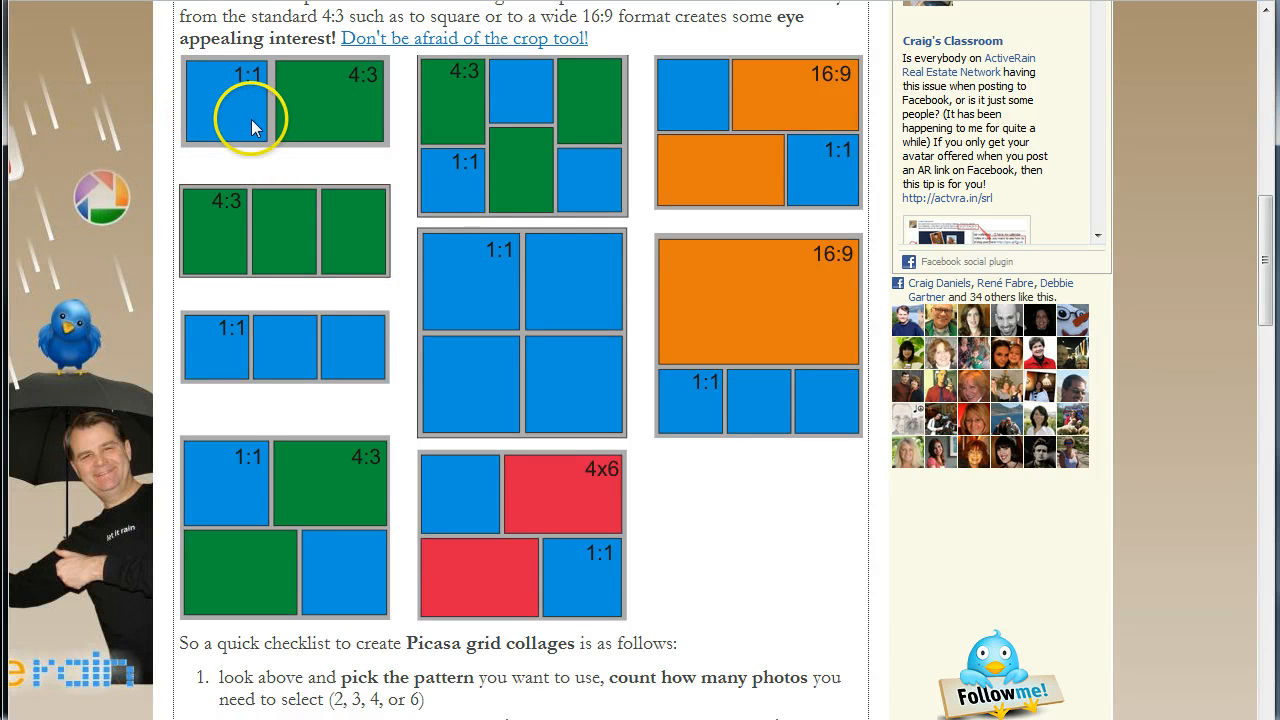
mouse_move(372, 380)
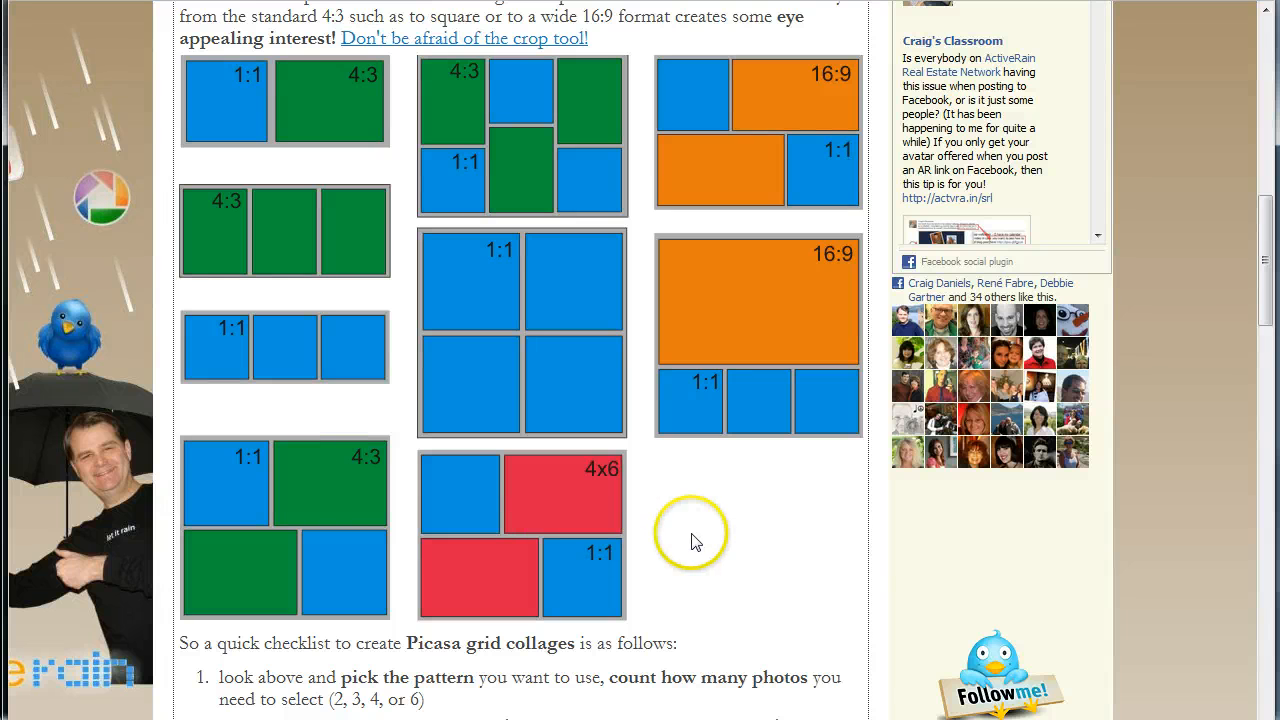
mouse_move(758, 305)
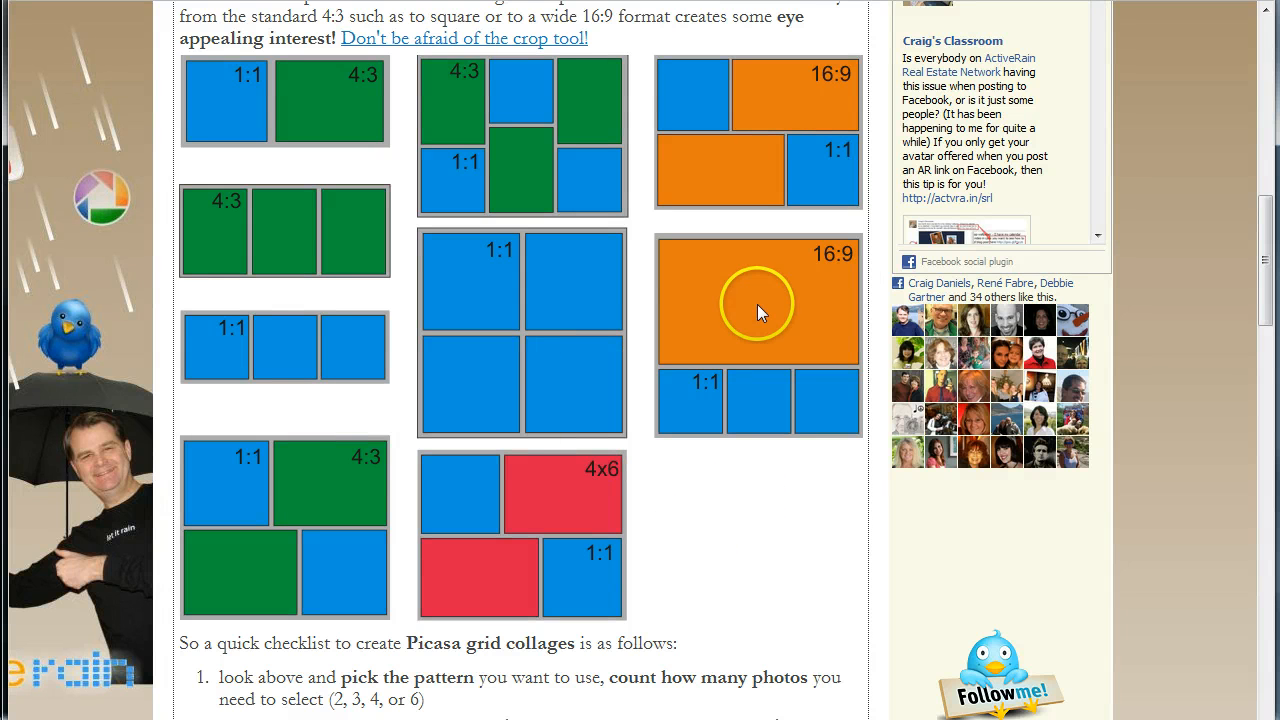
mouse_move(630, 275)
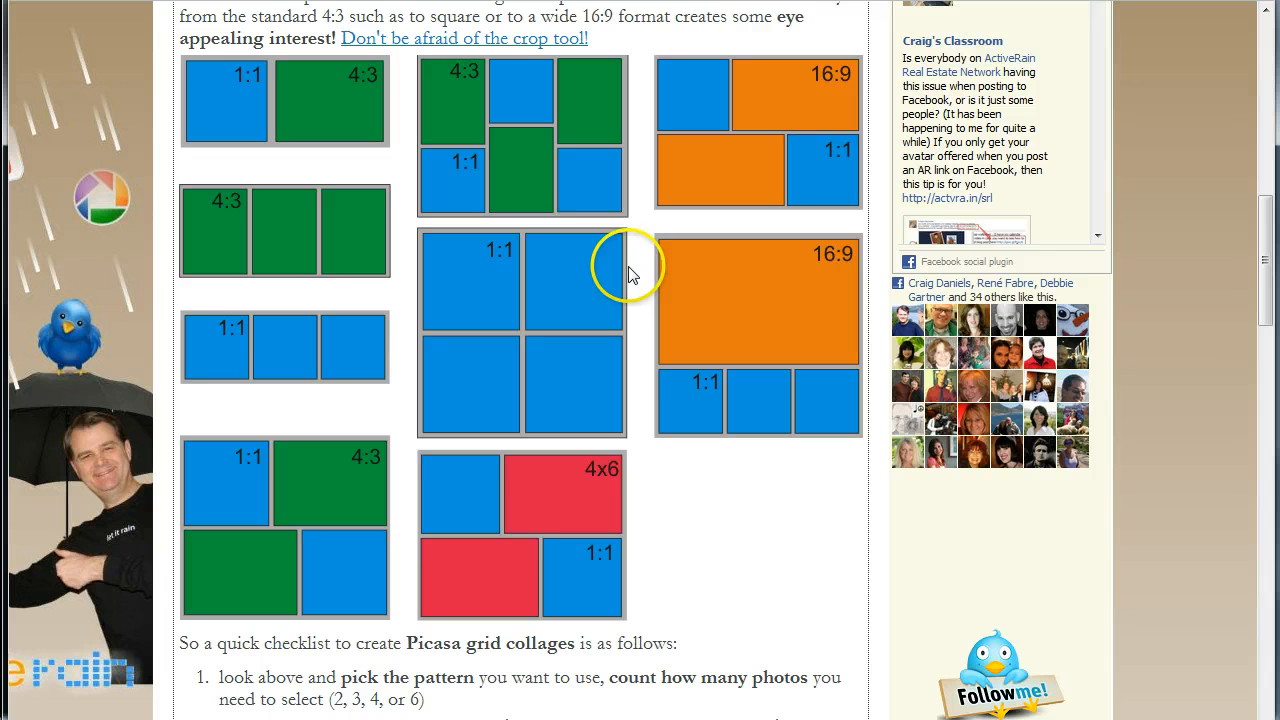
mouse_move(708, 283)
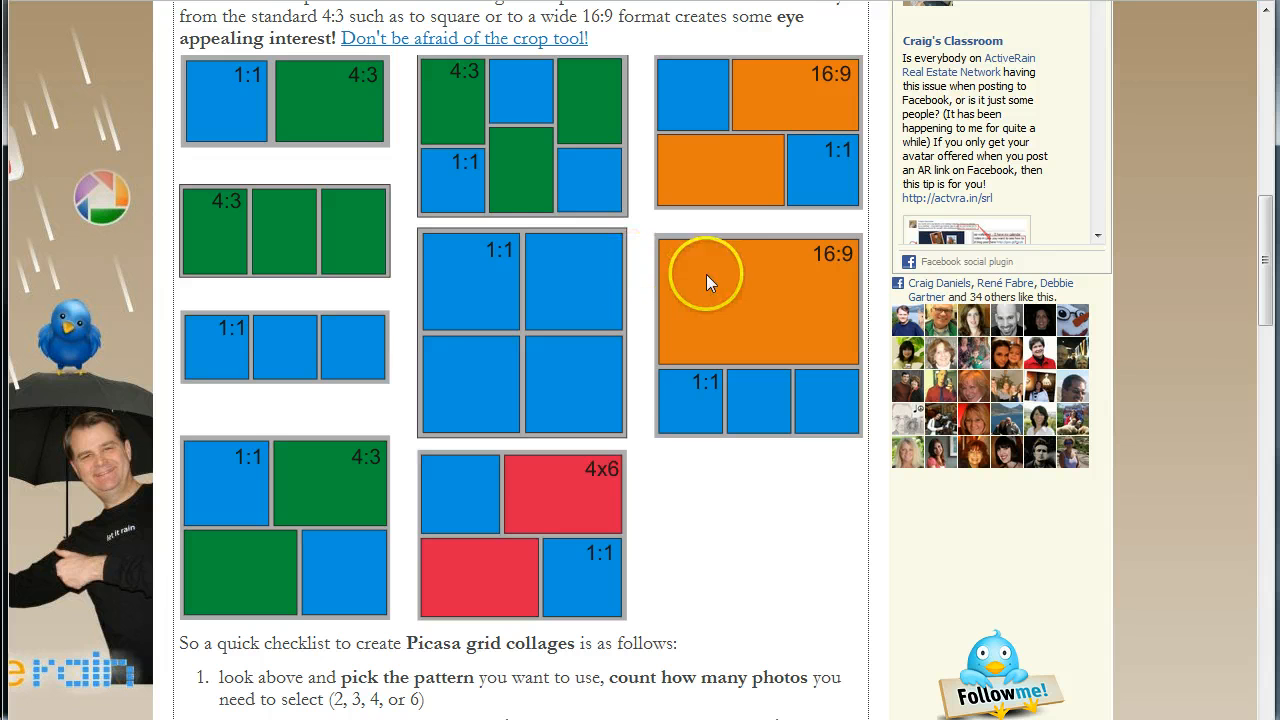
mouse_move(715, 430)
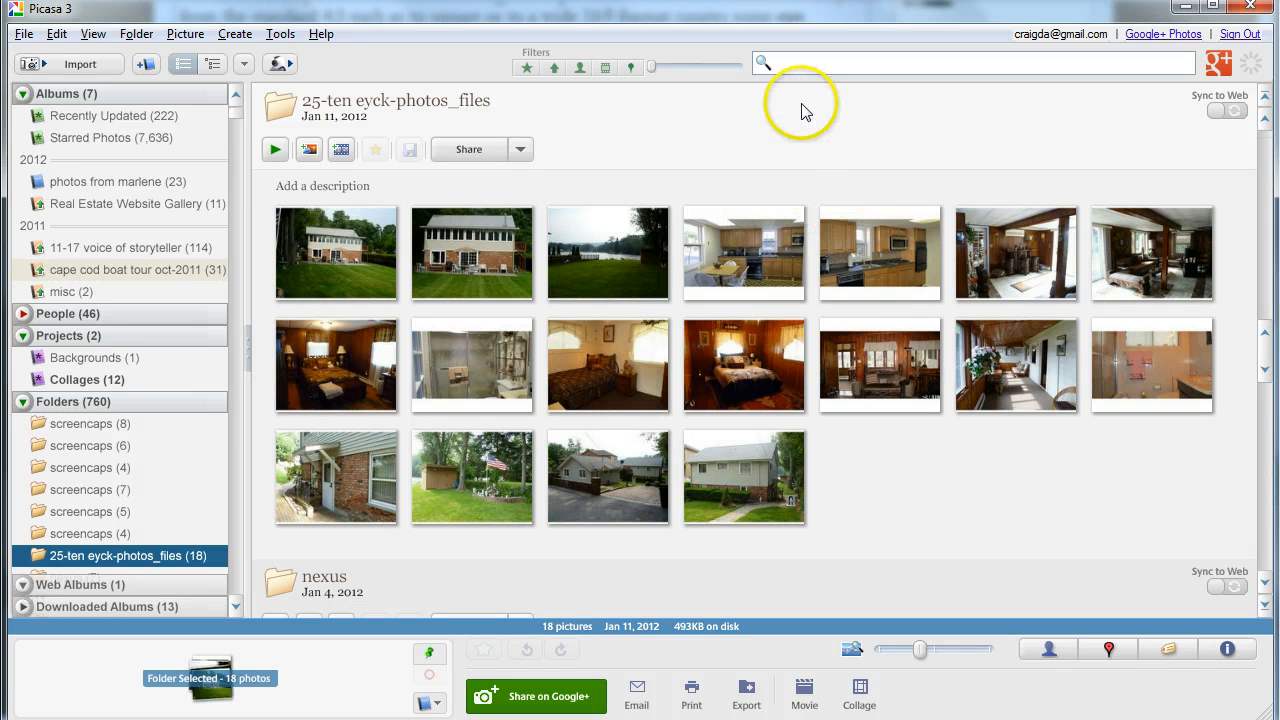
mouse_move(370, 207)
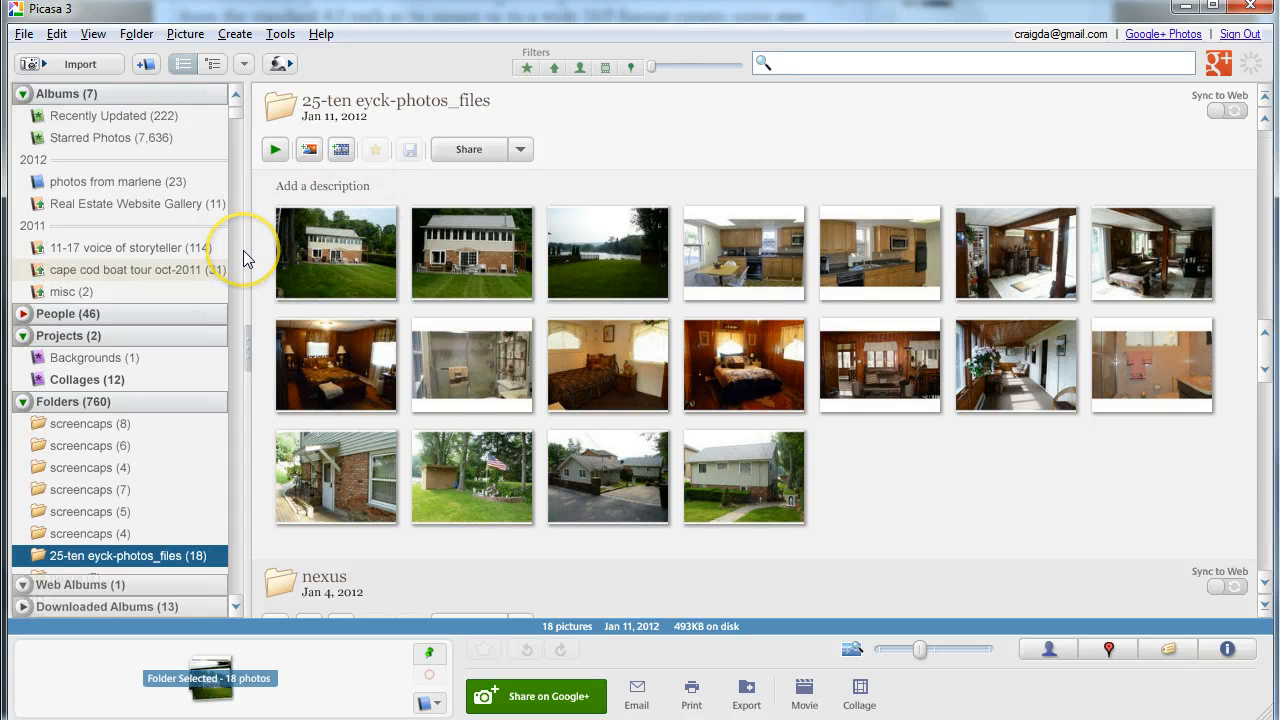
mouse_move(755, 135)
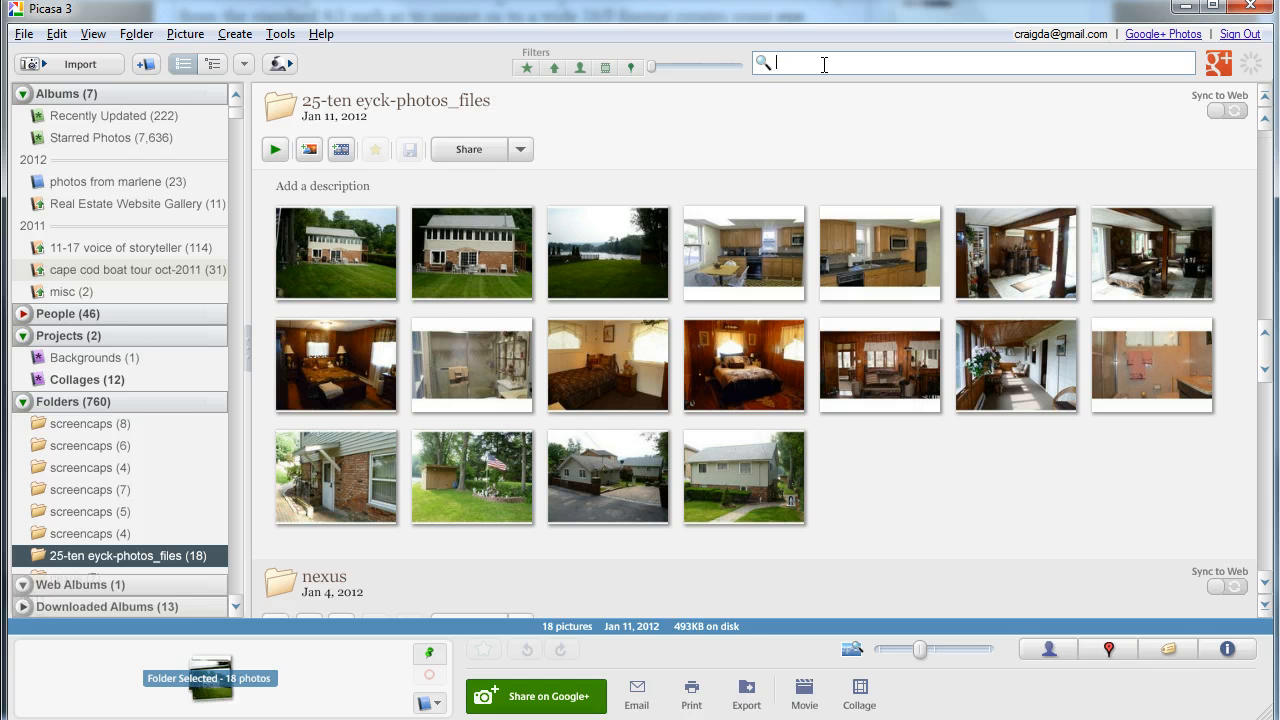
Search for 'cape boat' and open the cape cod boat tour oct-2011 album
type("cape cod")
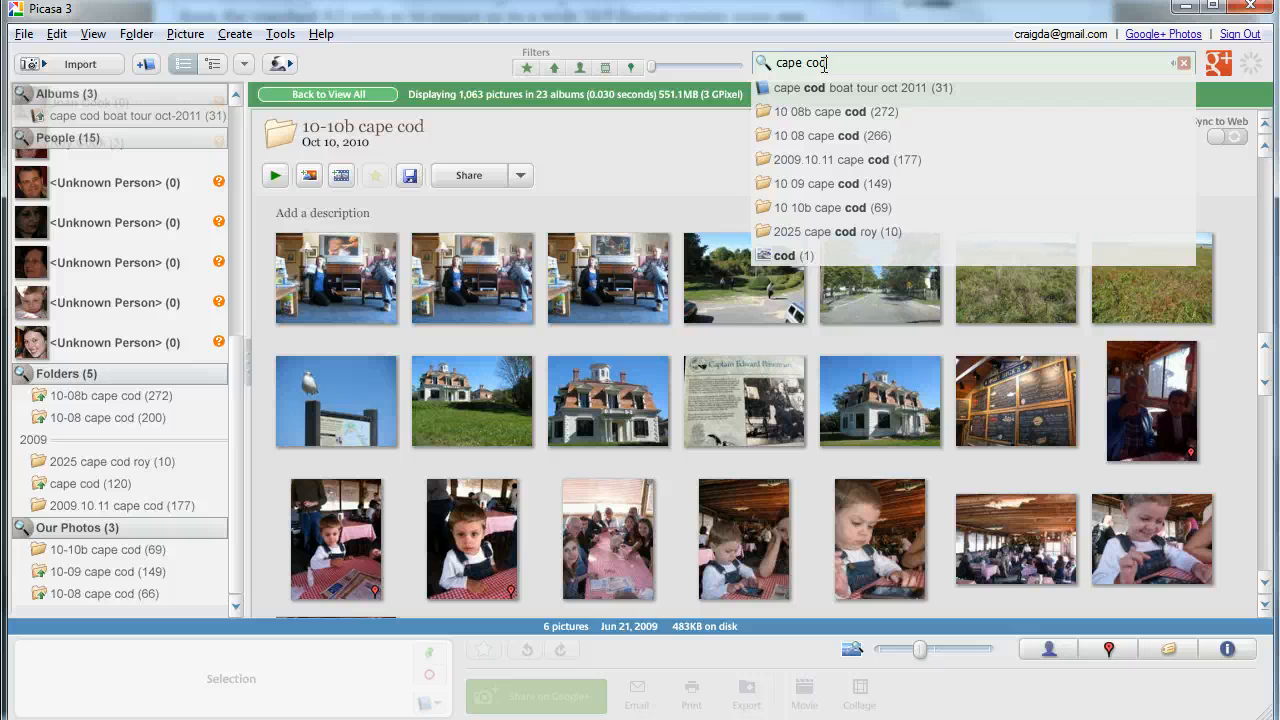
type("boat")
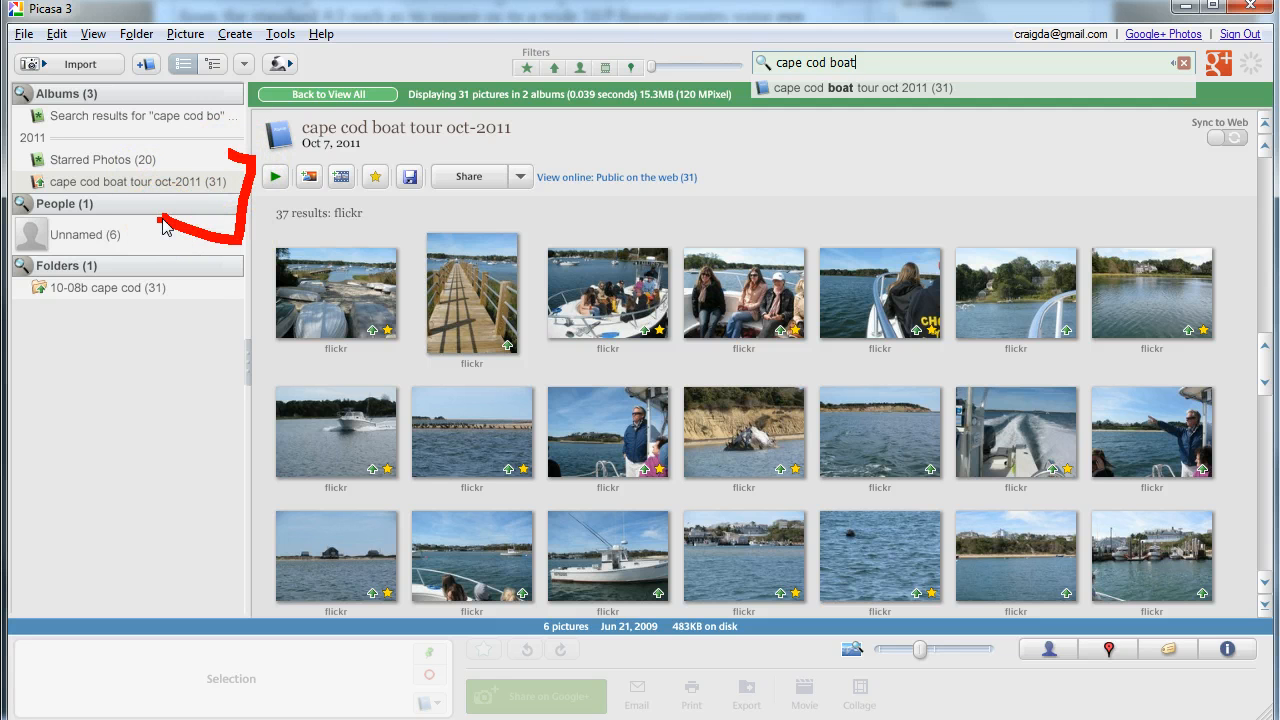
left_click(130, 181)
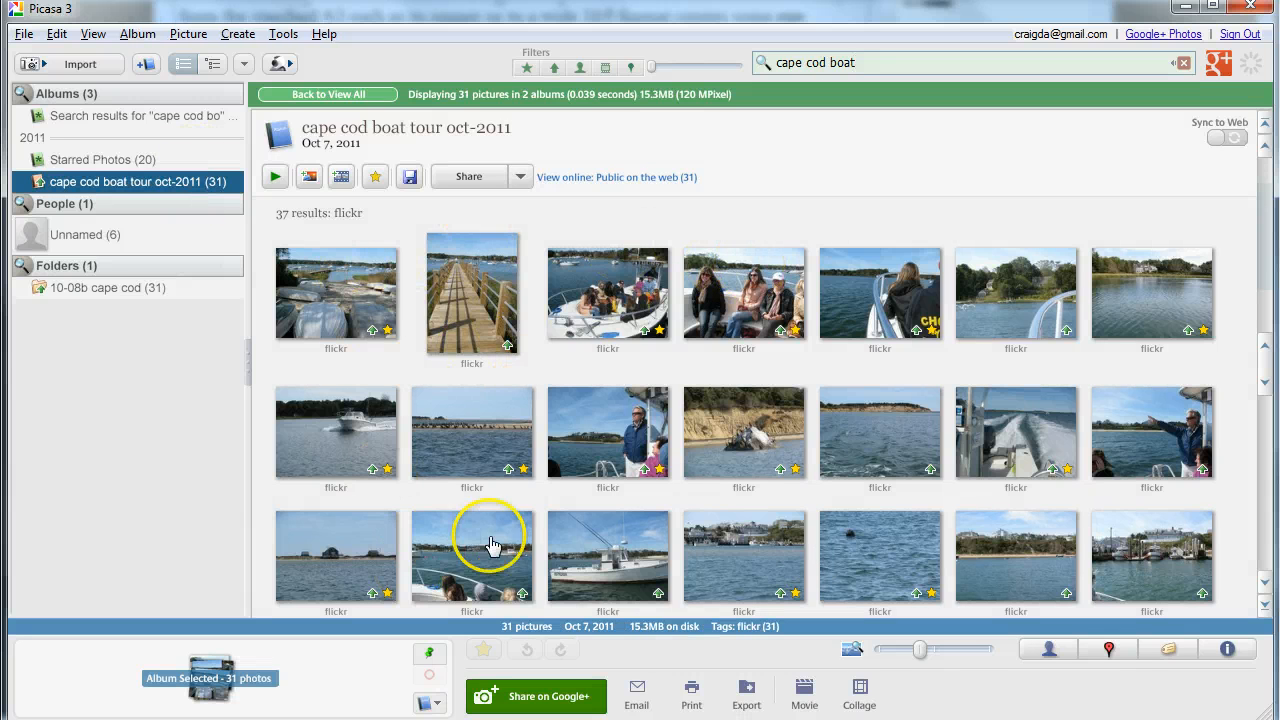
mouse_move(997, 230)
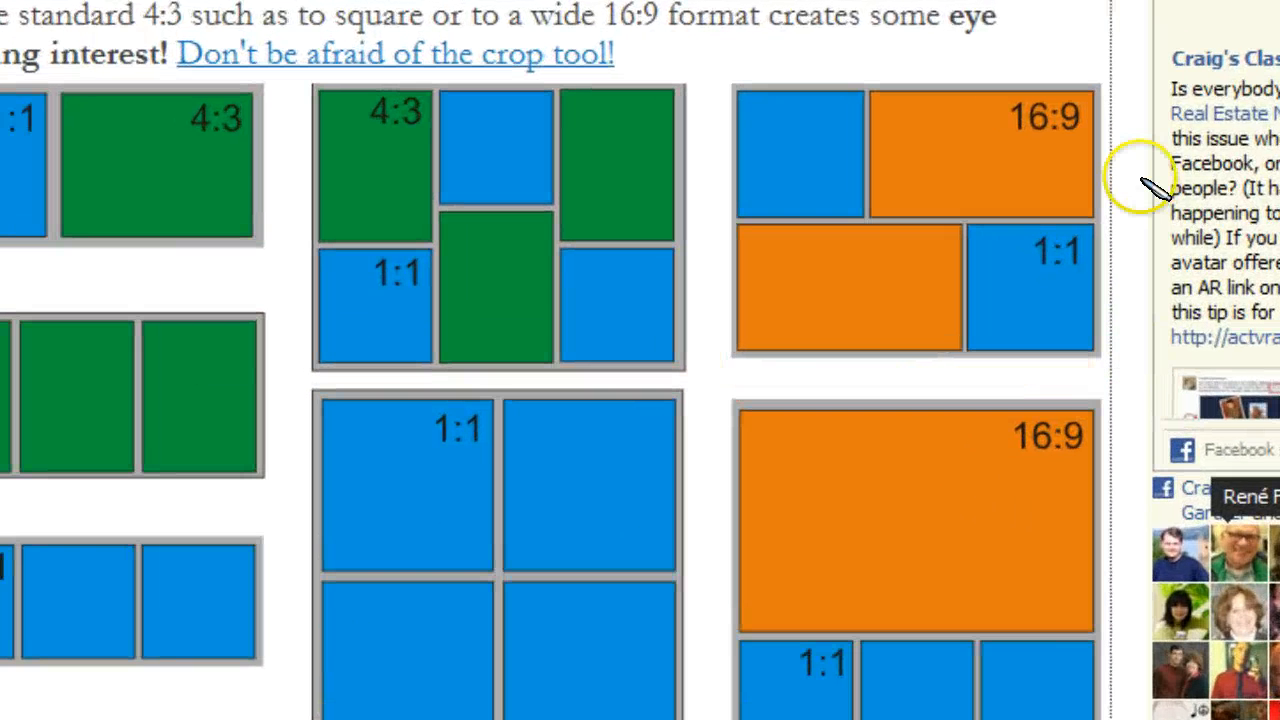
mouse_move(735, 55)
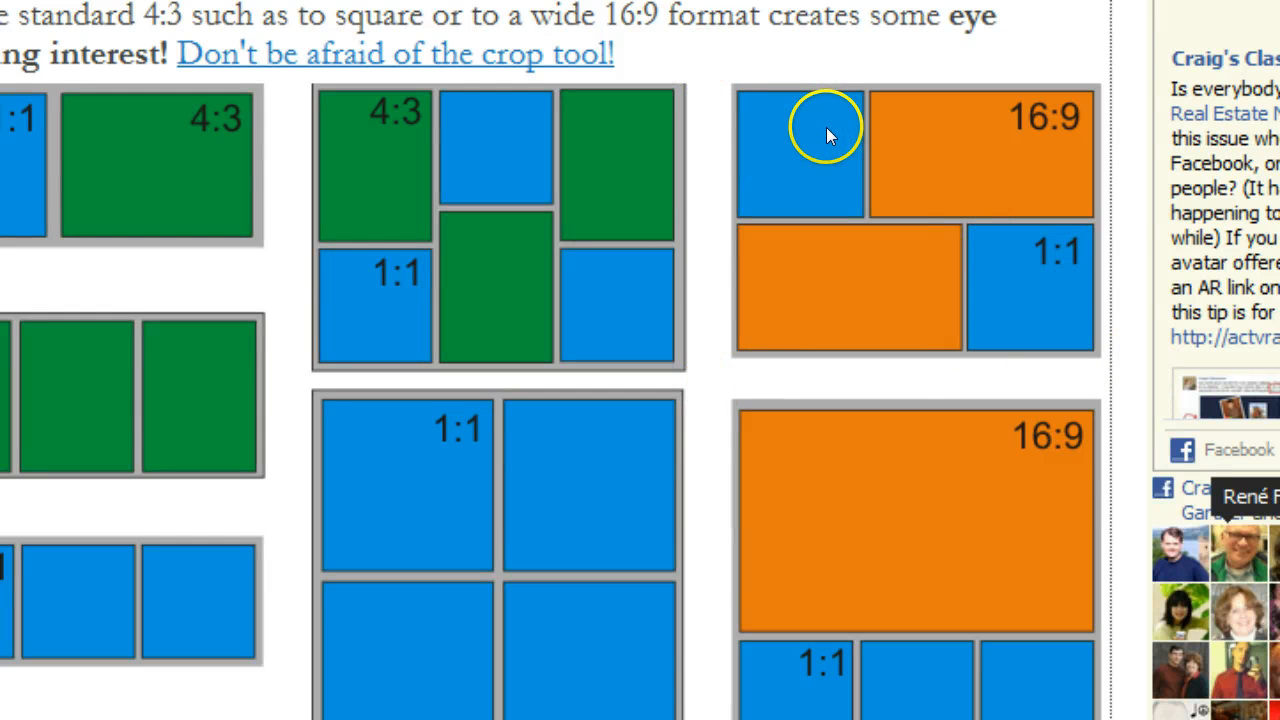
mouse_move(1005, 272)
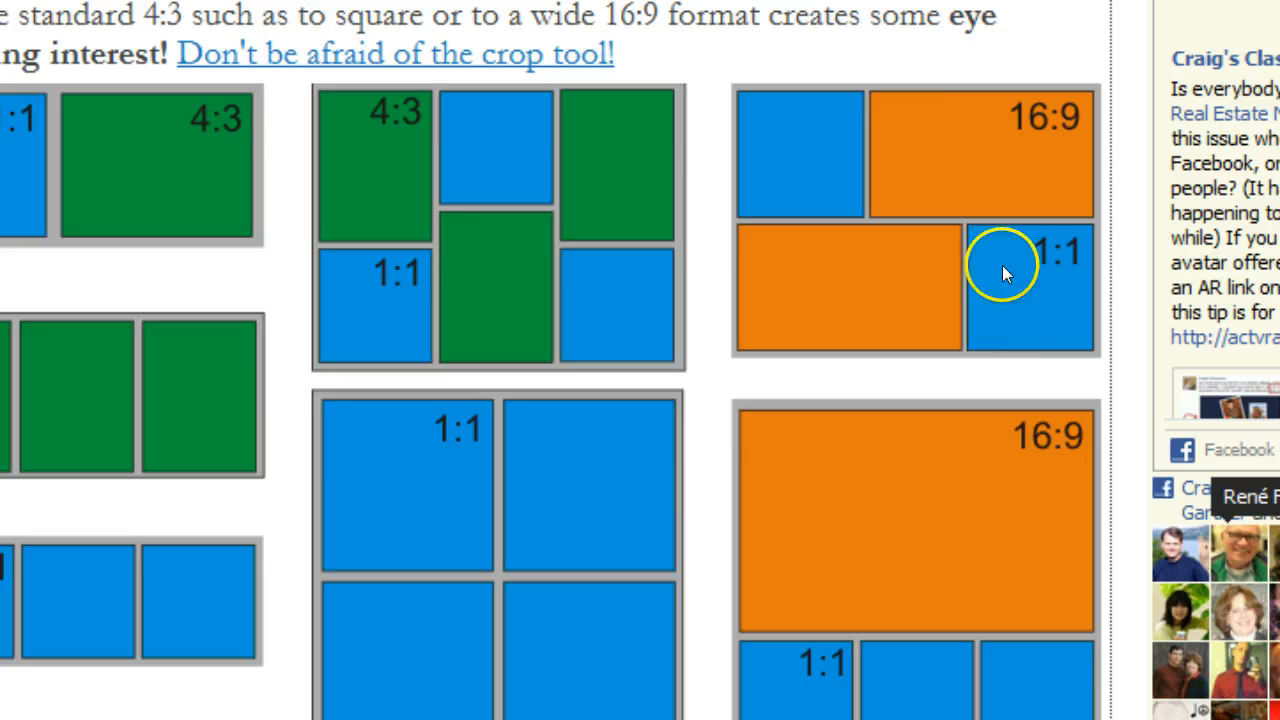
mouse_move(875, 95)
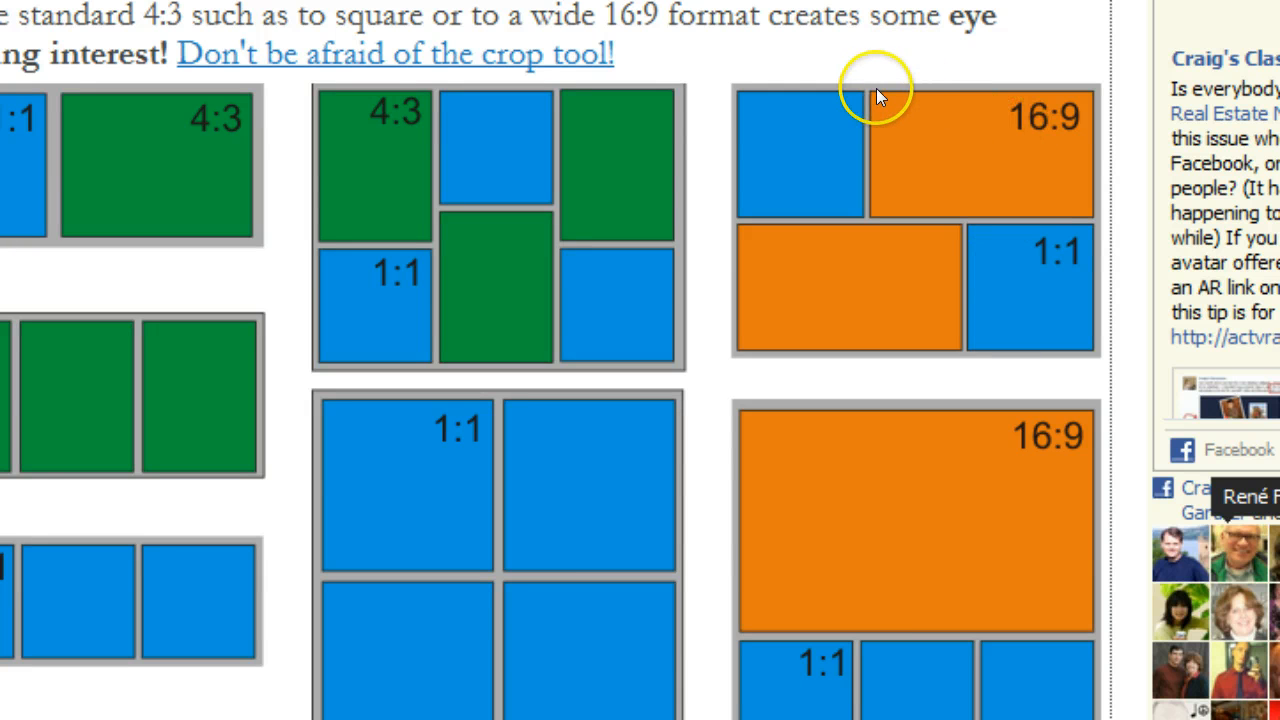
mouse_move(1065, 135)
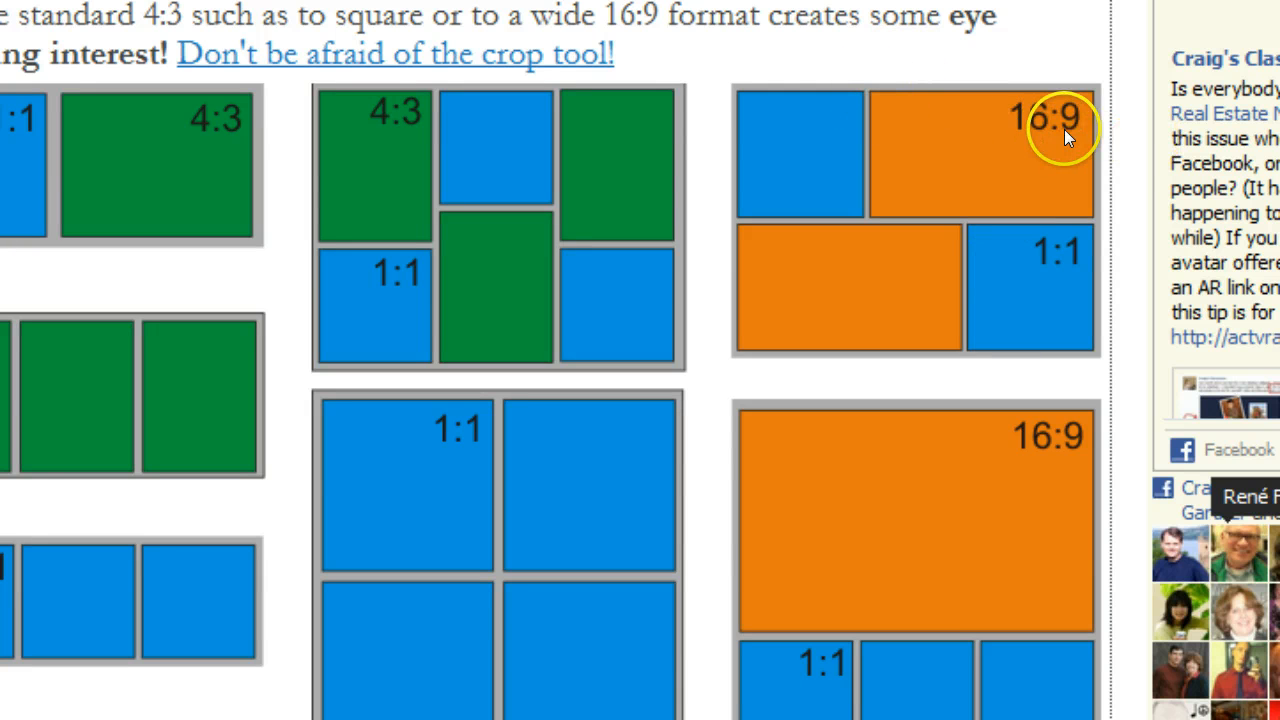
mouse_move(910, 125)
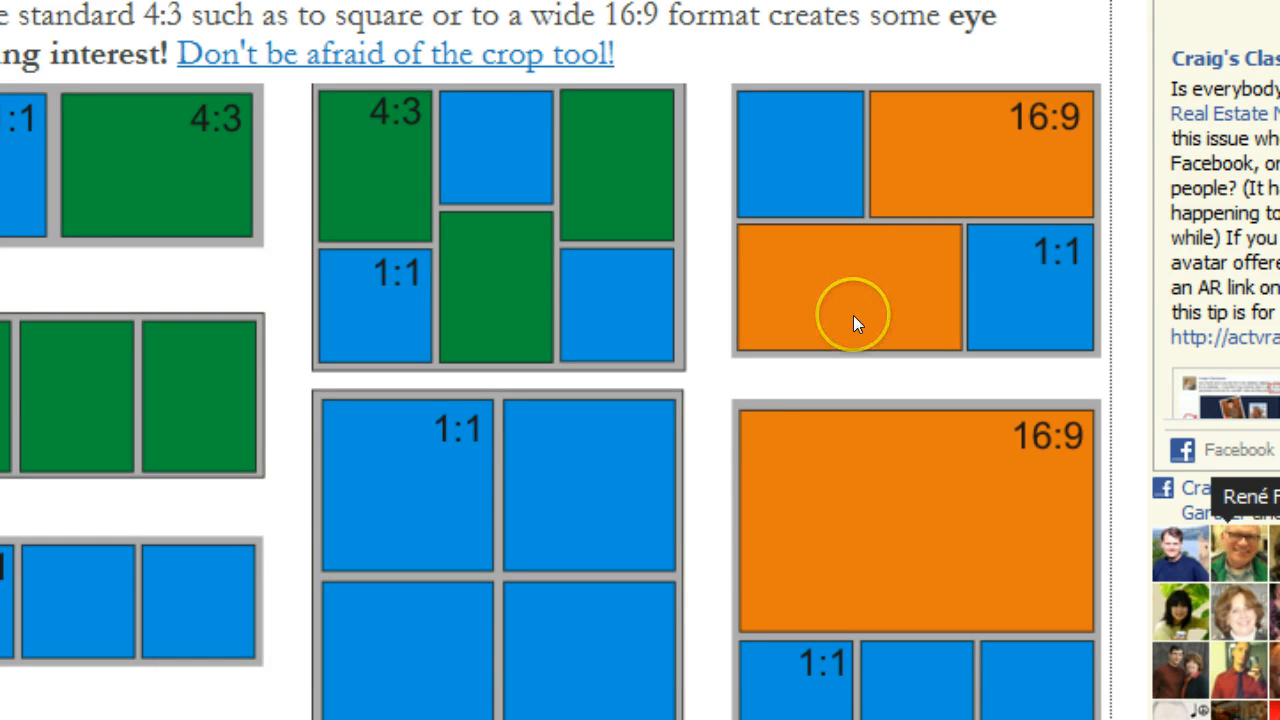
mouse_move(812, 210)
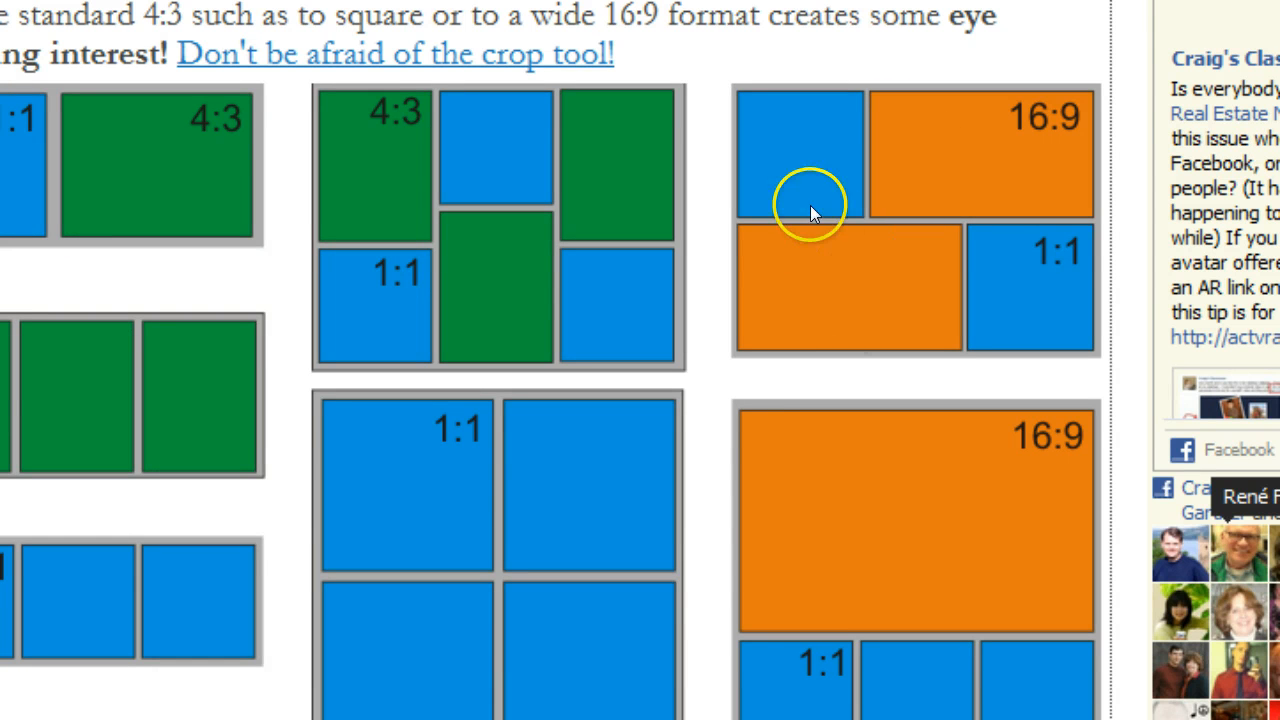
mouse_move(1025, 295)
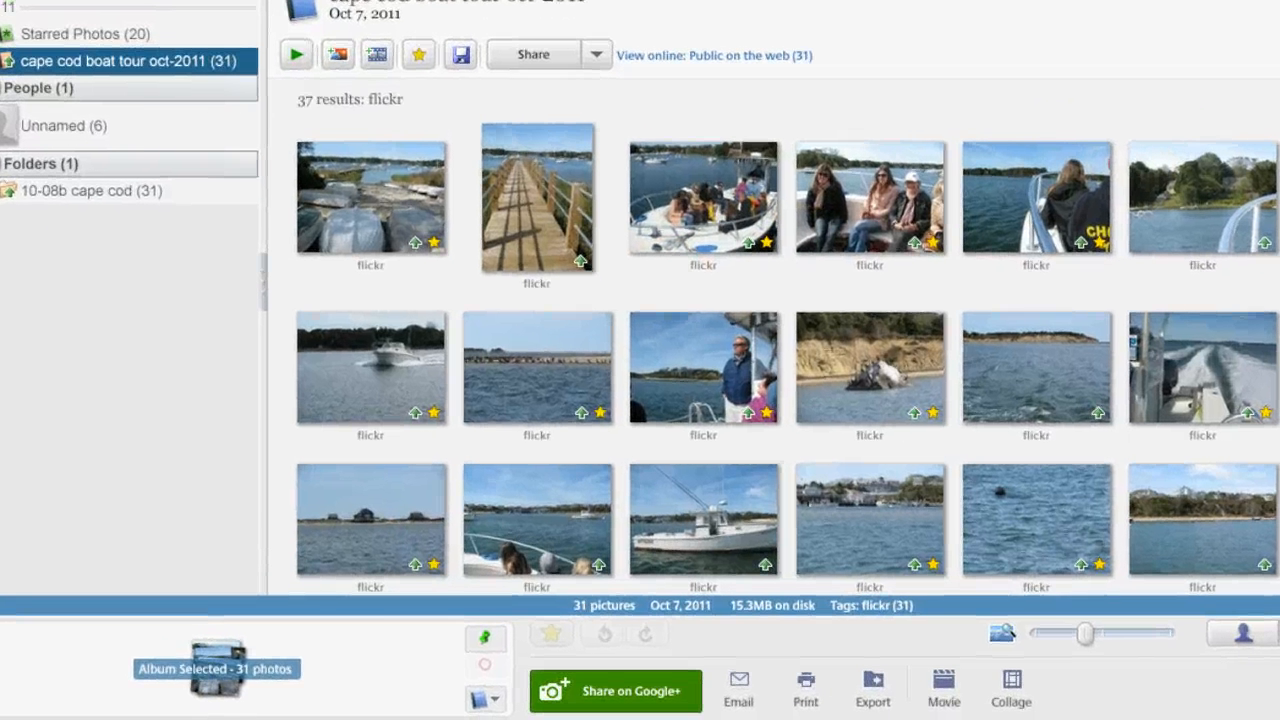
Pick the boat wake photo and further boat-tour shots down the album
scroll("down", 3)
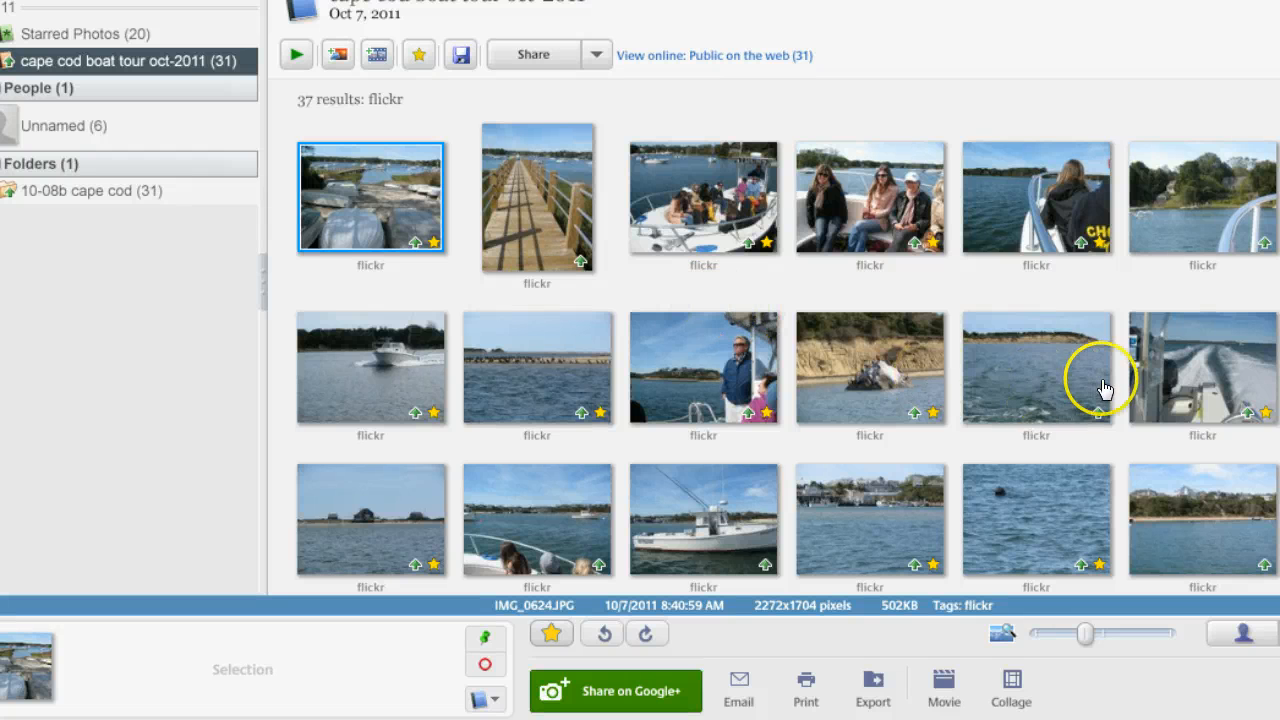
mouse_move(1225, 380)
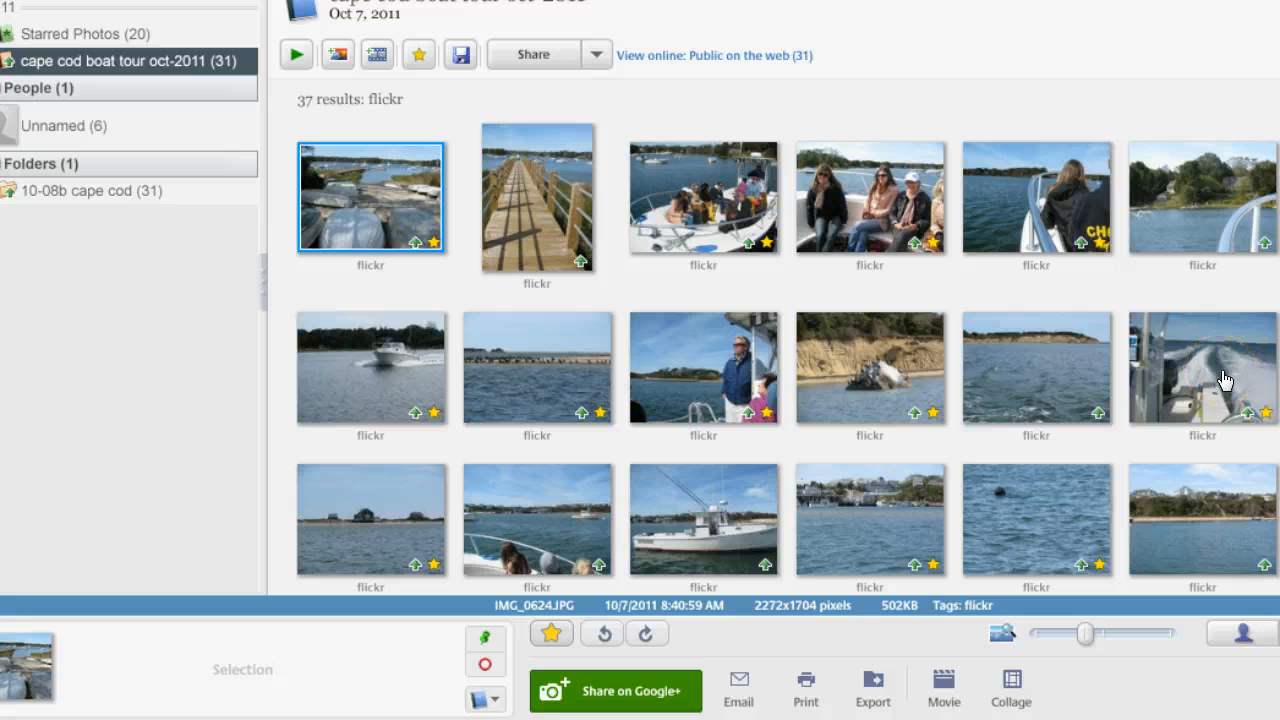
left_click(1202, 368)
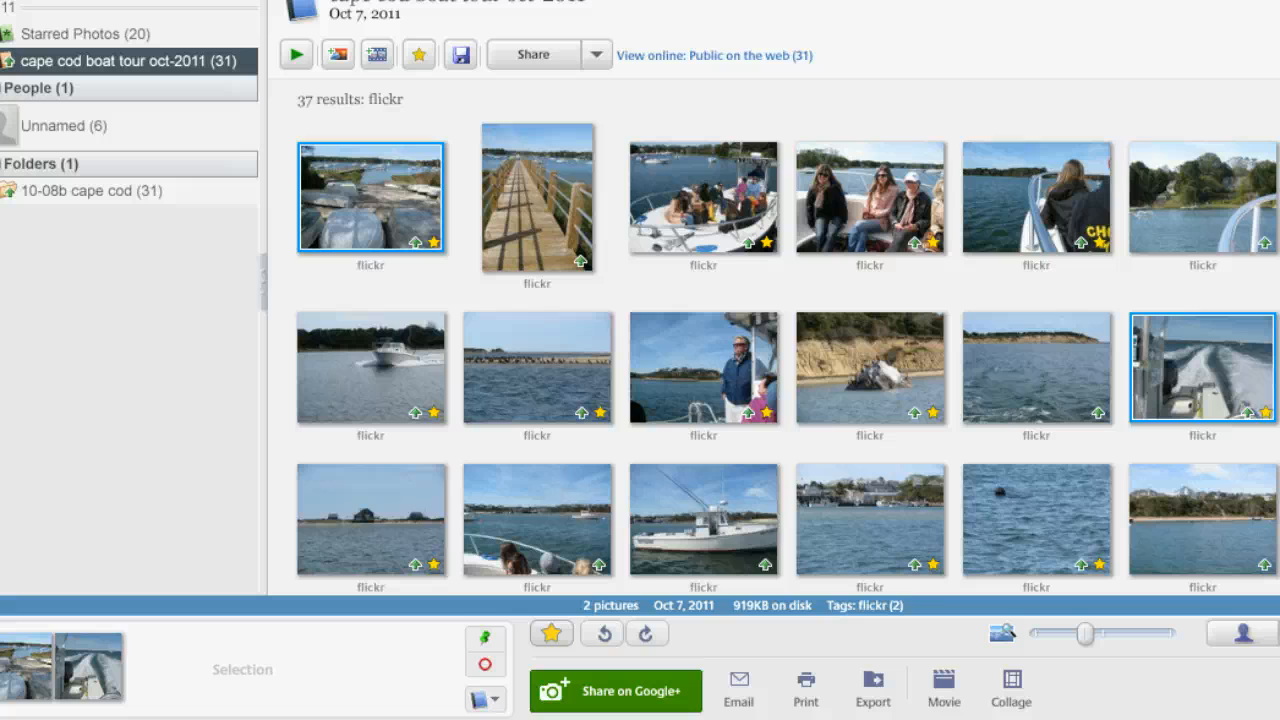
scroll("down", 3)
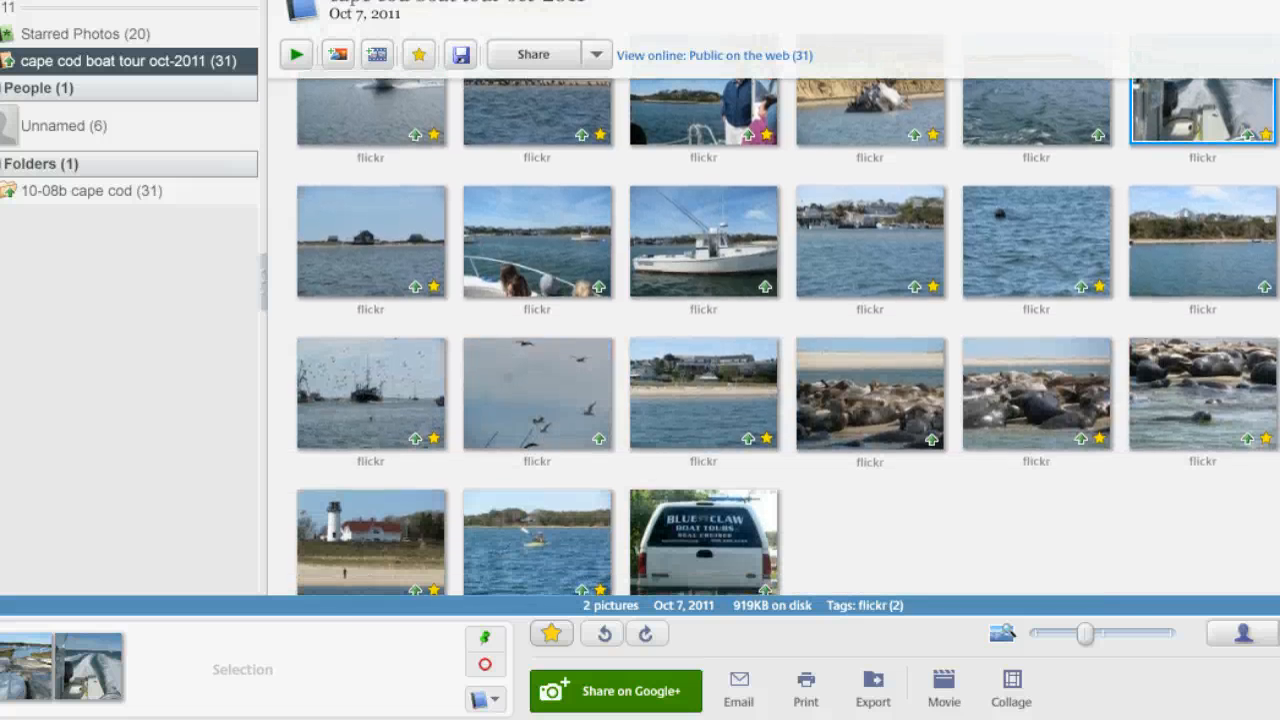
left_click(1201, 393)
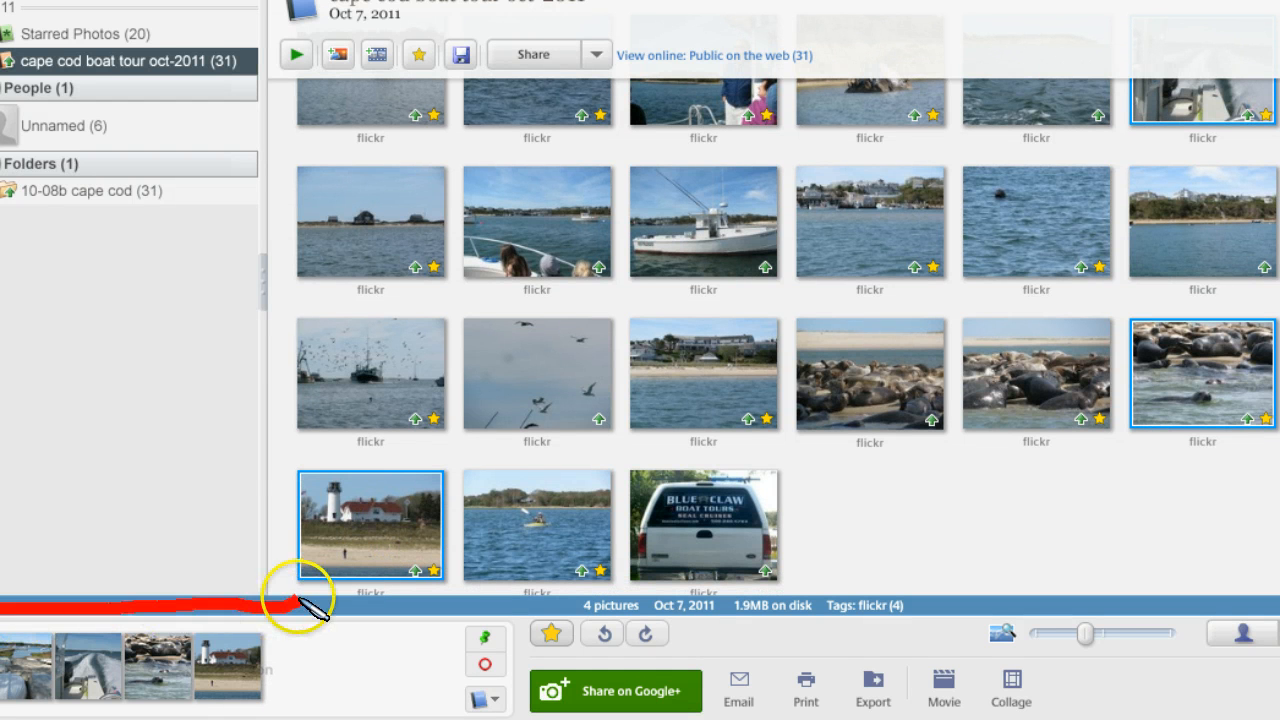
mouse_move(315, 700)
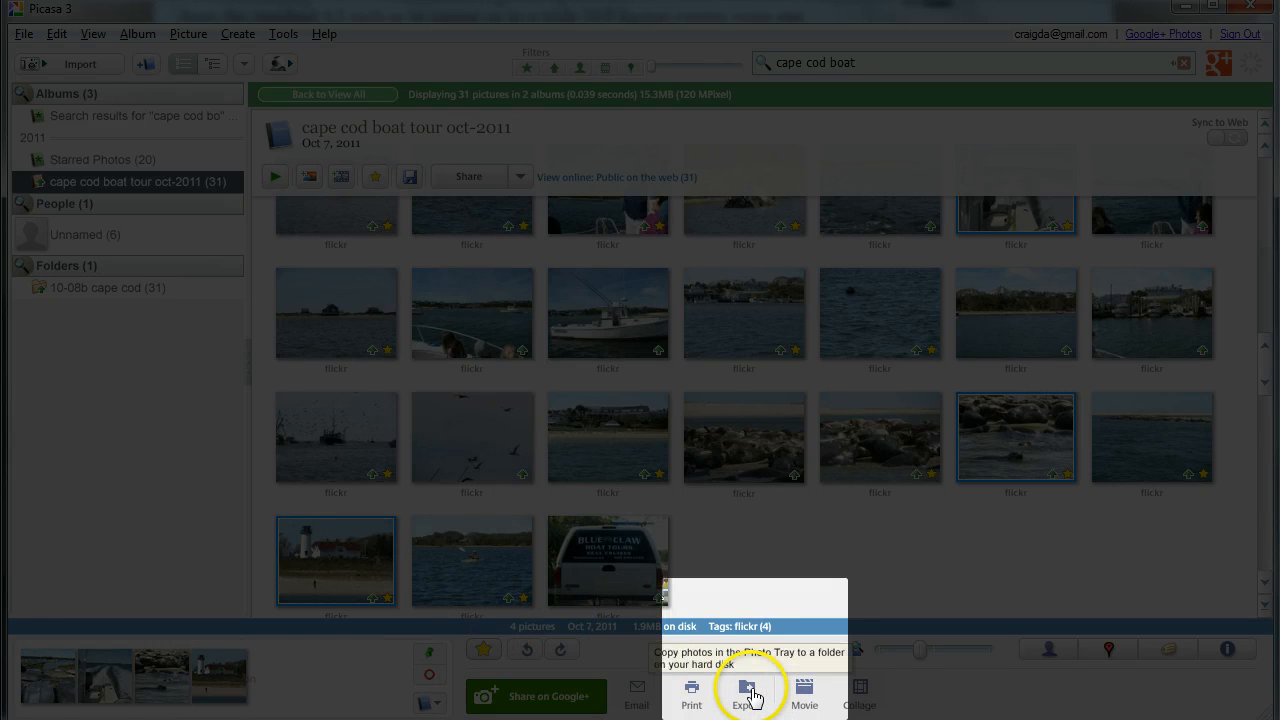
Export the four photos at original size to a new 'cape cod boat' folder
left_click(747, 692)
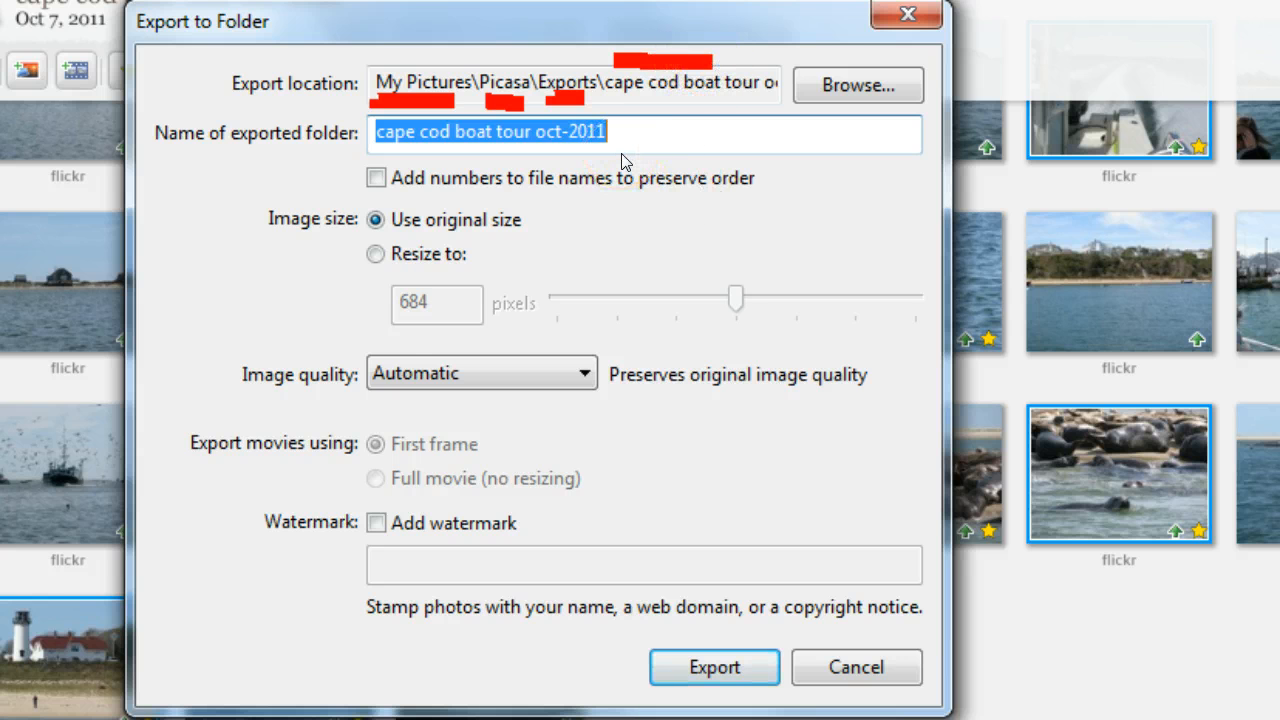
type("cape")
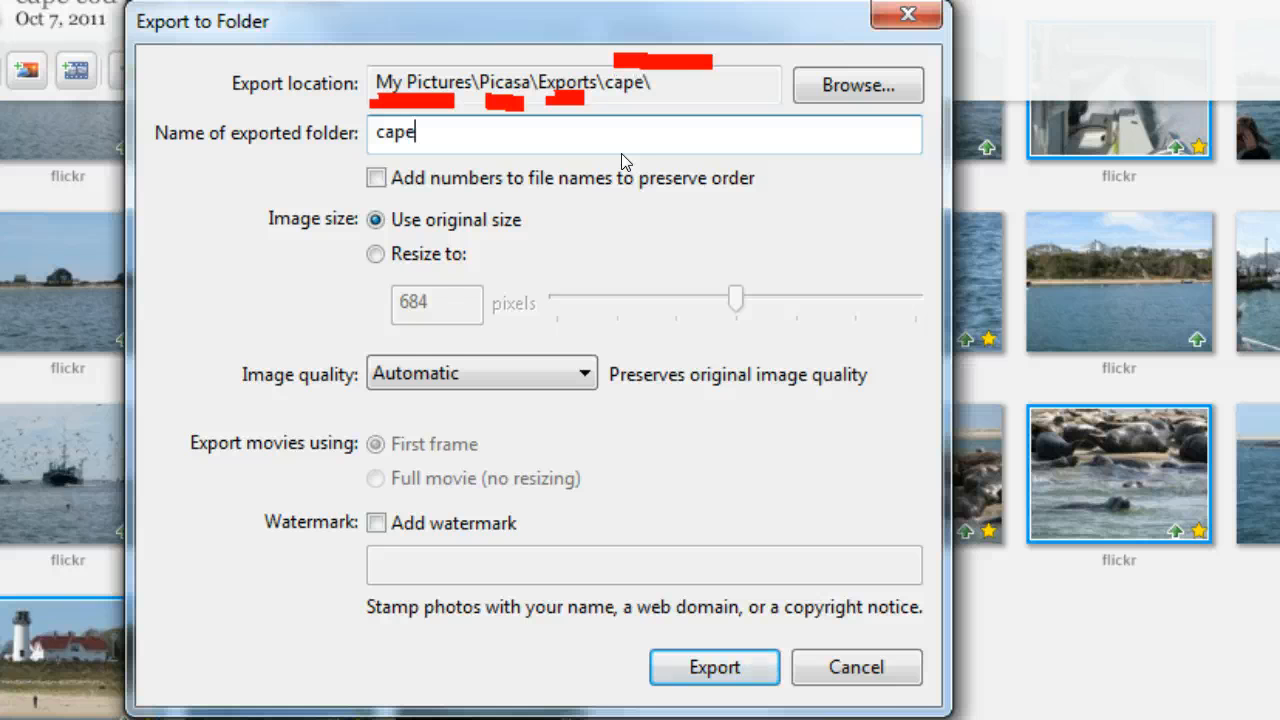
type("cod boat")
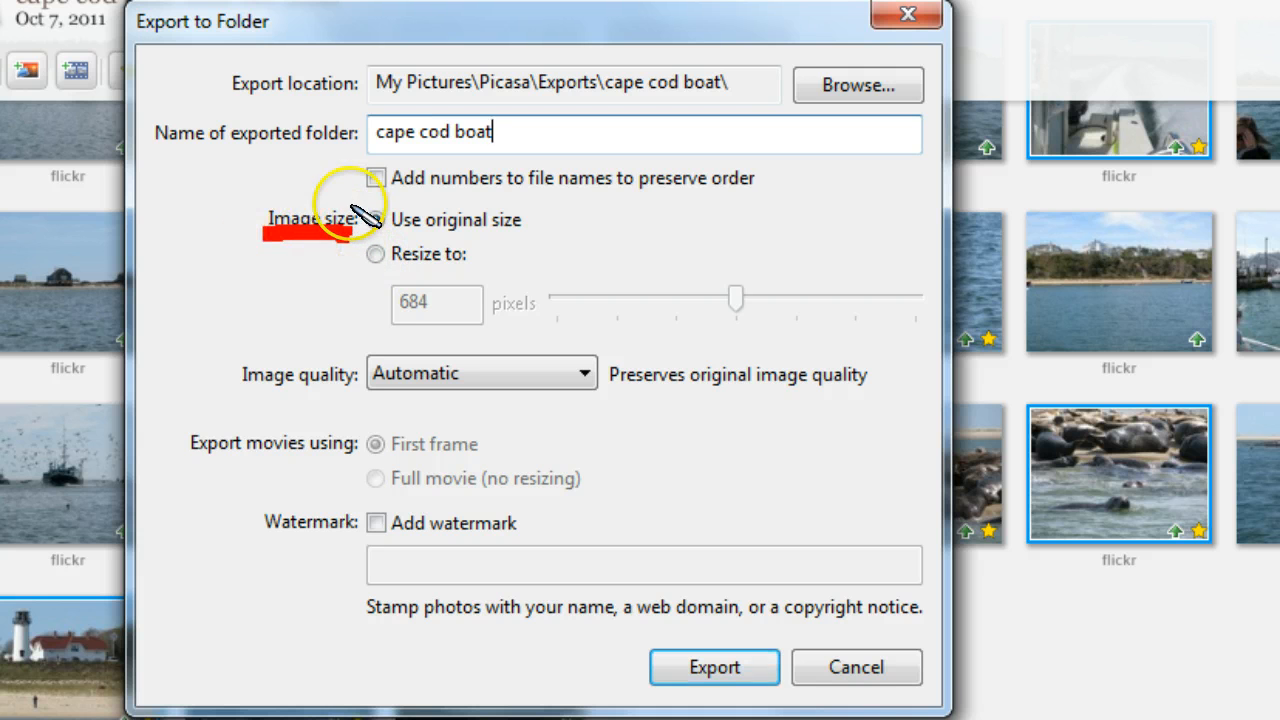
left_click(375, 219)
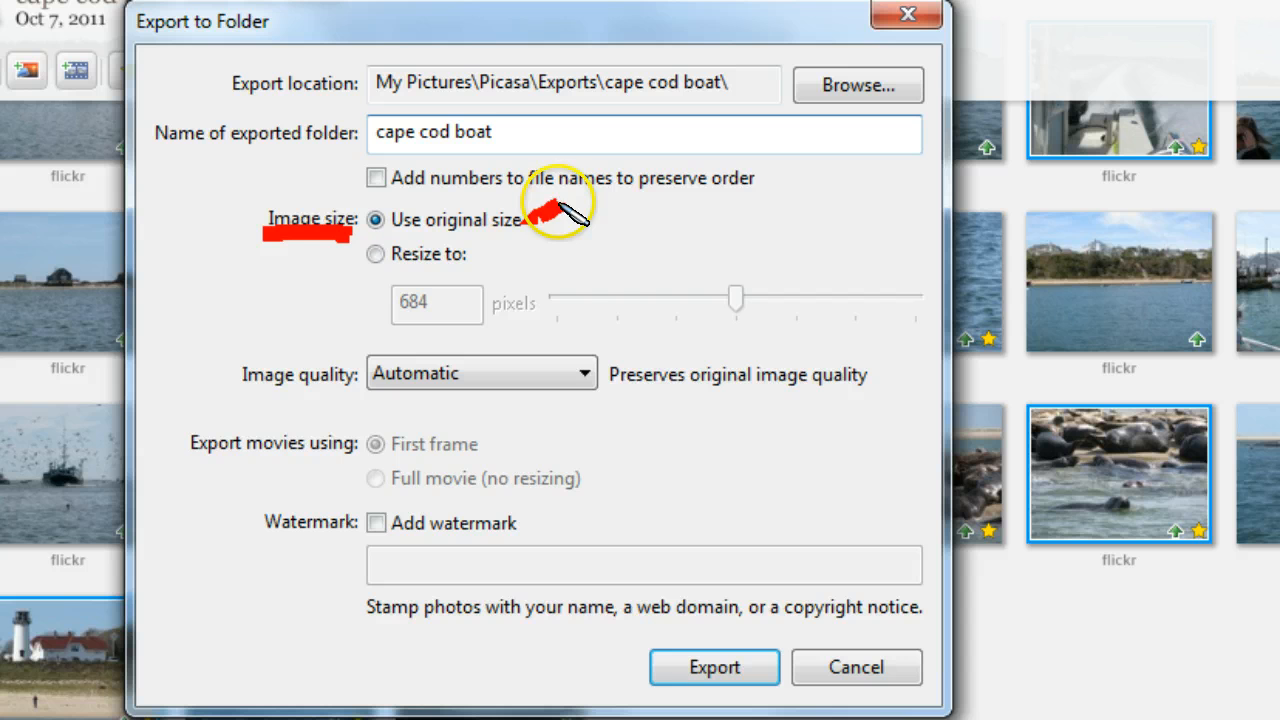
mouse_move(610, 300)
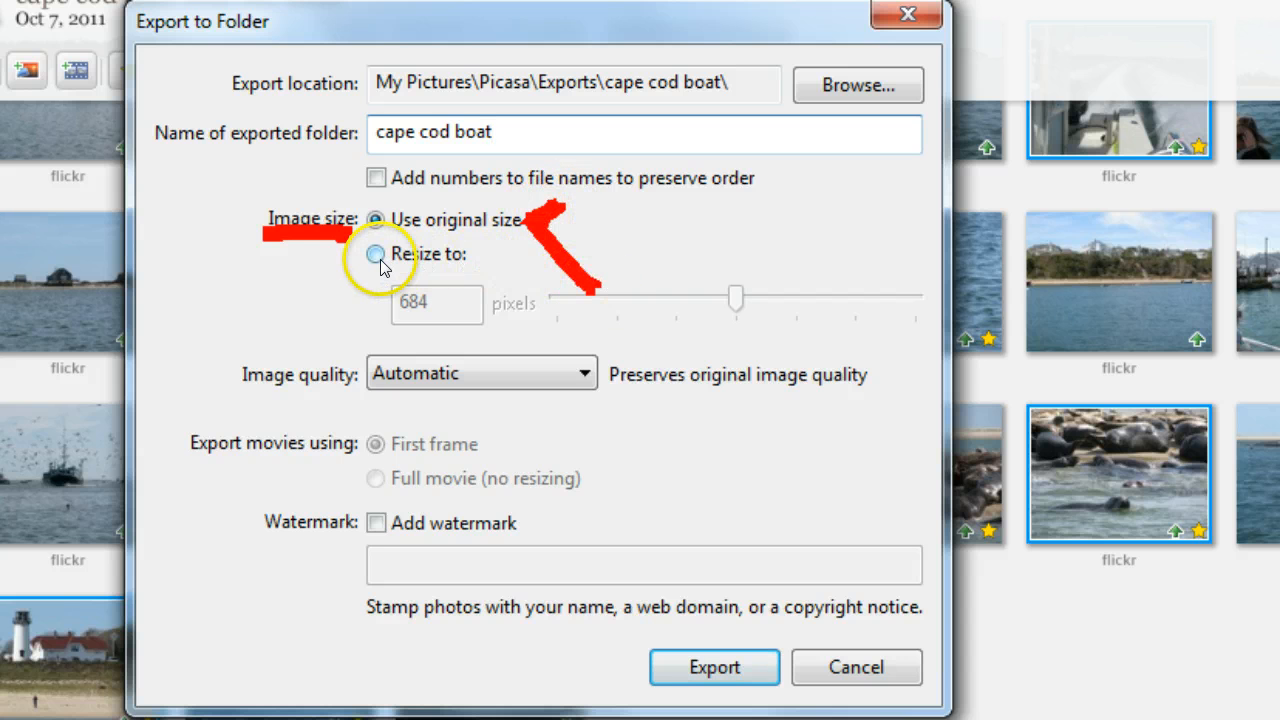
left_click(376, 219)
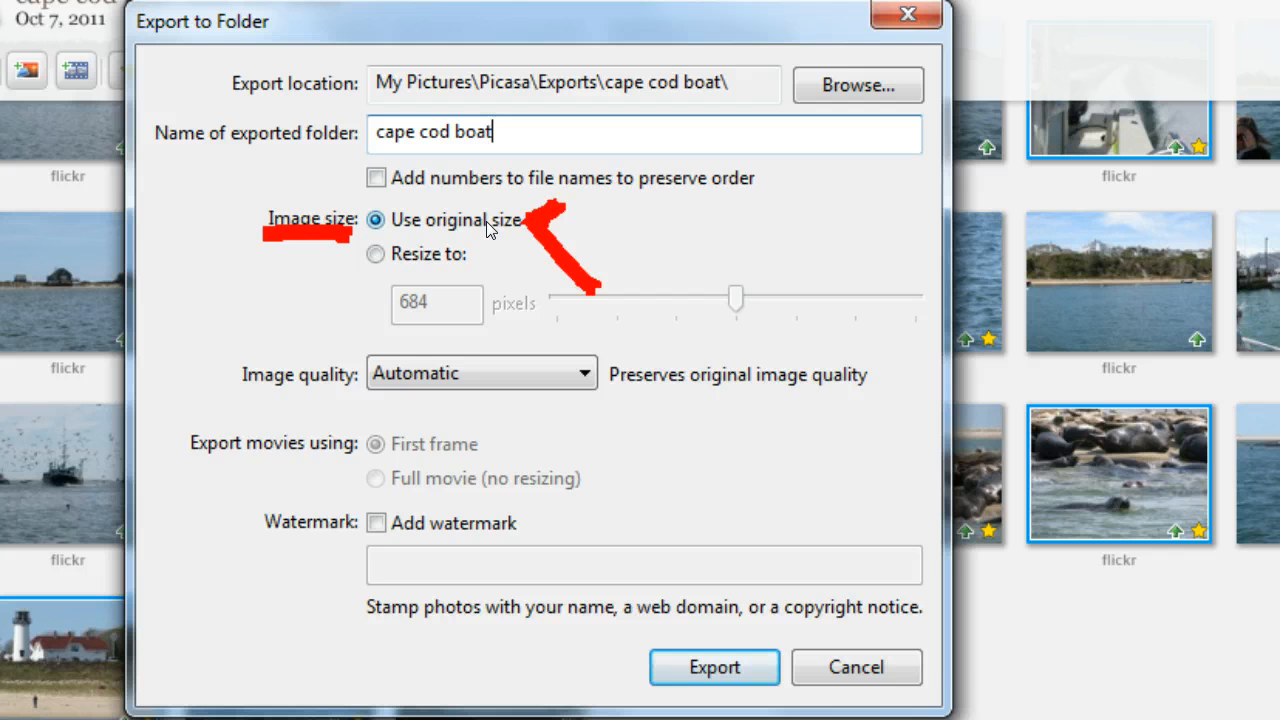
mouse_move(518, 205)
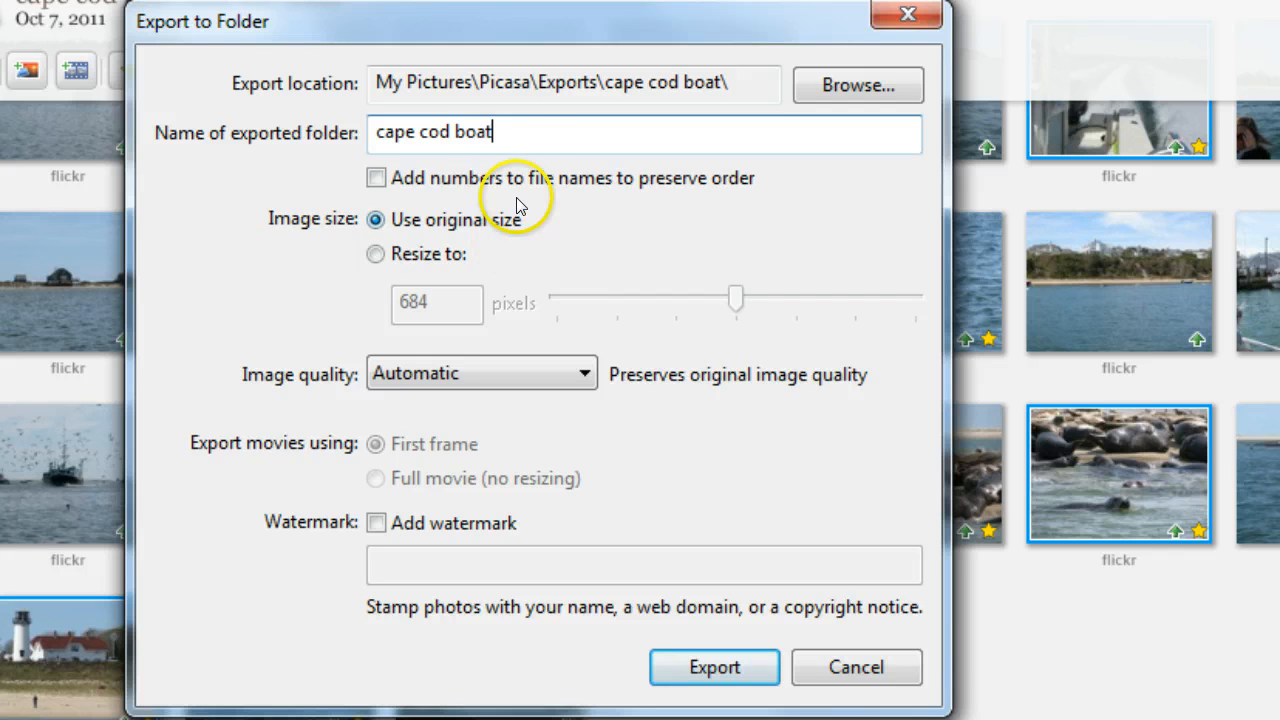
mouse_move(540, 232)
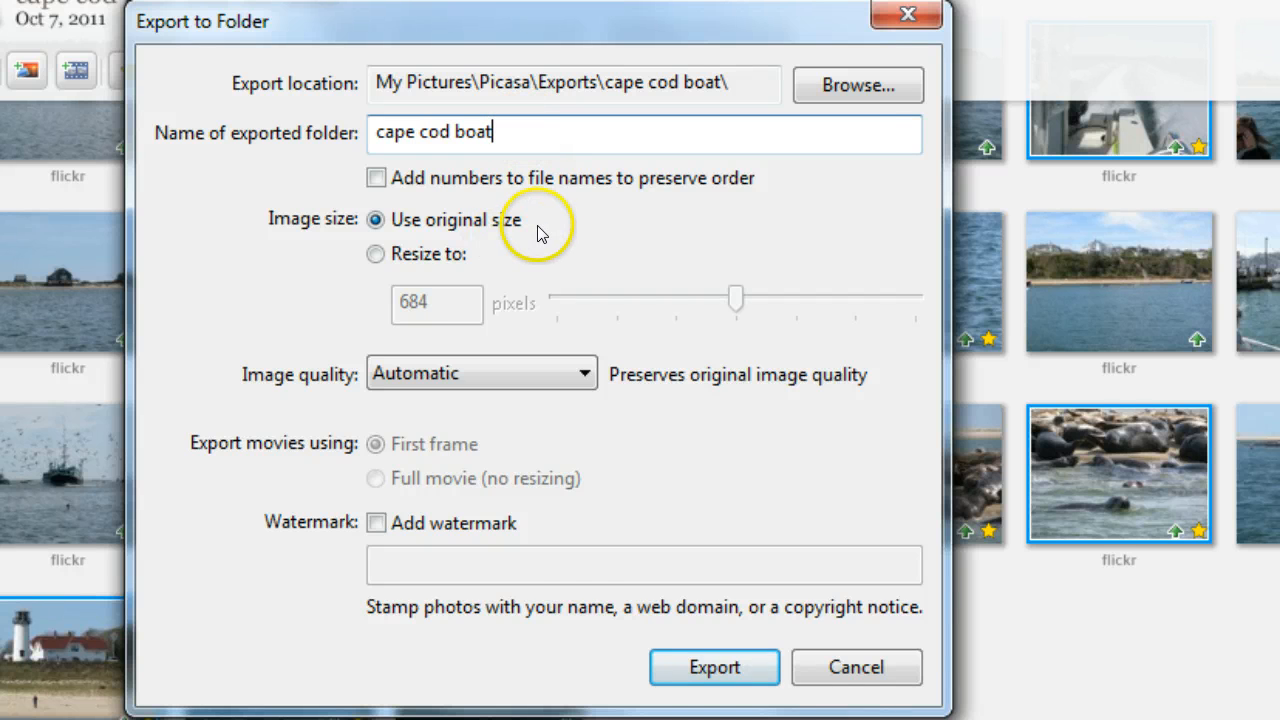
left_click(714, 667)
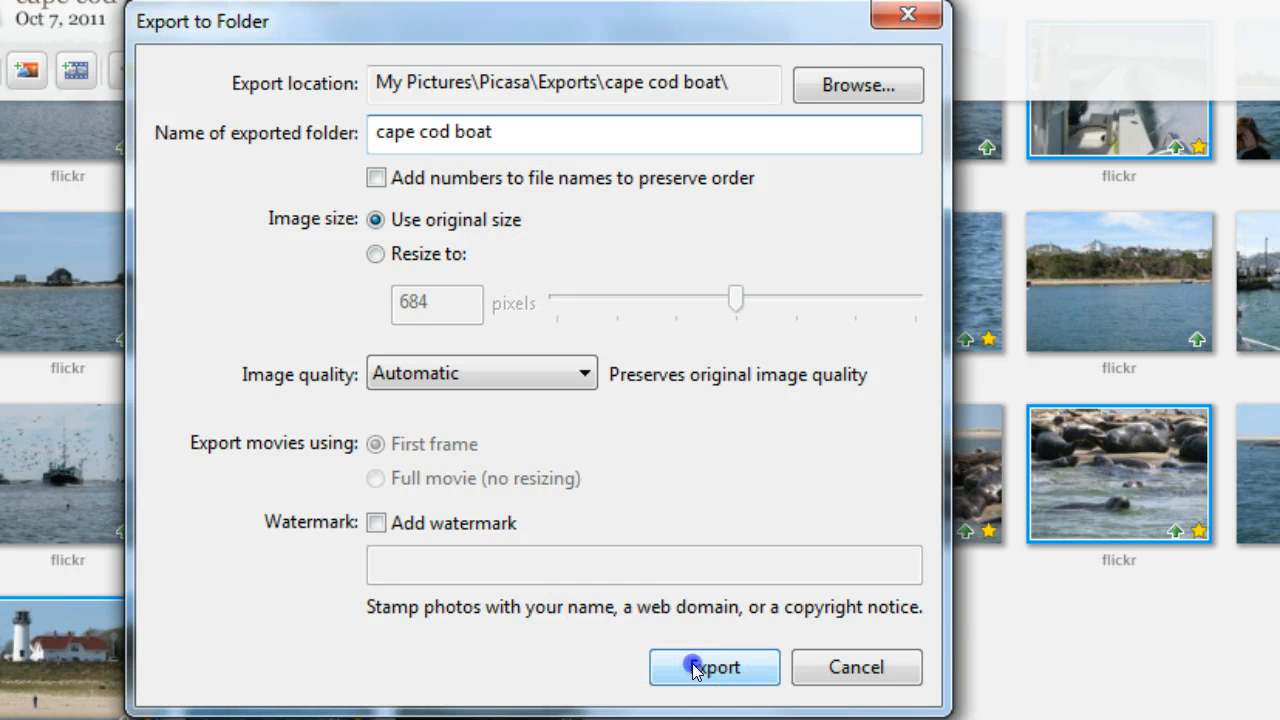
left_click(714, 667)
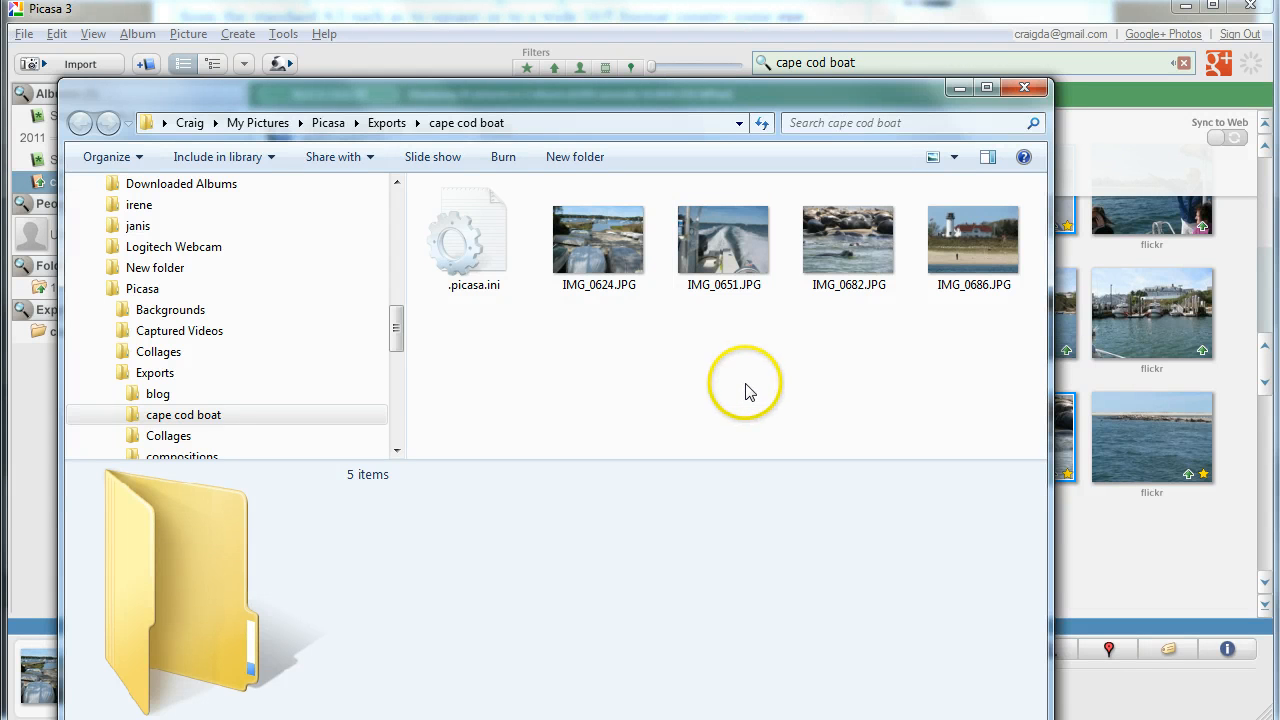
mouse_move(1024, 88)
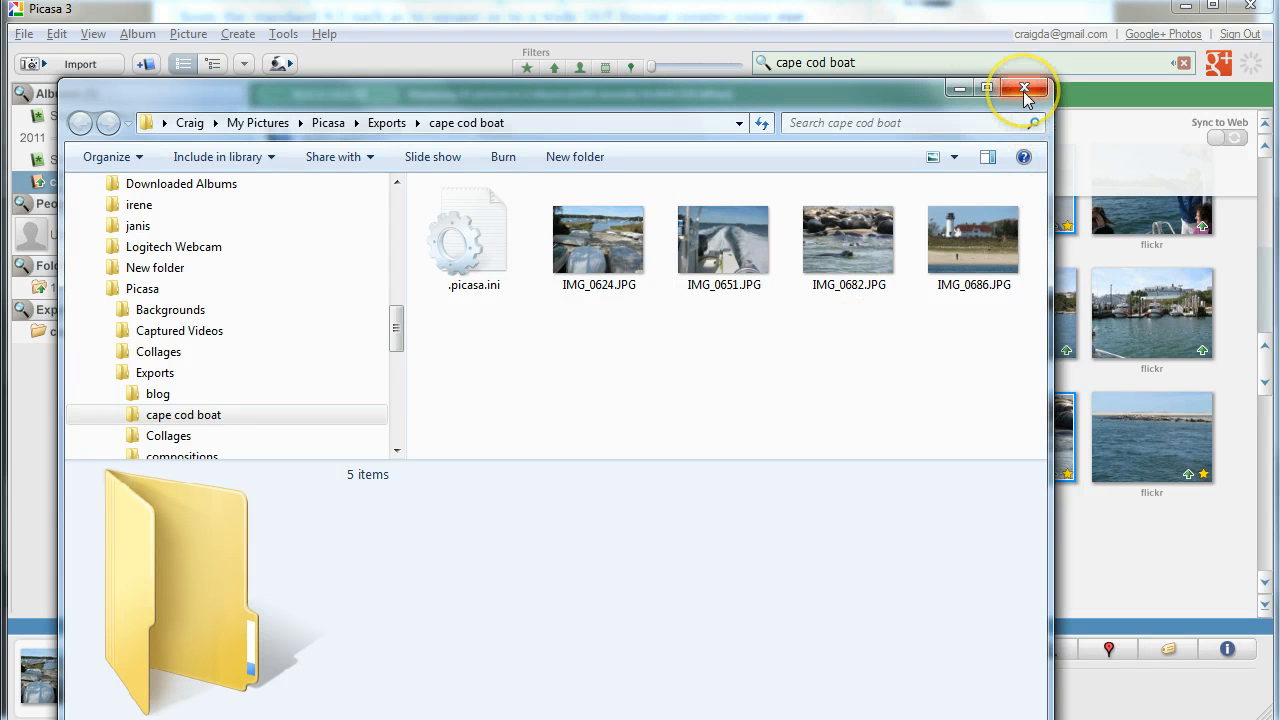
mouse_move(1024, 88)
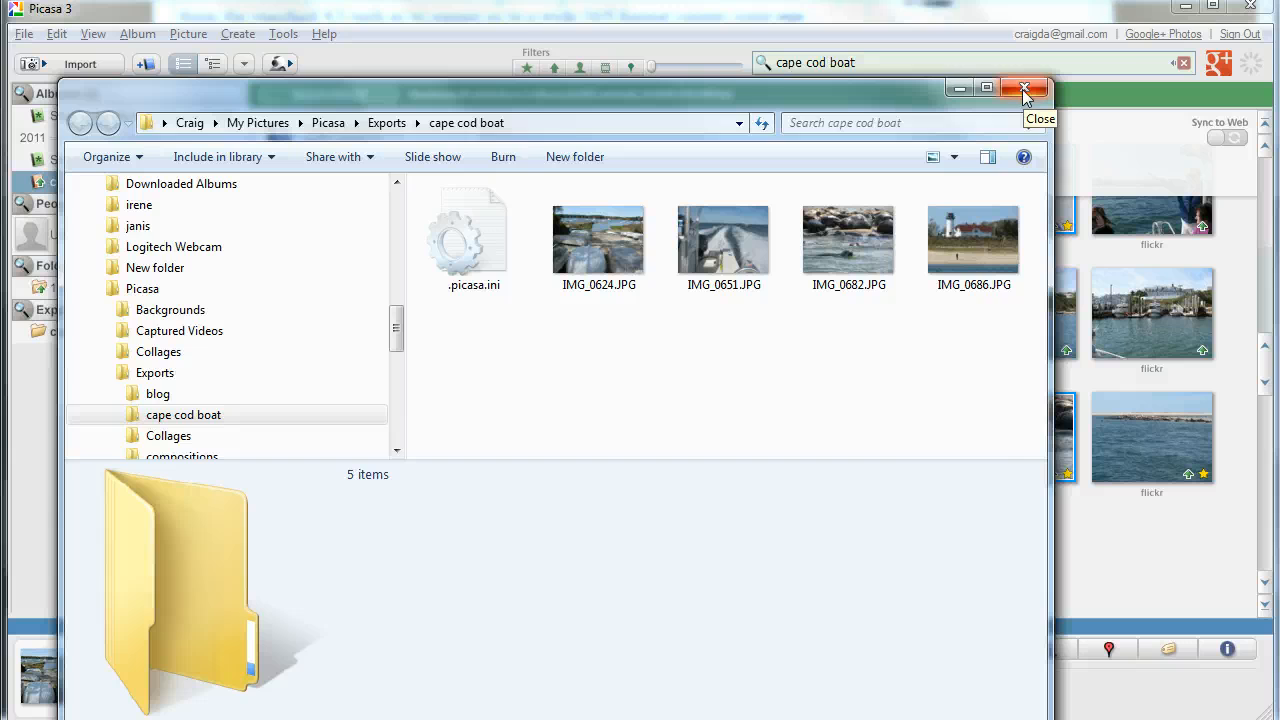
Close the Explorer window showing the exported cape cod boat folder
left_click(1024, 88)
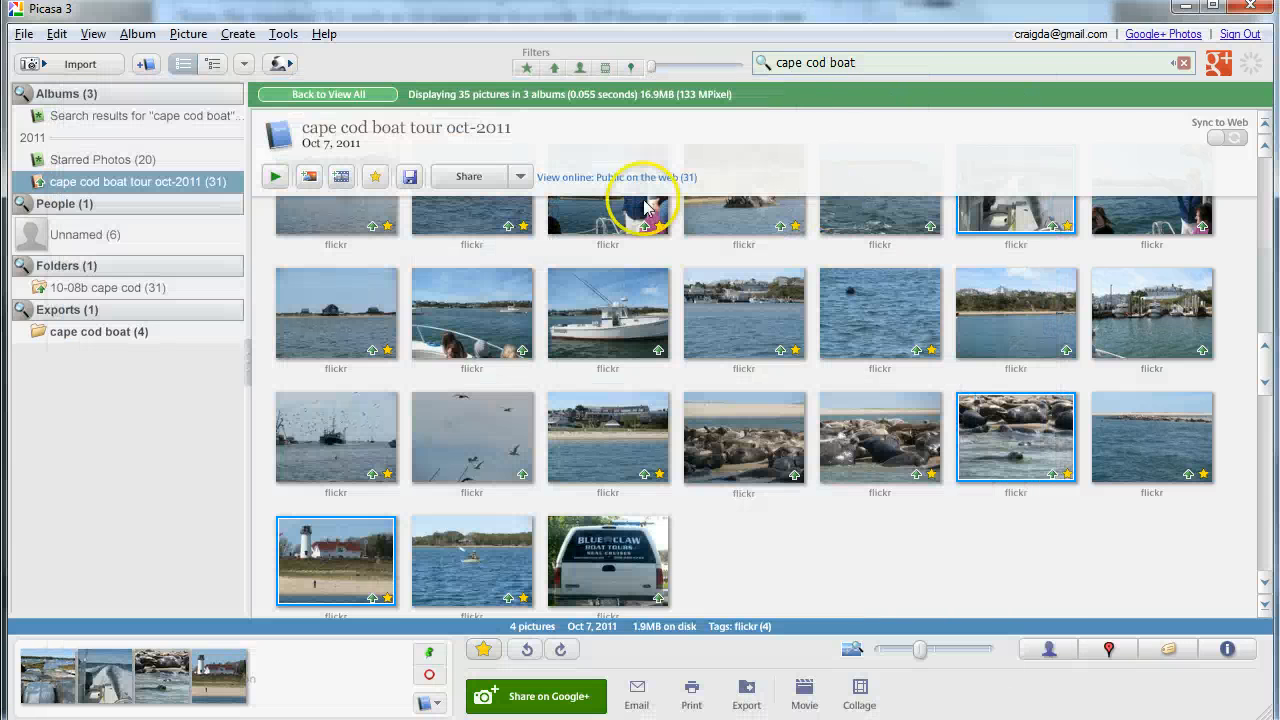
mouse_move(93, 300)
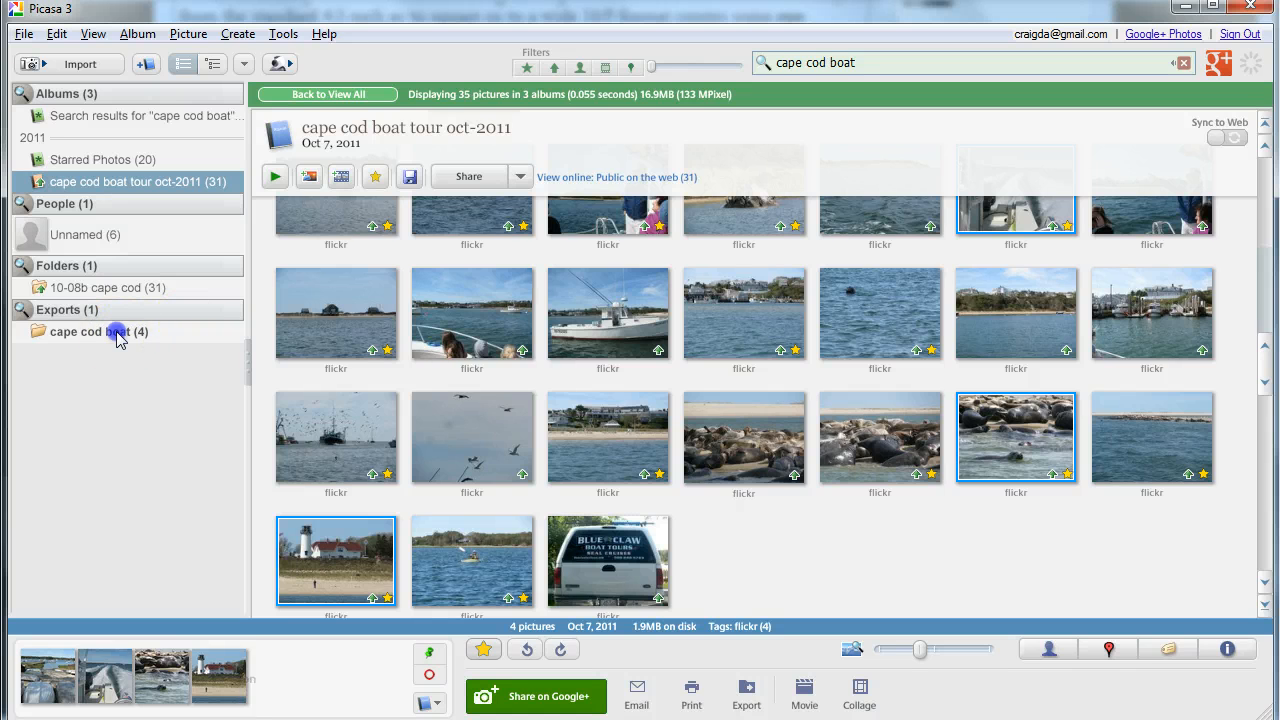
Open the 'cape cod boat' folder under Exports to view its four photos
left_click(87, 331)
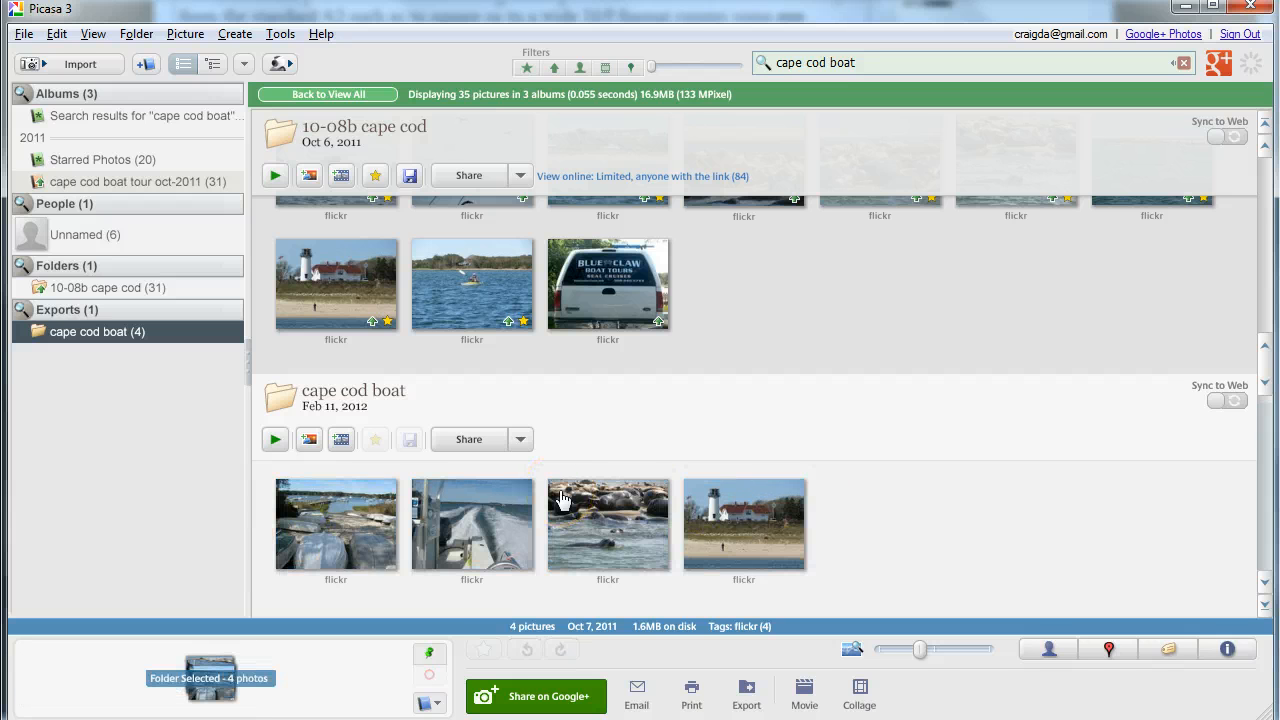
mouse_move(363, 540)
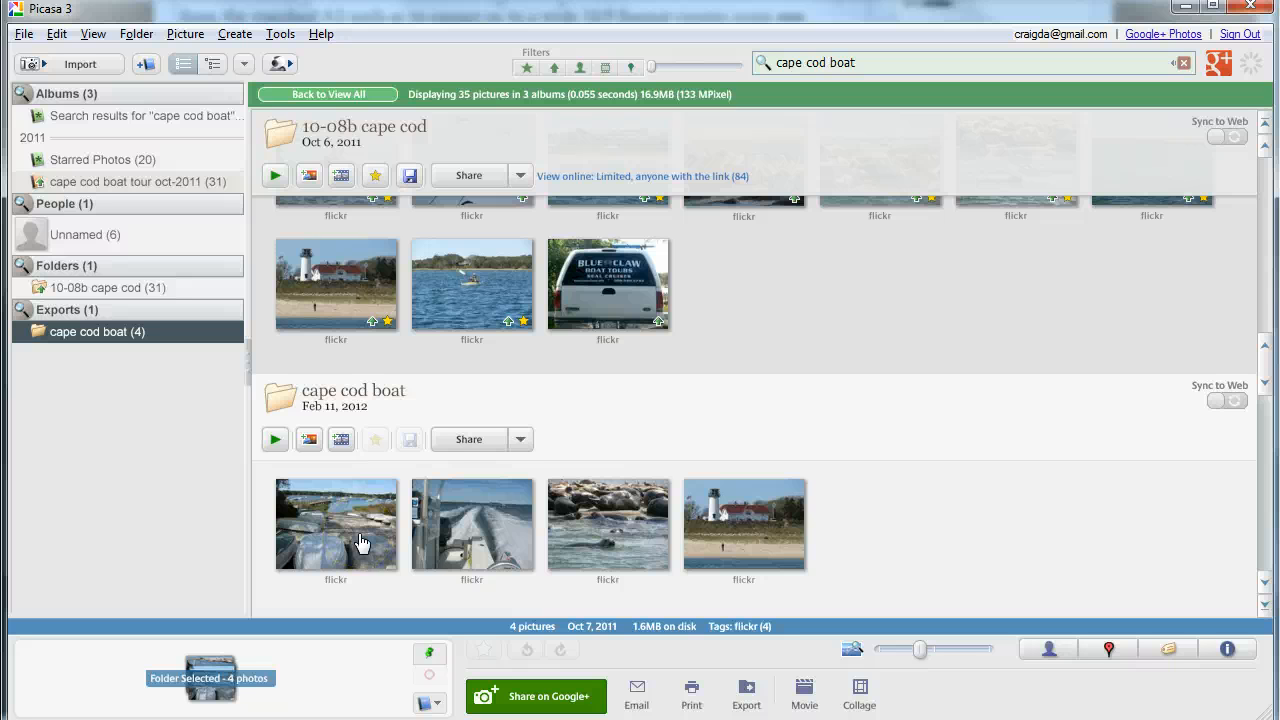
mouse_move(333, 529)
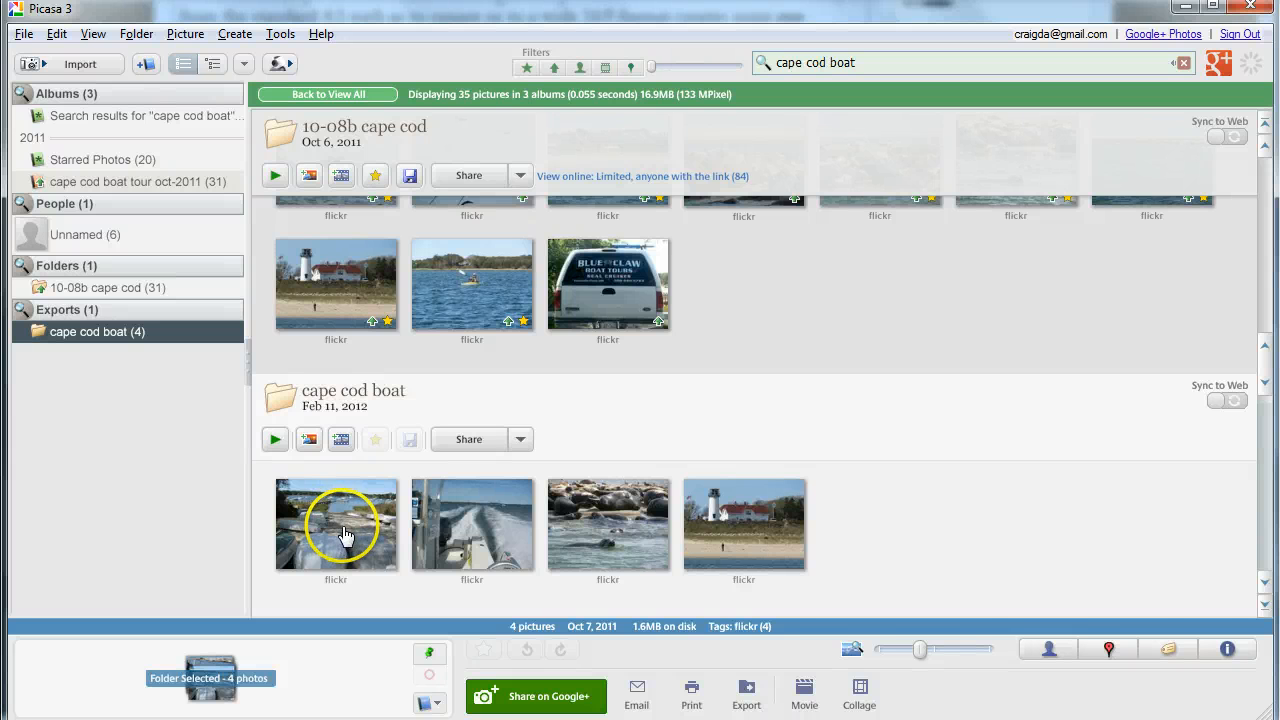
Crop the beached rowboats photo with 16:9 HDTV proportions, giving 2255x1271 pixels
double_click(336, 524)
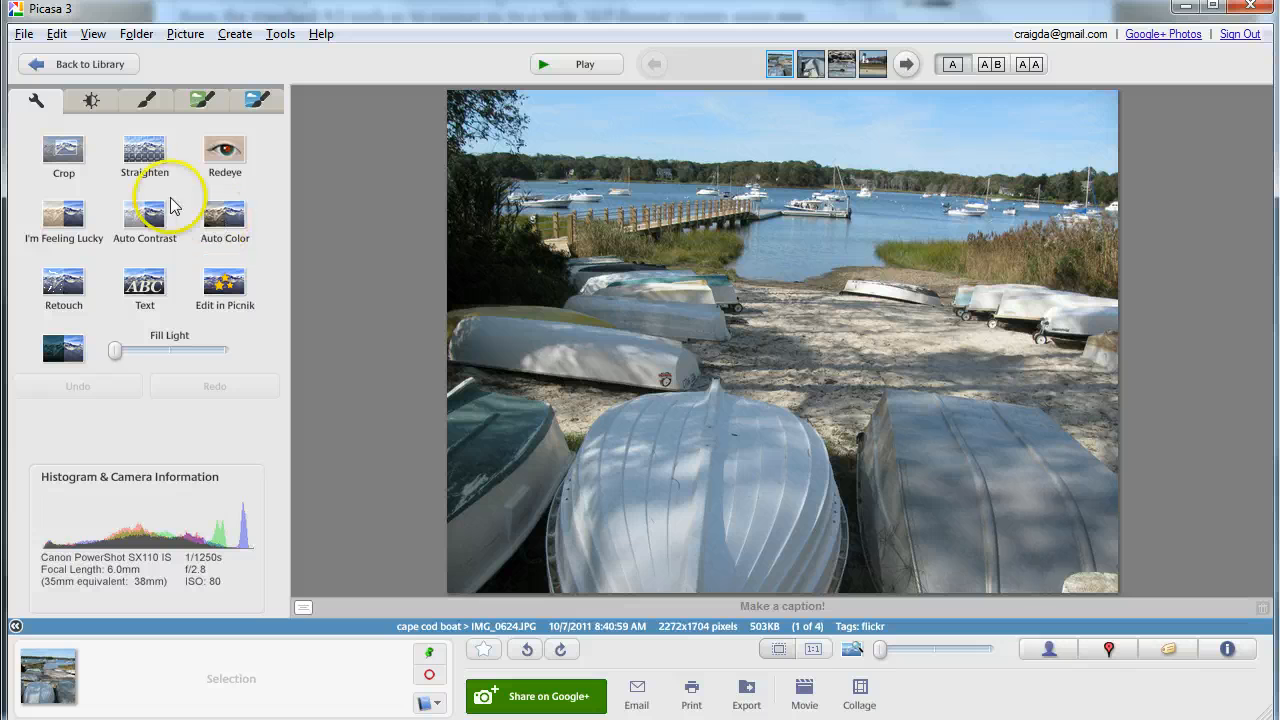
mouse_move(63, 152)
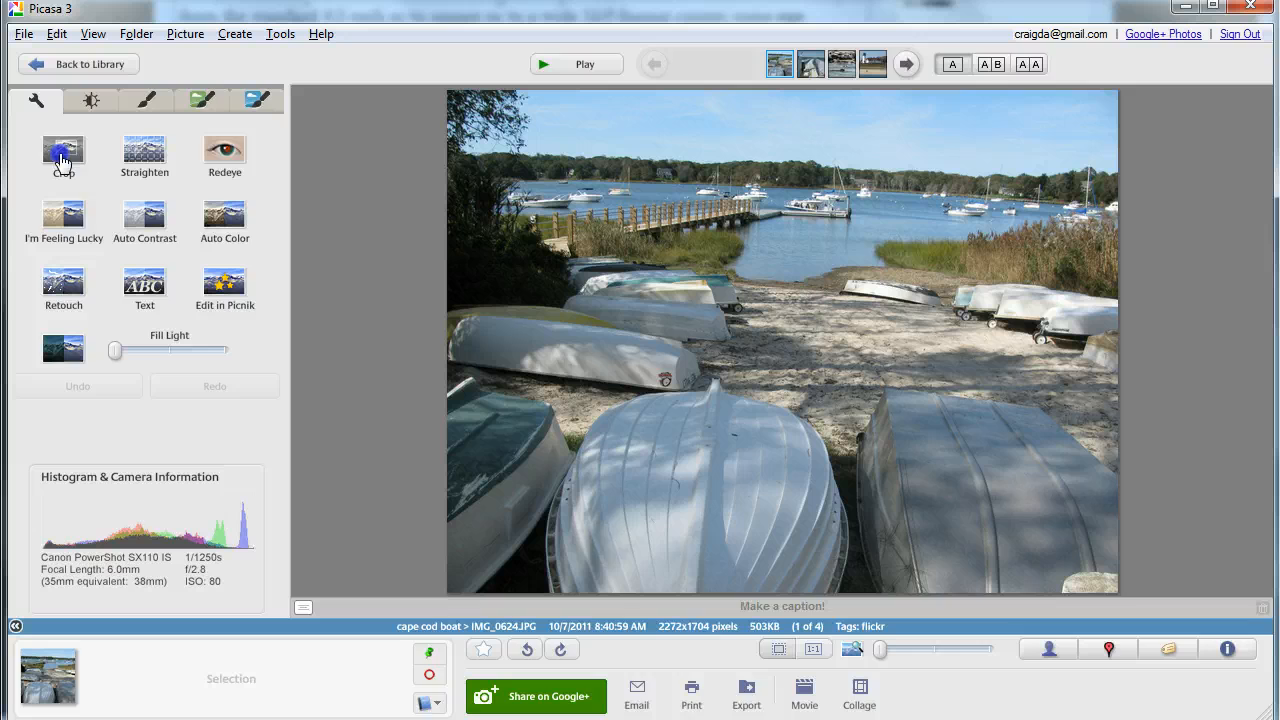
left_click(63, 151)
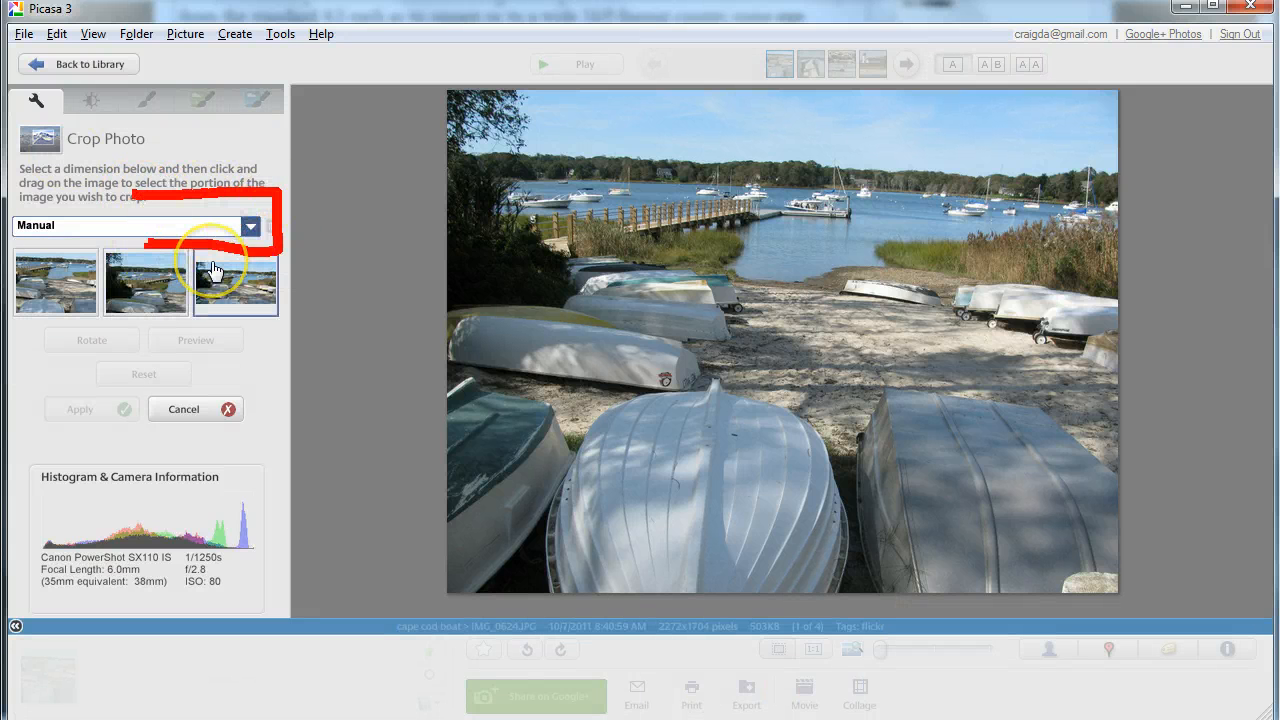
left_click(251, 225)
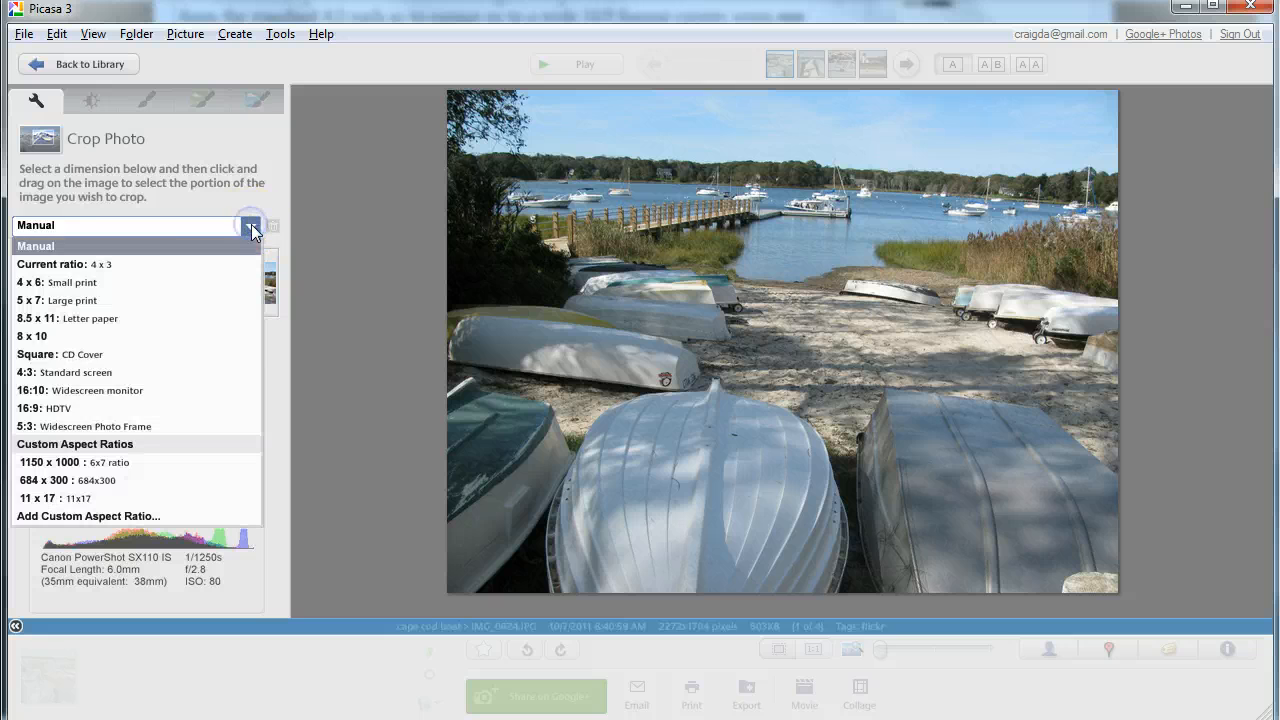
left_click(58, 408)
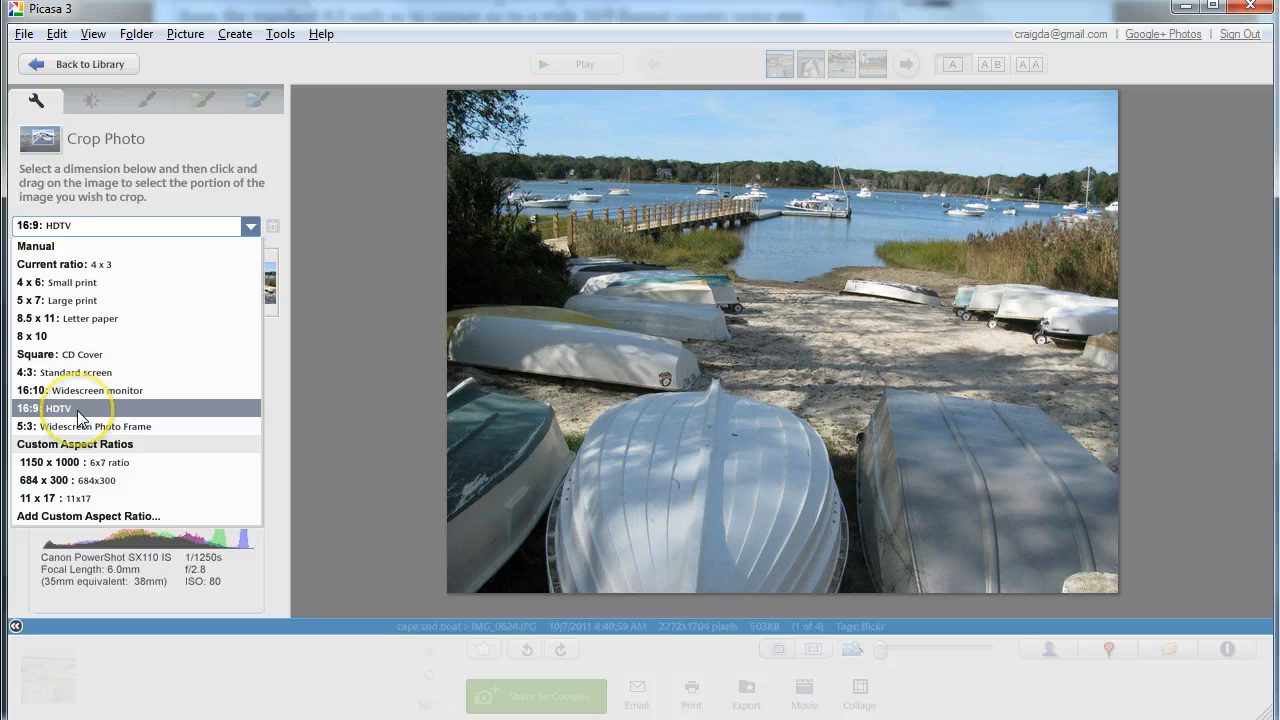
mouse_move(95, 412)
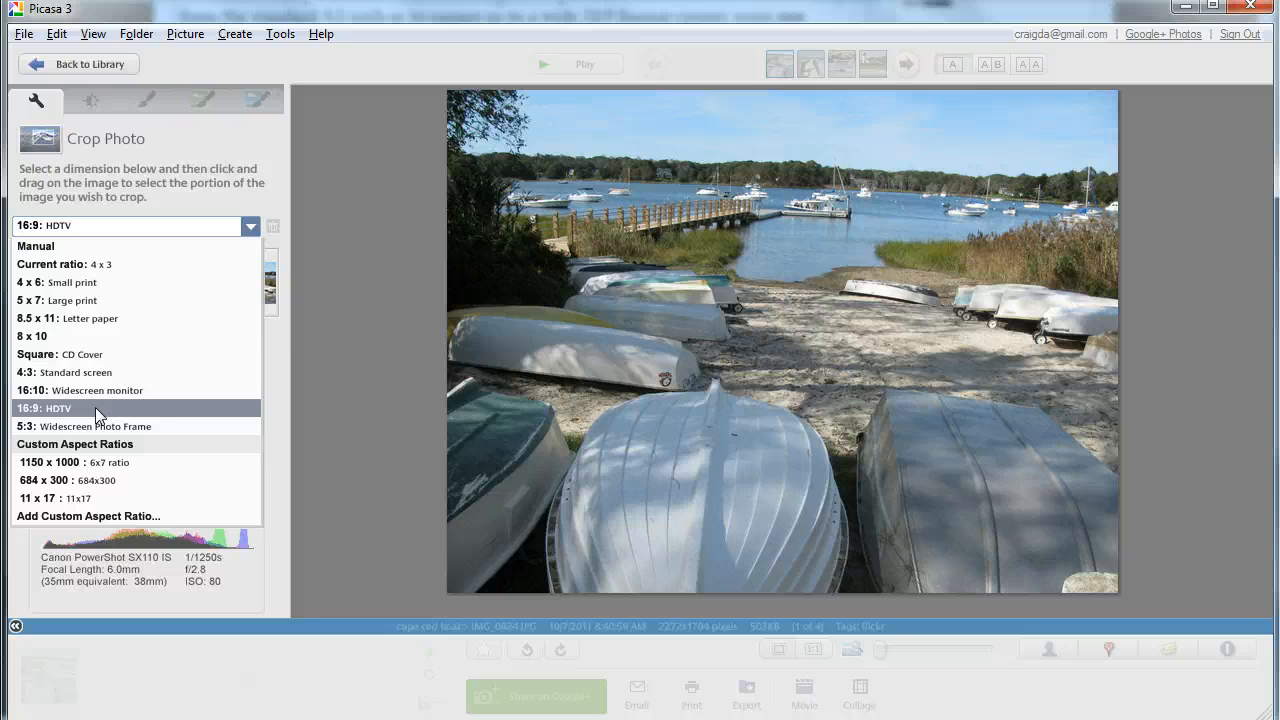
left_click(58, 408)
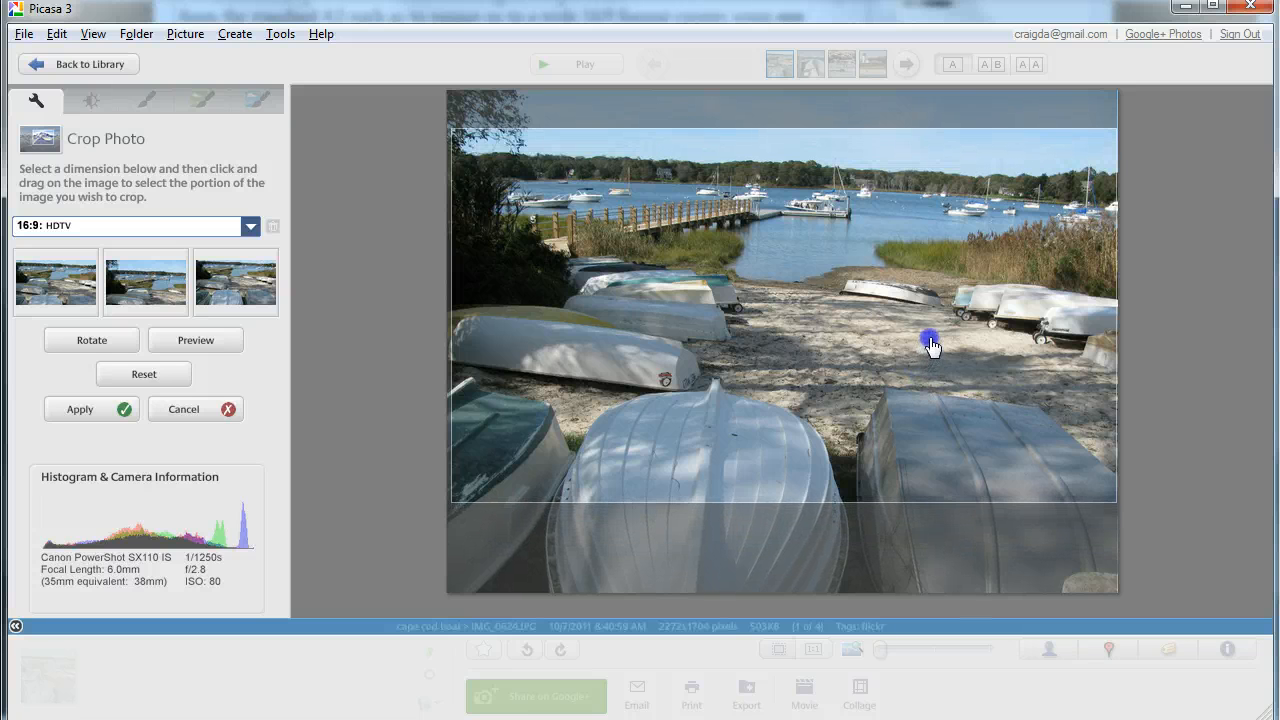
mouse_move(91, 409)
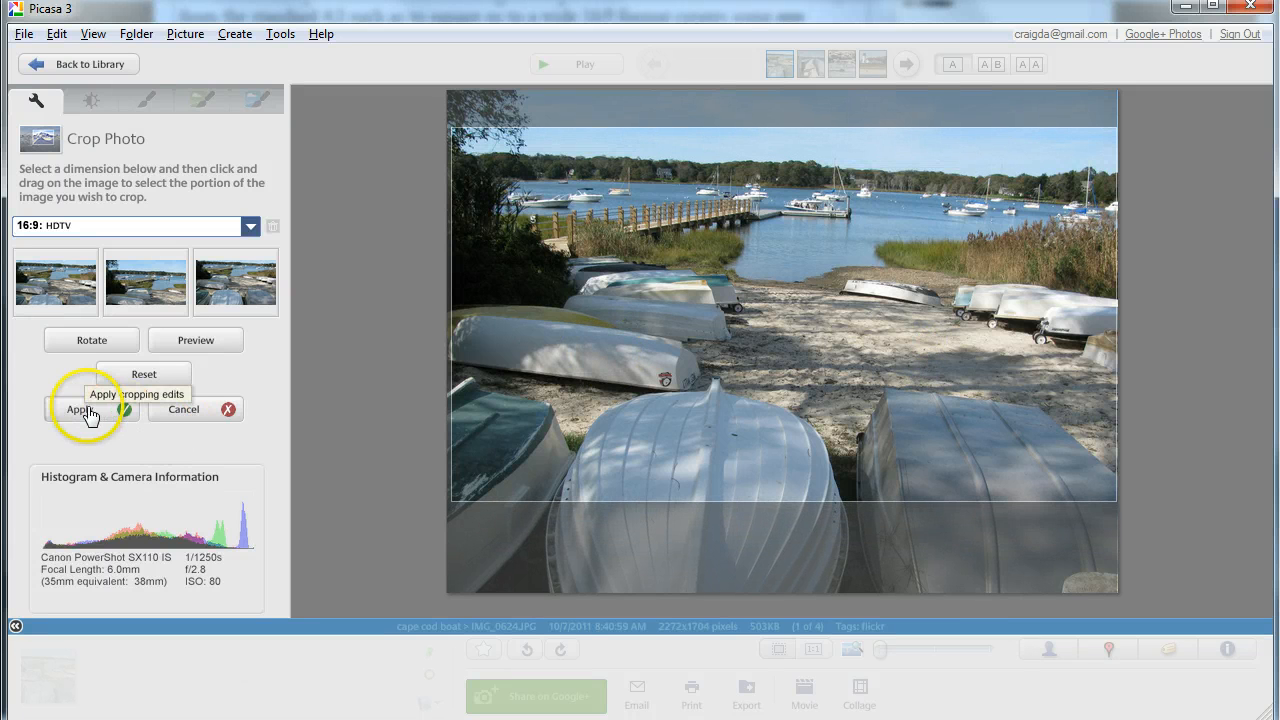
left_click(82, 408)
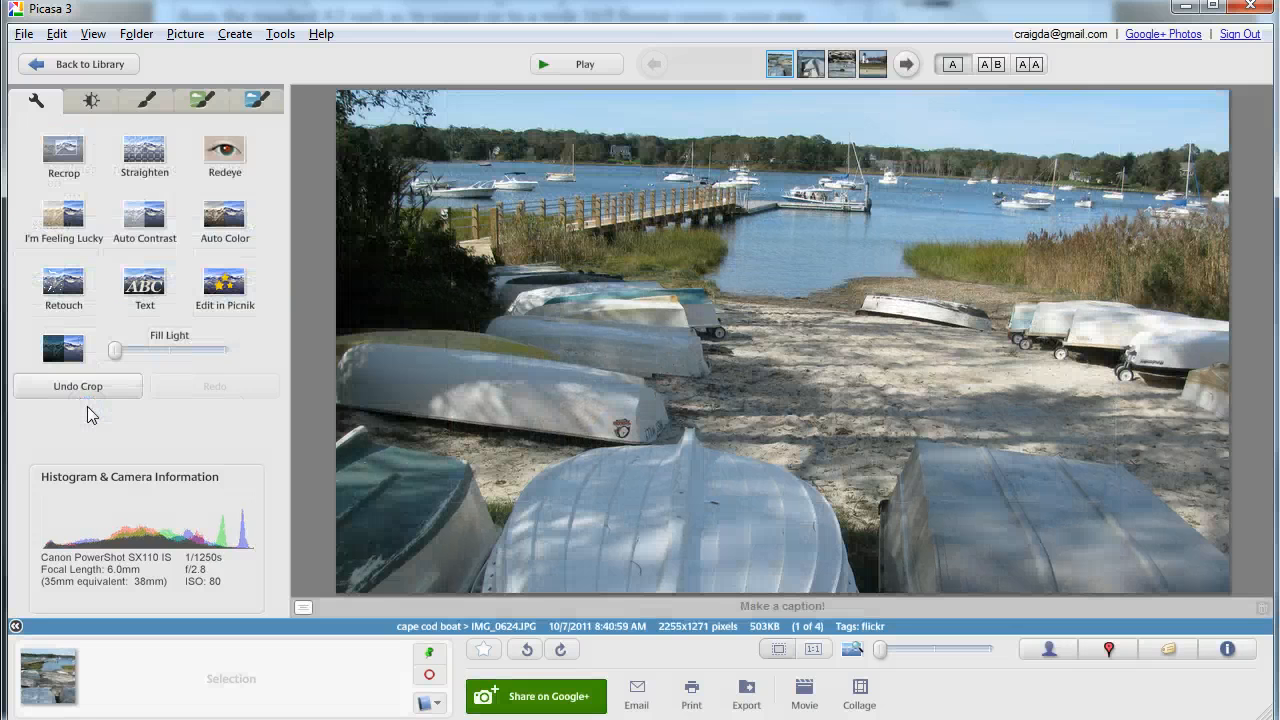
Move to the seal photo and apply a suggested 16:9 crop (2289x1273 pixels)
left_click(906, 64)
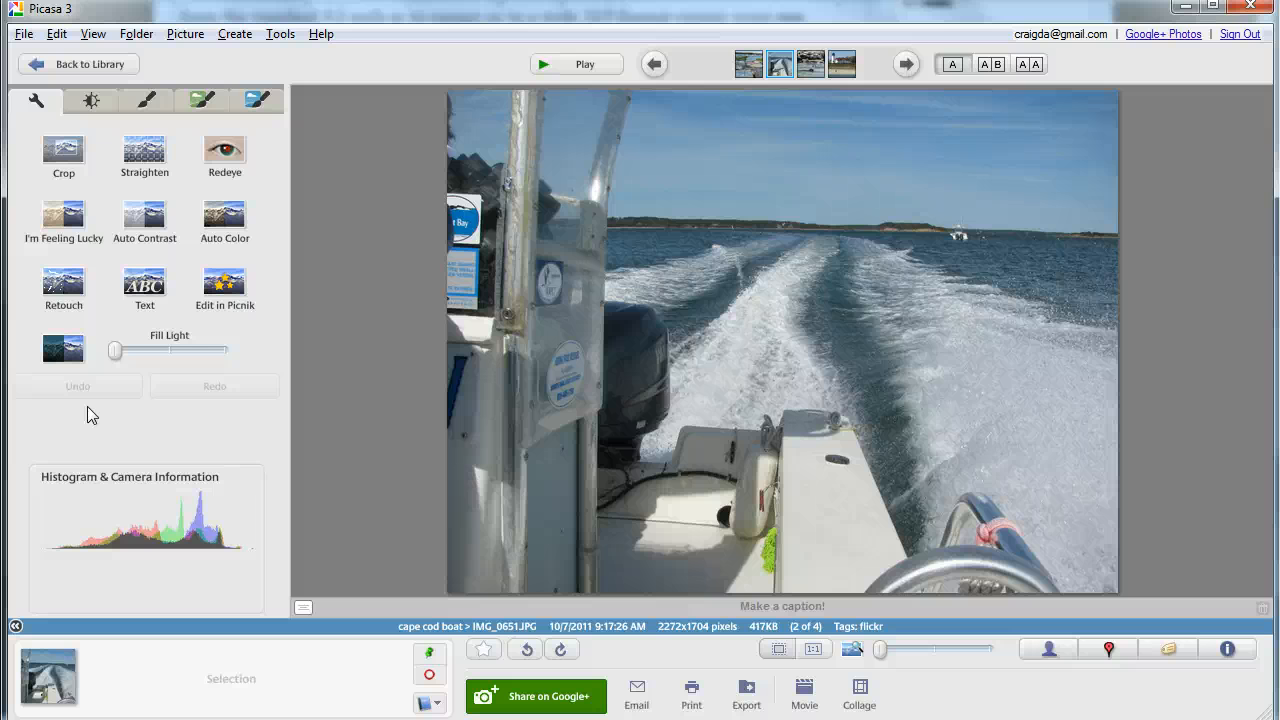
left_click(905, 64)
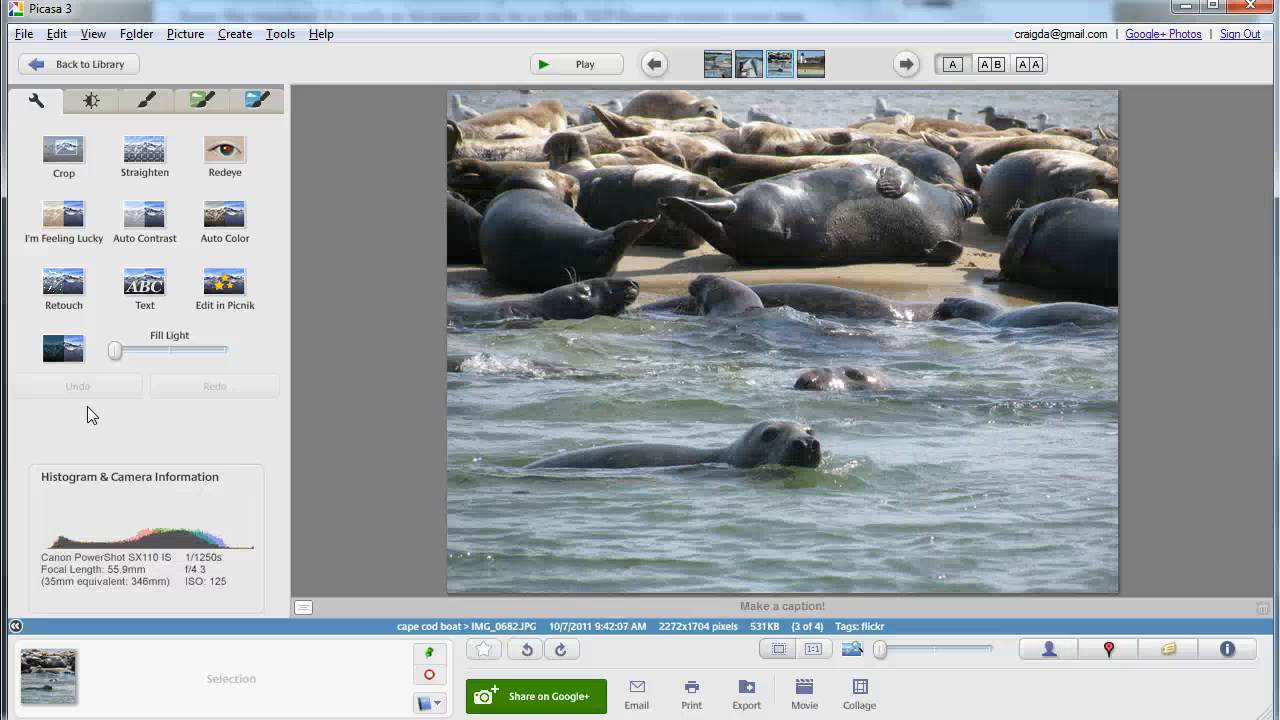
left_click(63, 155)
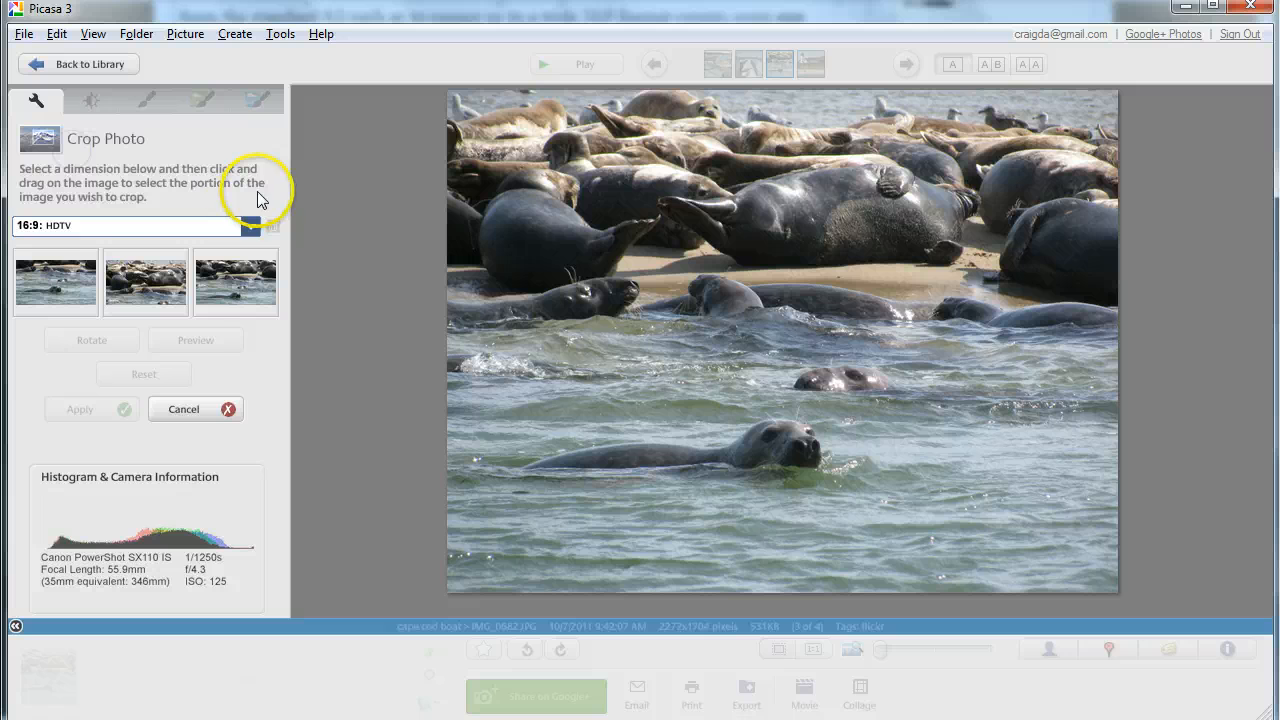
left_click(145, 280)
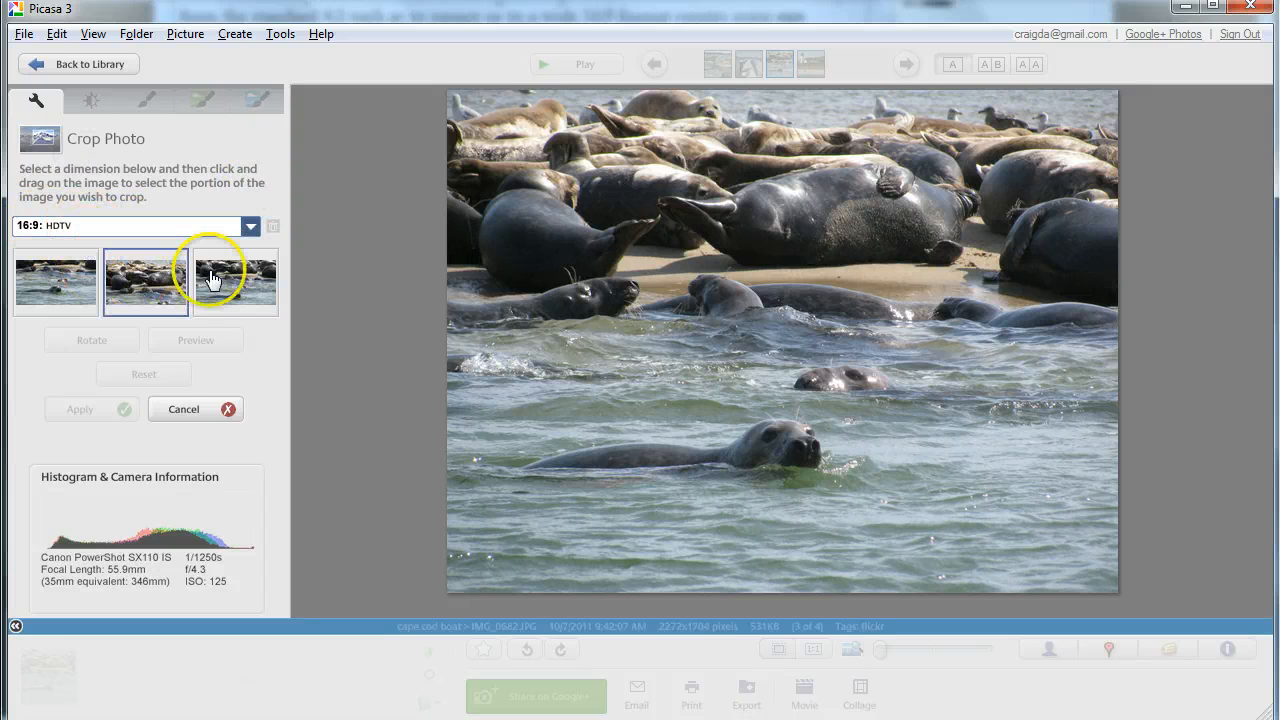
left_click(235, 280)
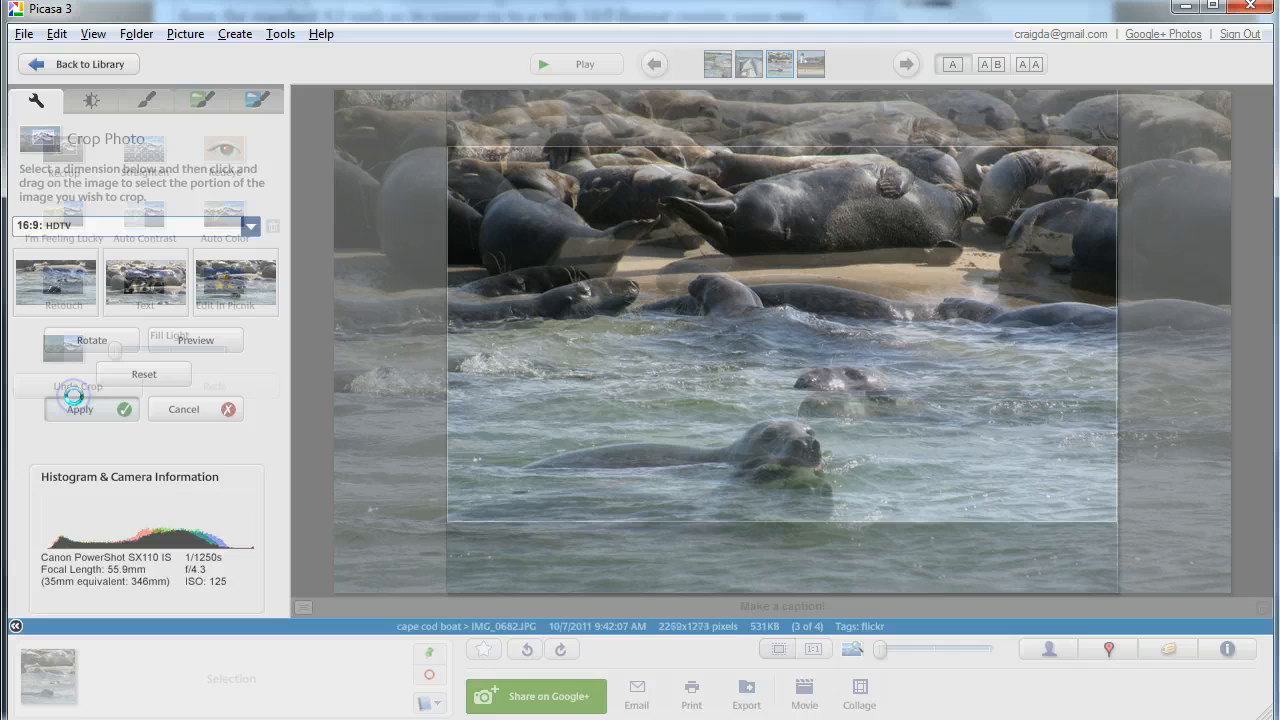
left_click(91, 409)
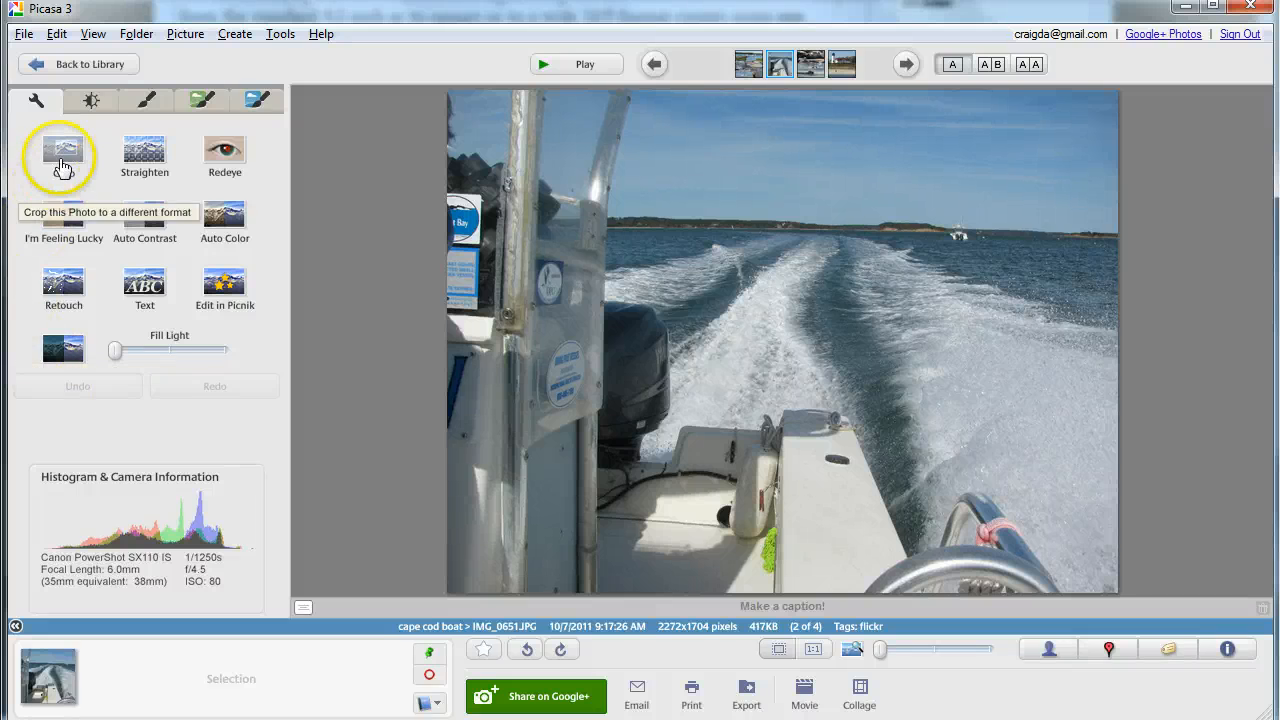
Square-crop the boat wake photo with Square: CD Cover, giving 1476x1477 pixels
left_click(63, 153)
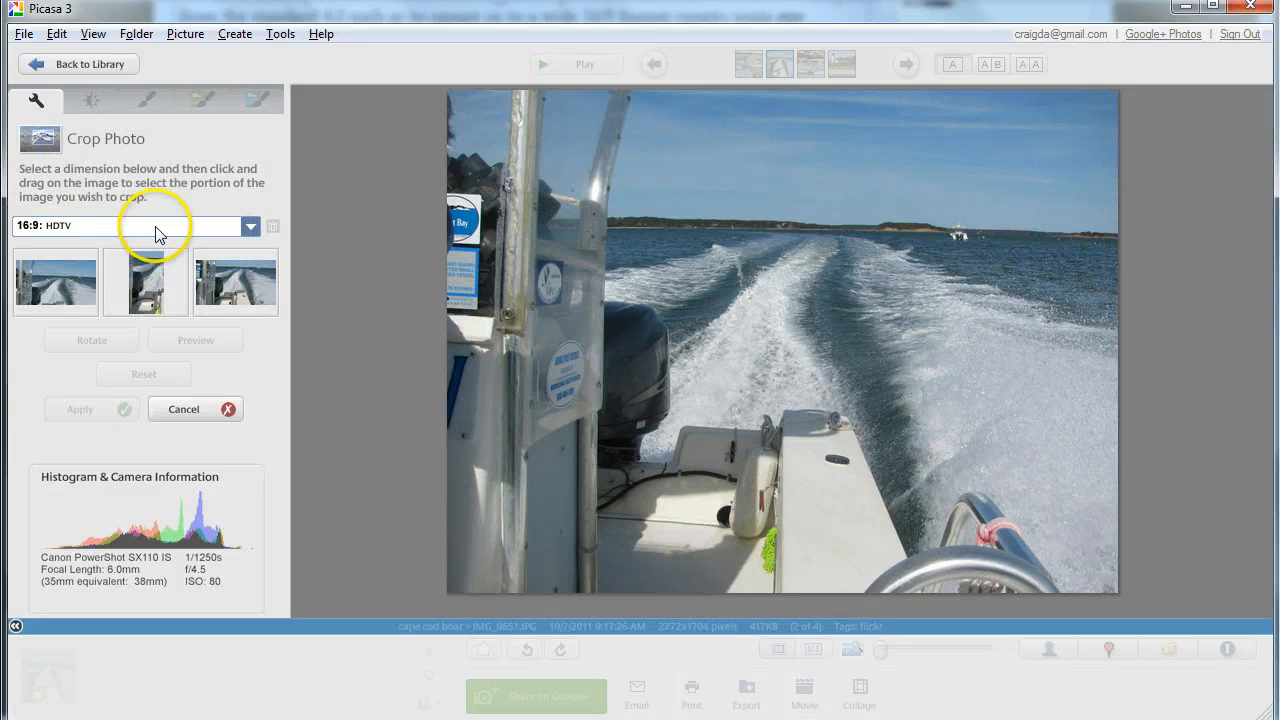
left_click(250, 225)
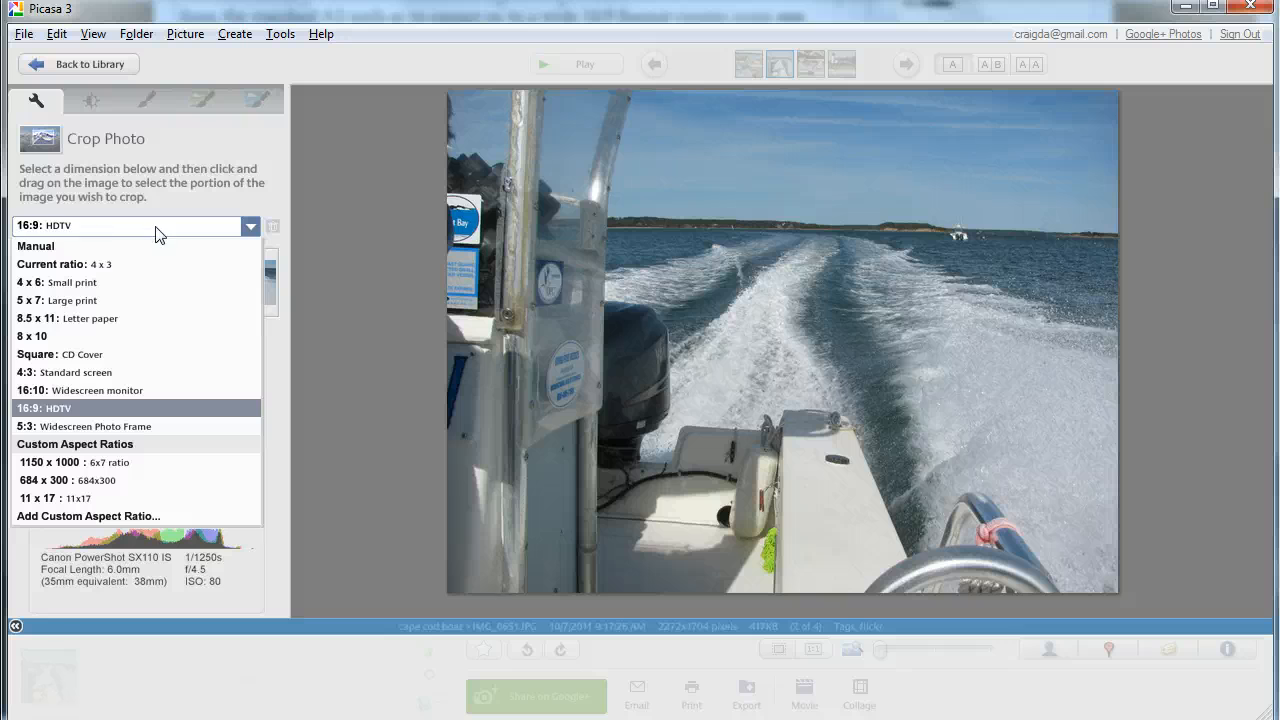
left_click(90, 318)
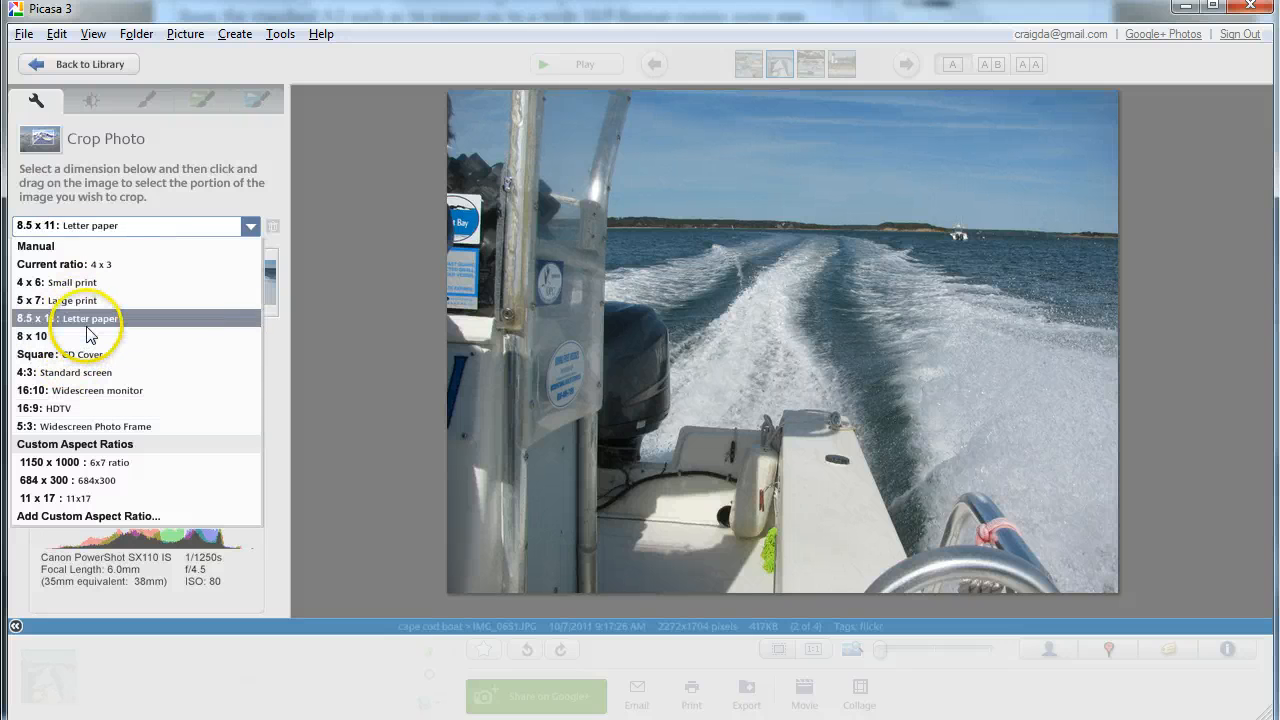
left_click(85, 354)
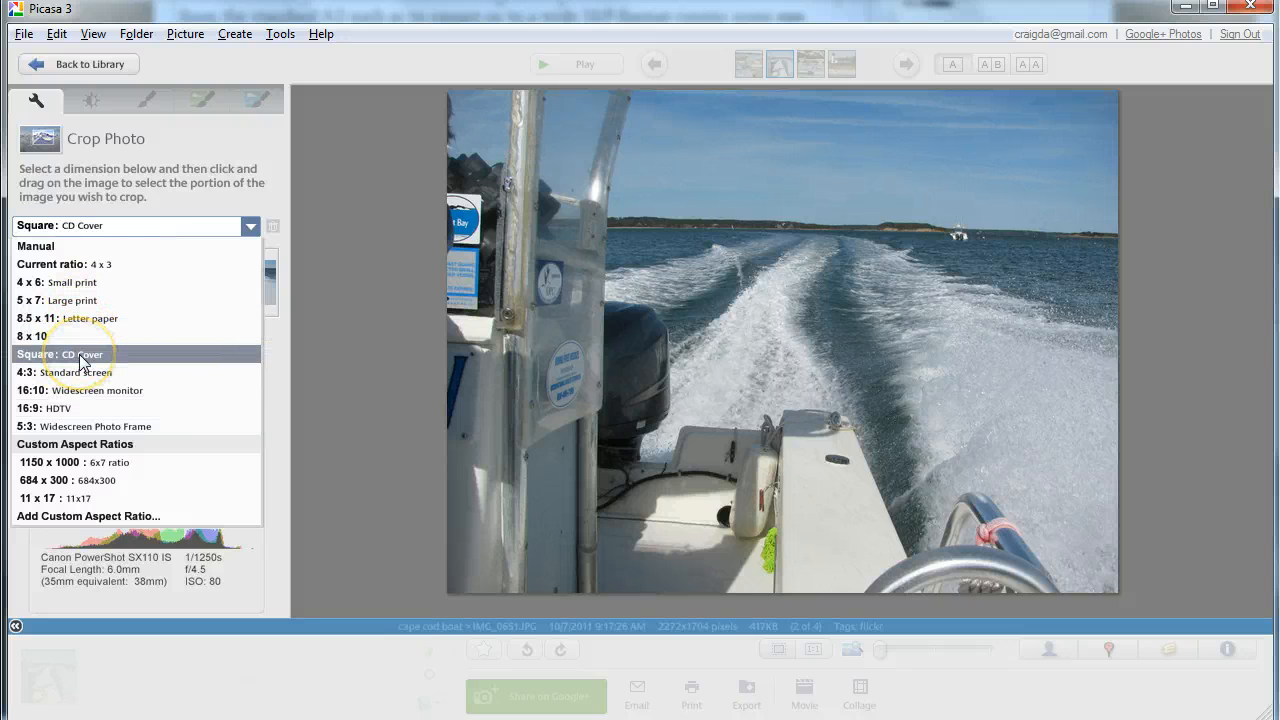
left_click(59, 354)
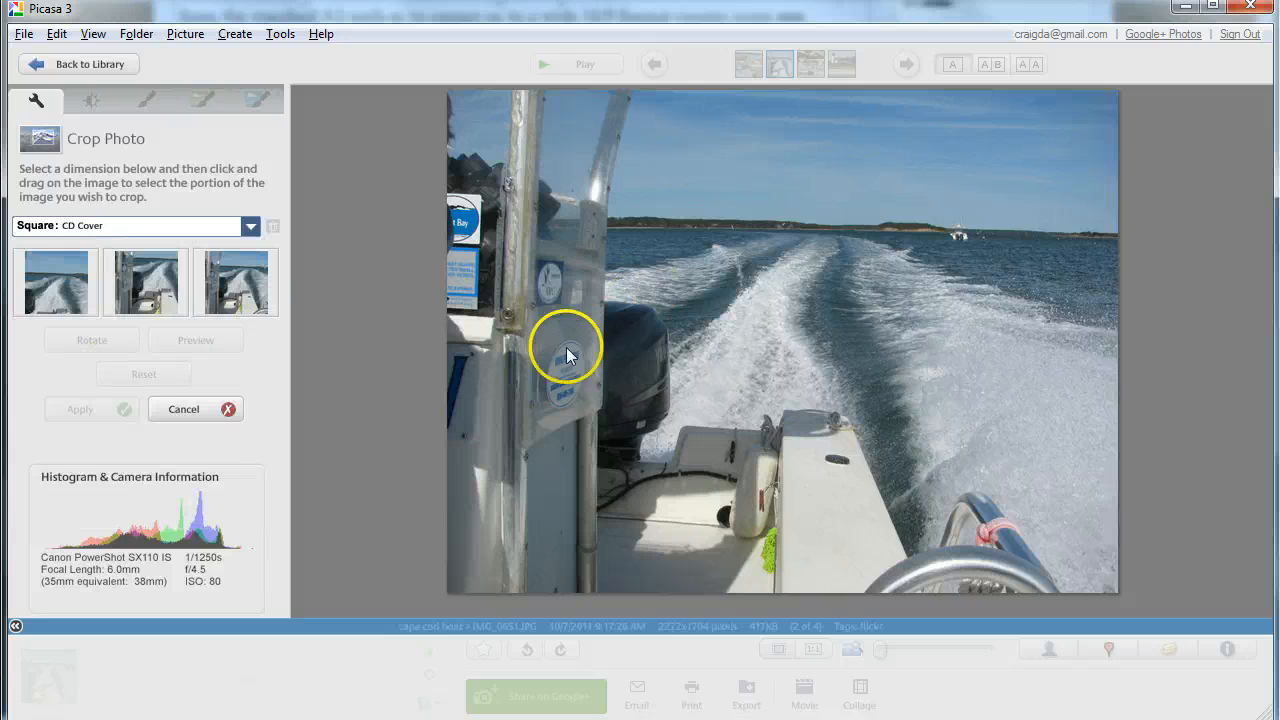
left_click_drag(565, 350, 1030, 160)
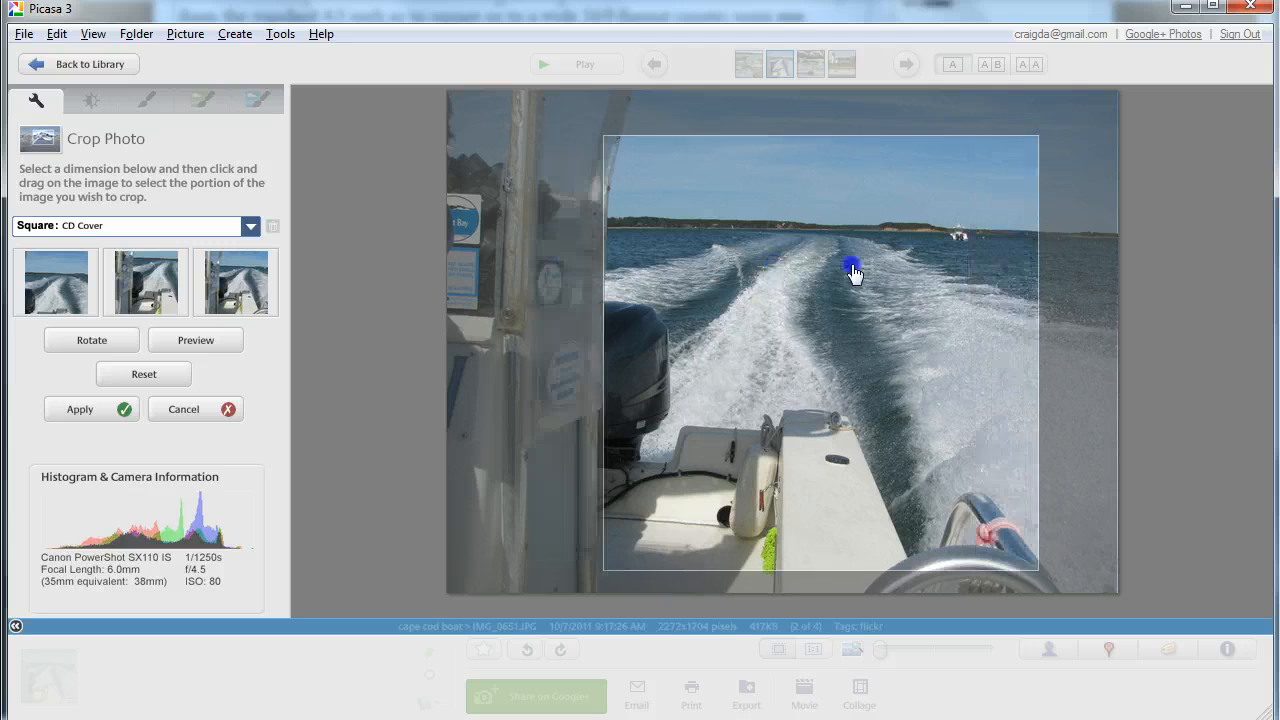
left_click_drag(852, 268, 782, 220)
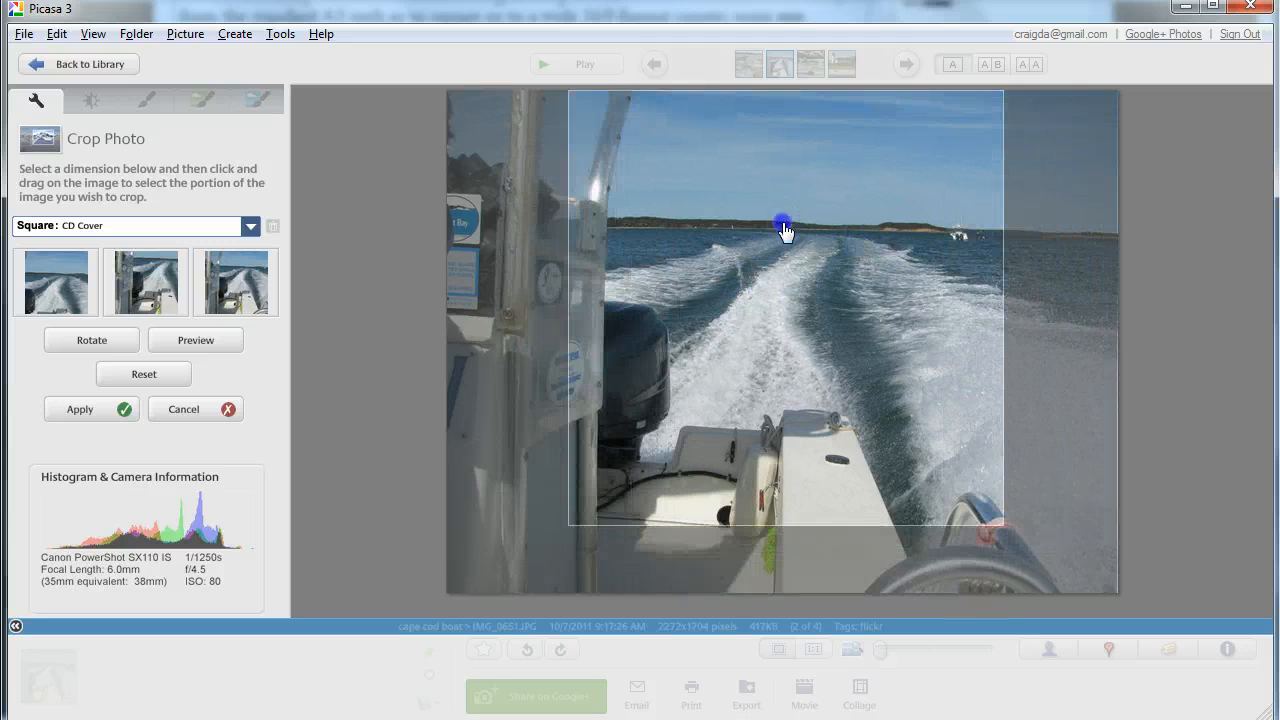
left_click_drag(783, 219, 783, 268)
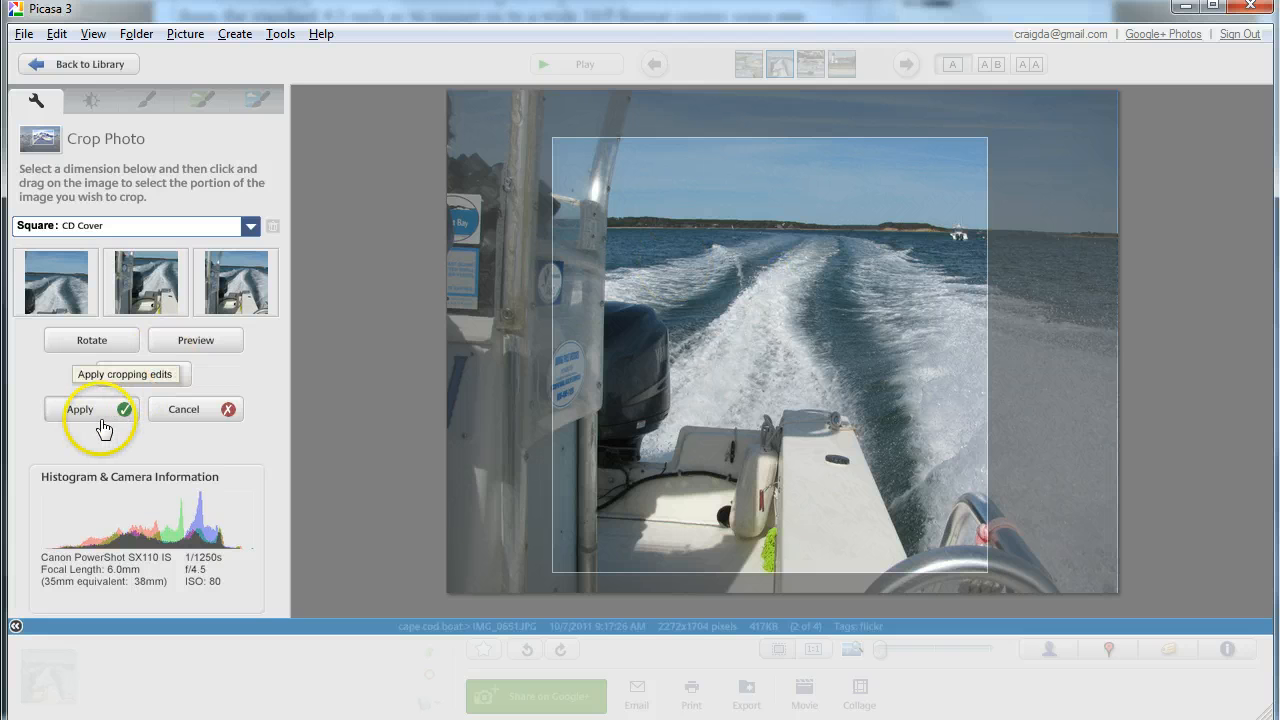
left_click(80, 409)
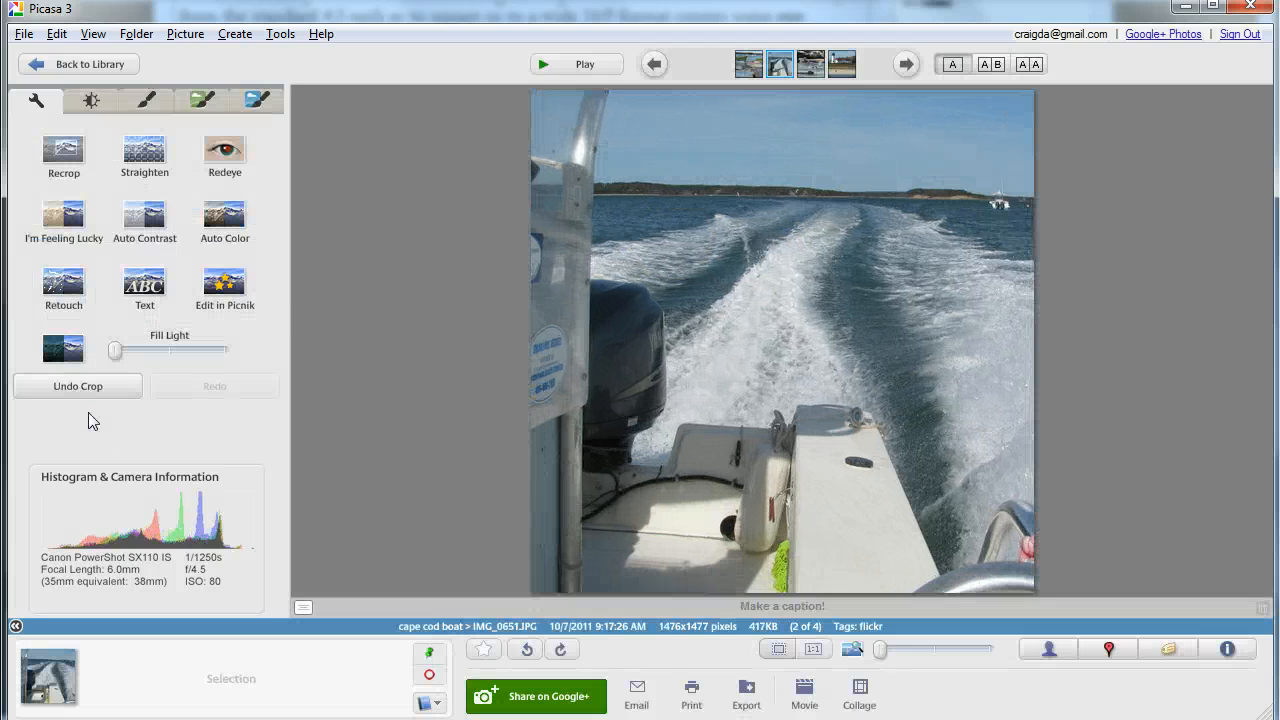
Move to the lighthouse photo and frame a square crop around the lighthouse and house
left_click(905, 64)
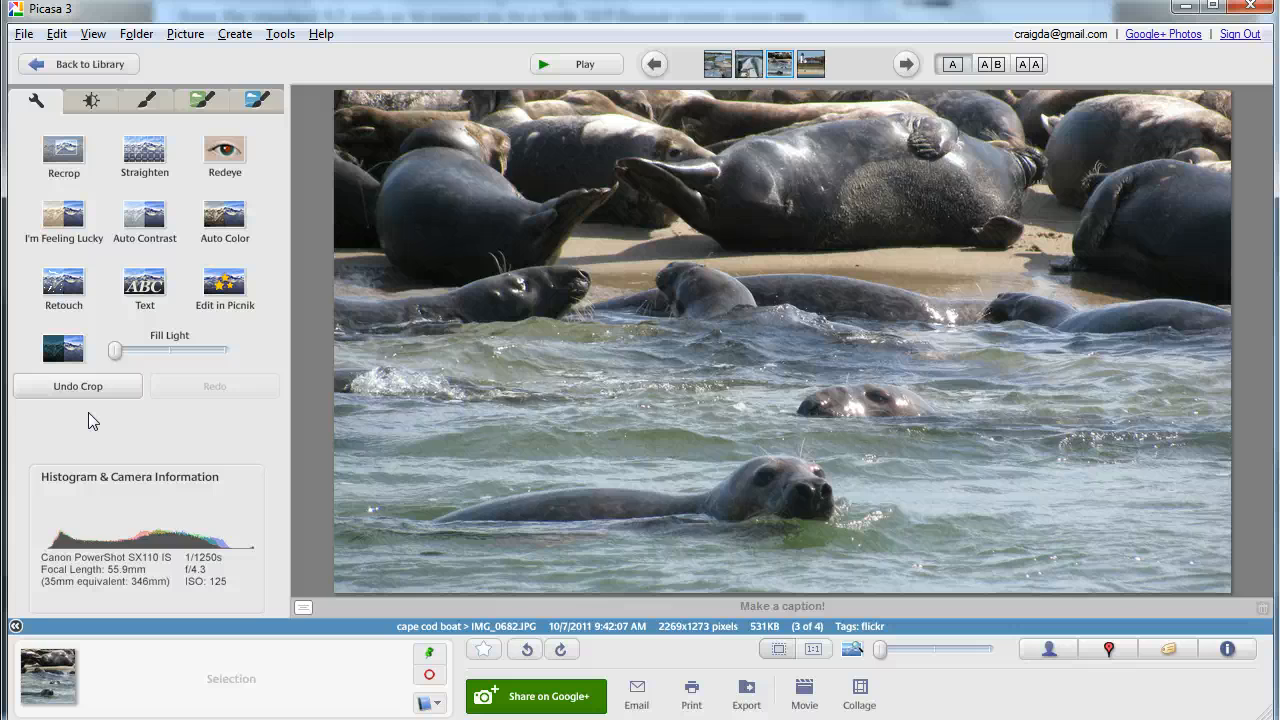
left_click(905, 64)
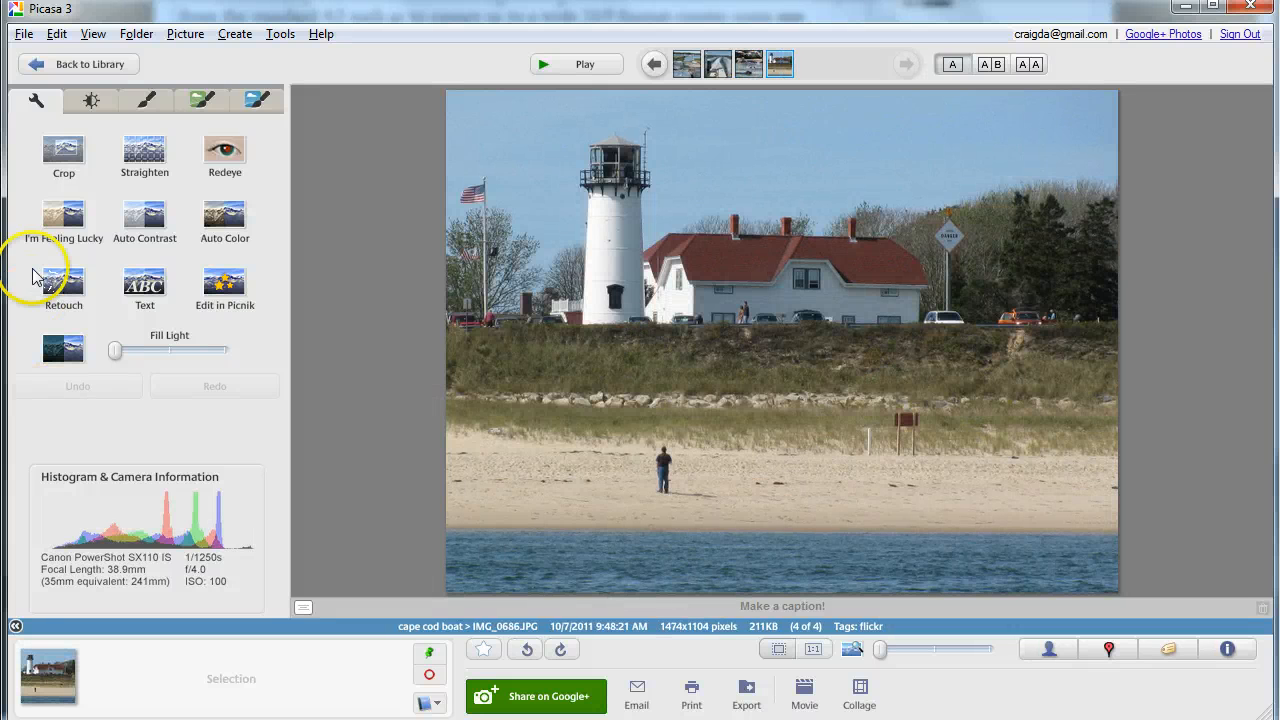
left_click(63, 150)
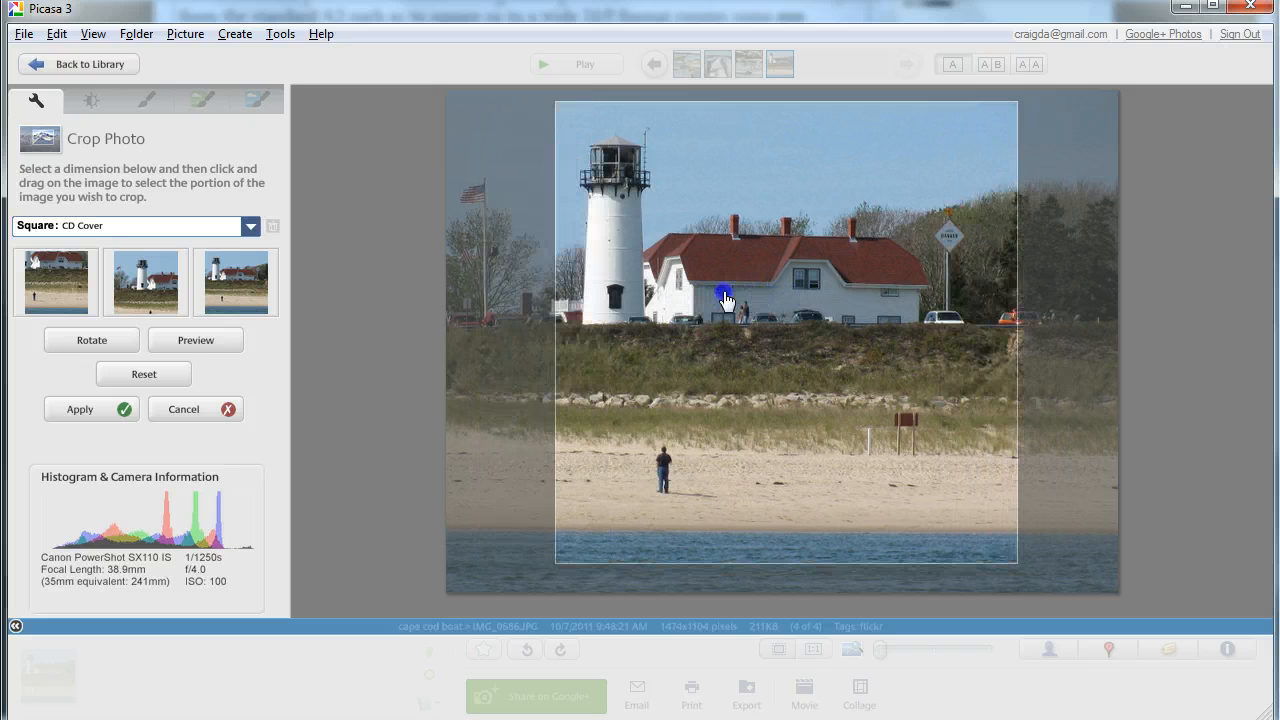
left_click_drag(727, 300, 704, 305)
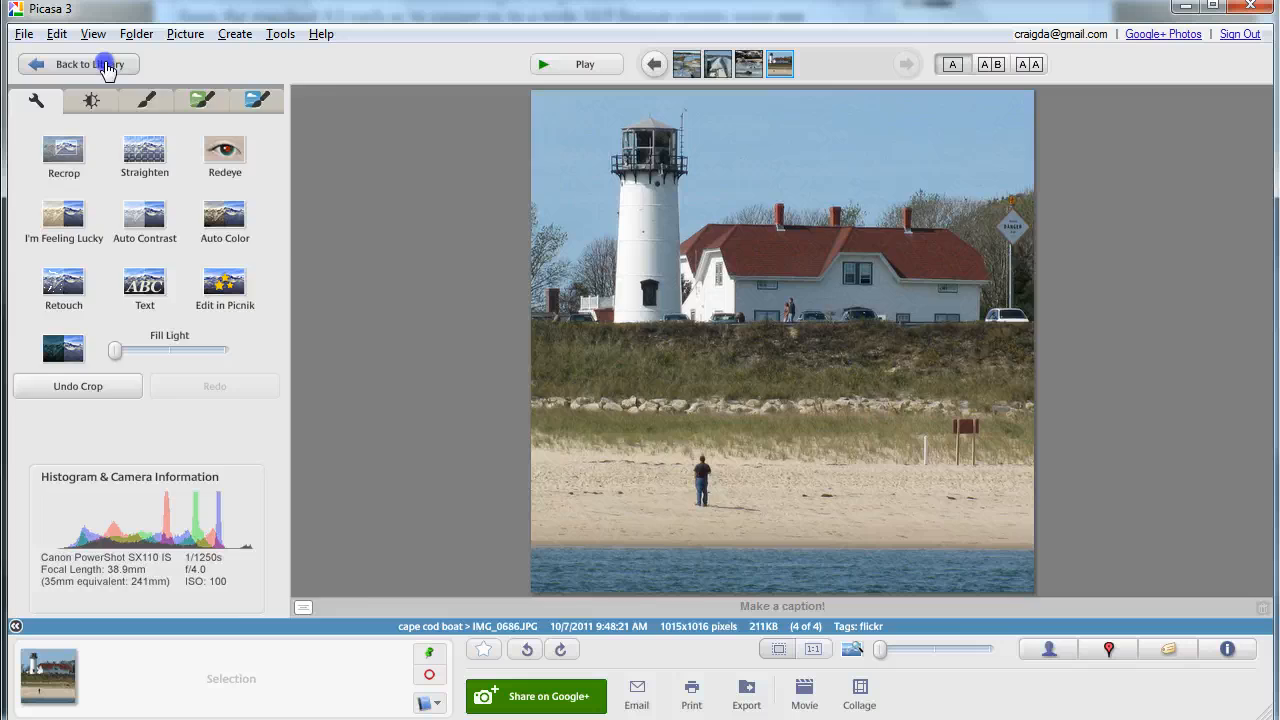
Return to the library and start a collage from the four cropped cape cod boat photos
left_click(77, 64)
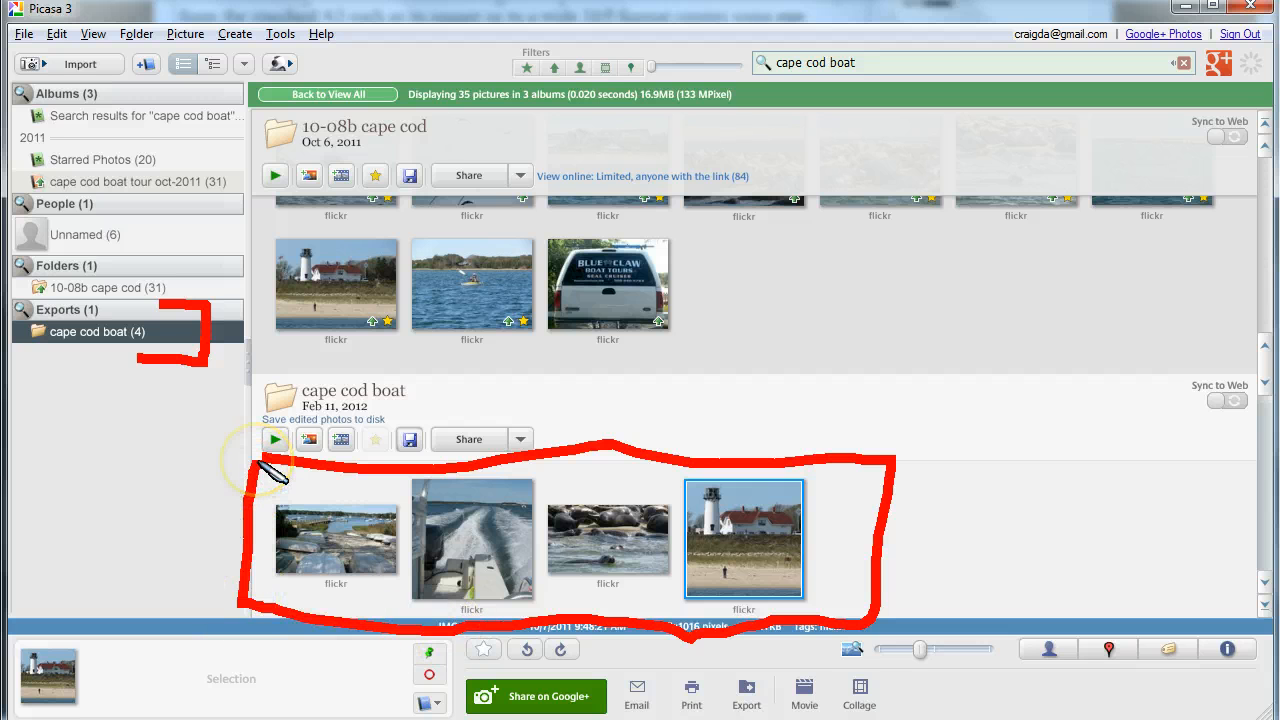
mouse_move(560, 360)
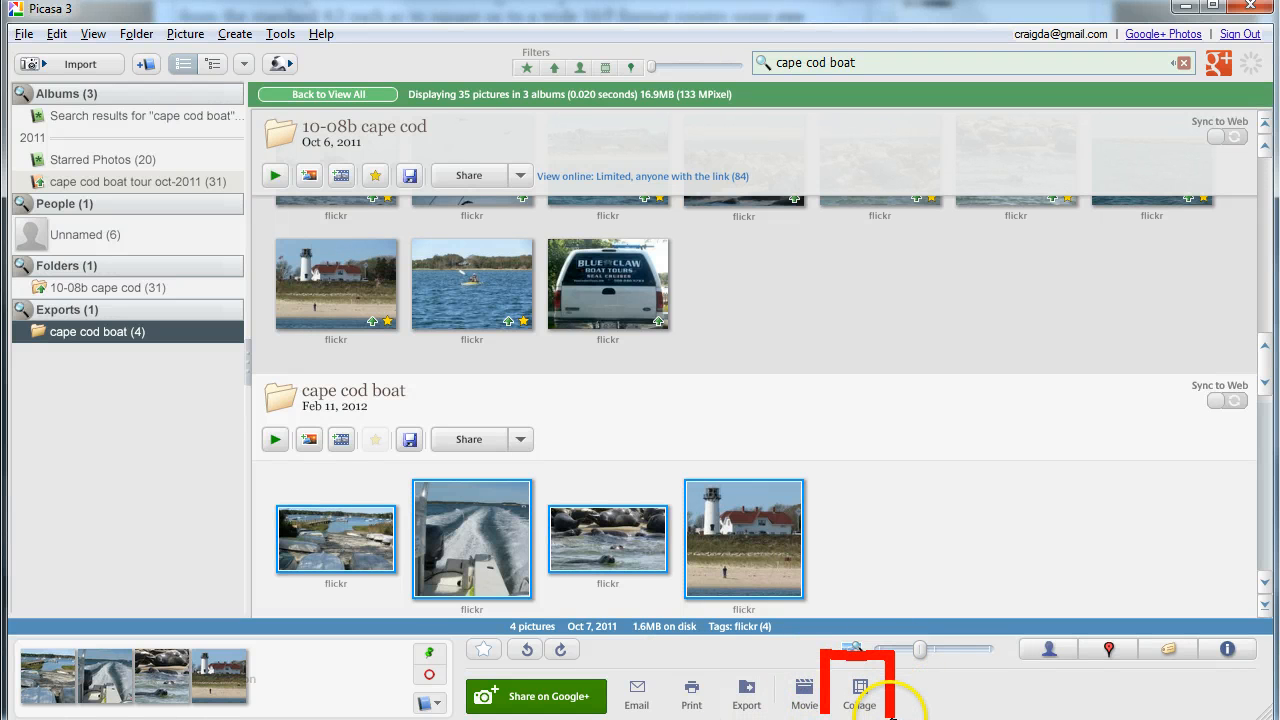
mouse_move(858, 690)
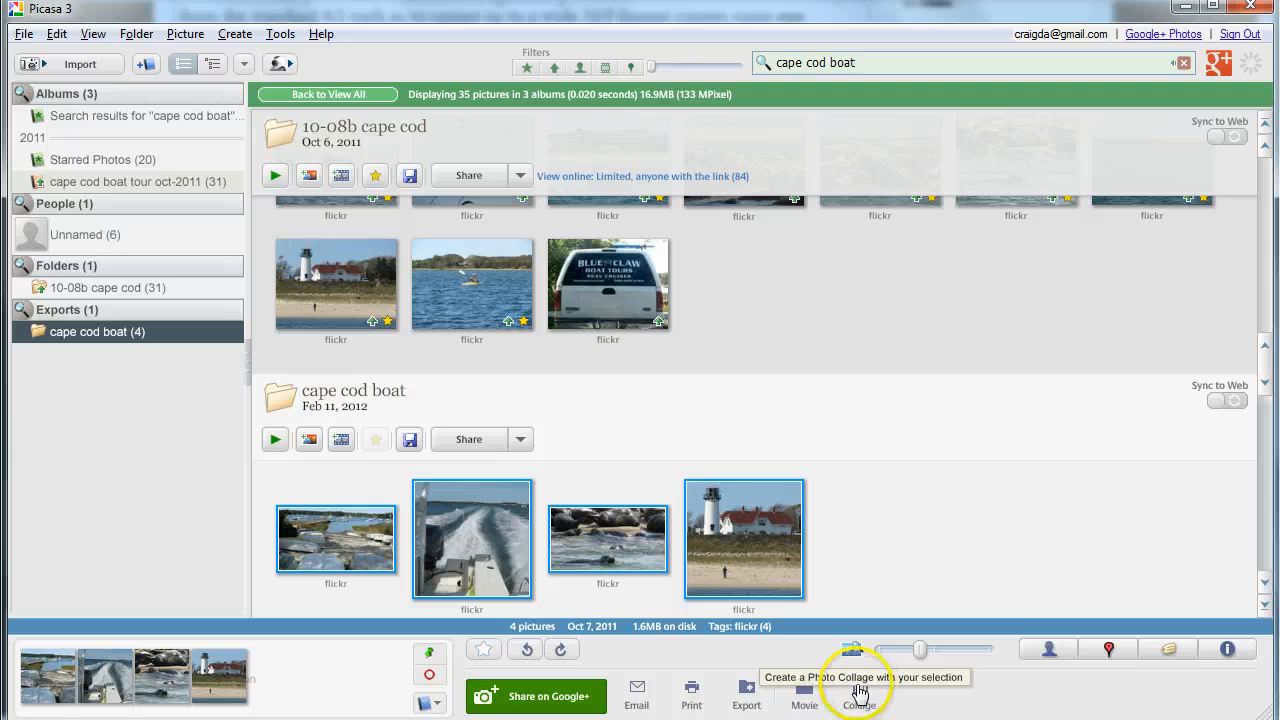
left_click(858, 690)
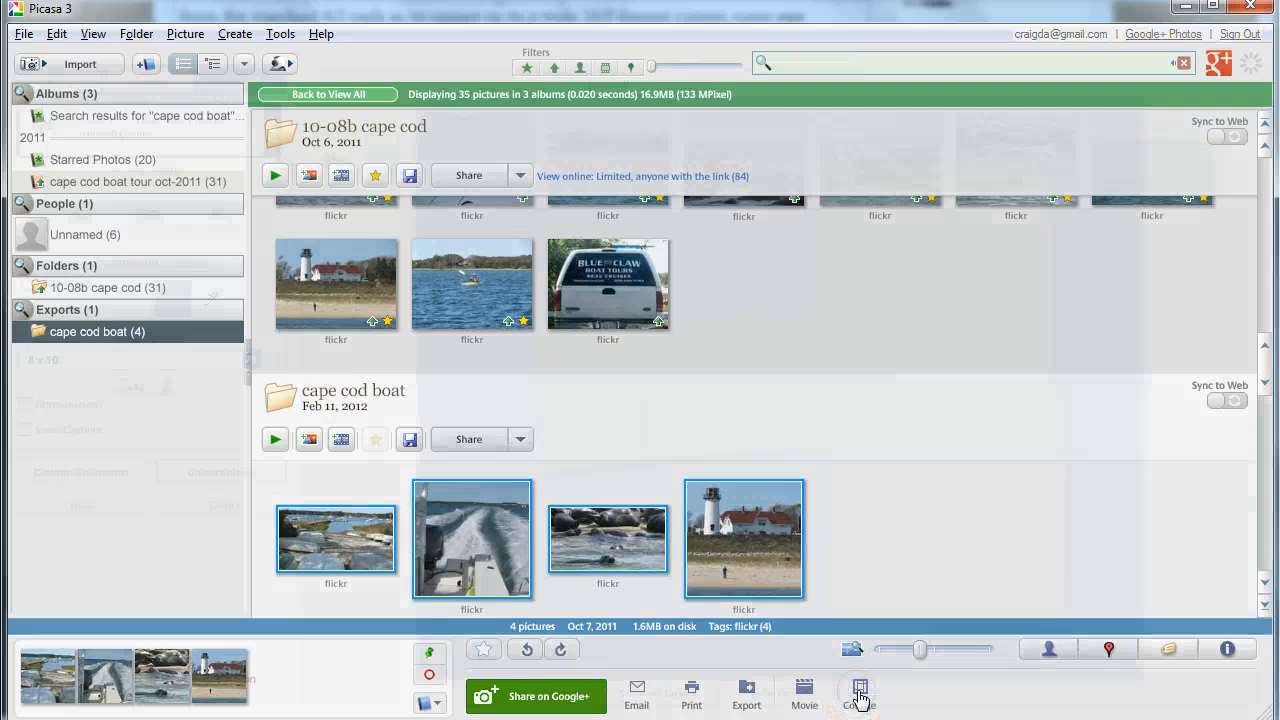
Reposition the seal photo and straighten the top-left boat ramp photo to angle 0
left_click(858, 695)
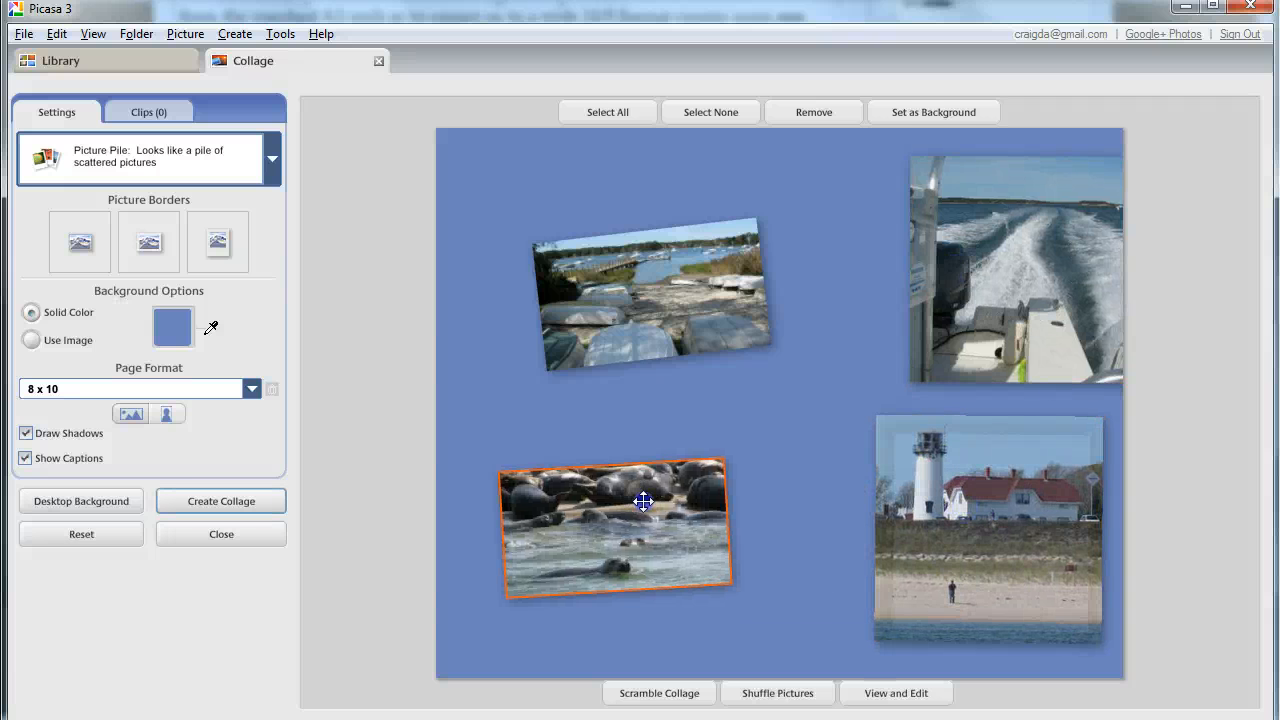
left_click_drag(643, 500, 637, 283)
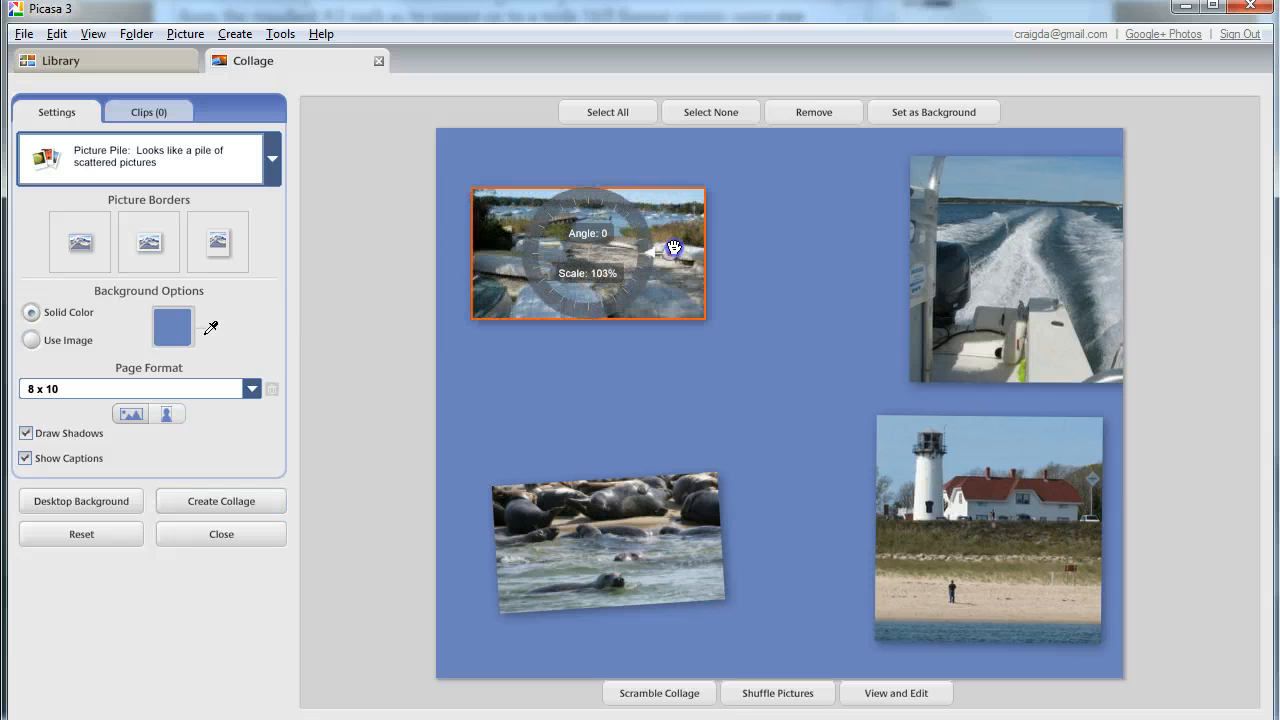
left_click_drag(675, 247, 700, 263)
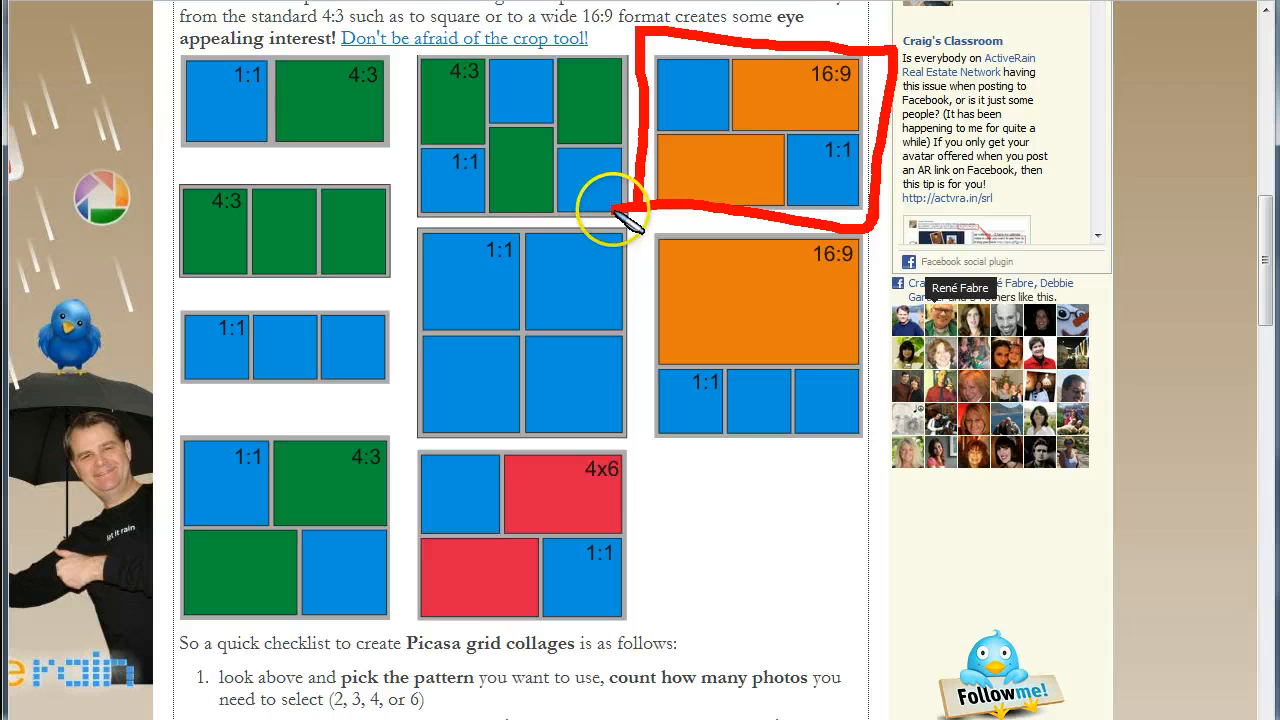
mouse_move(780, 95)
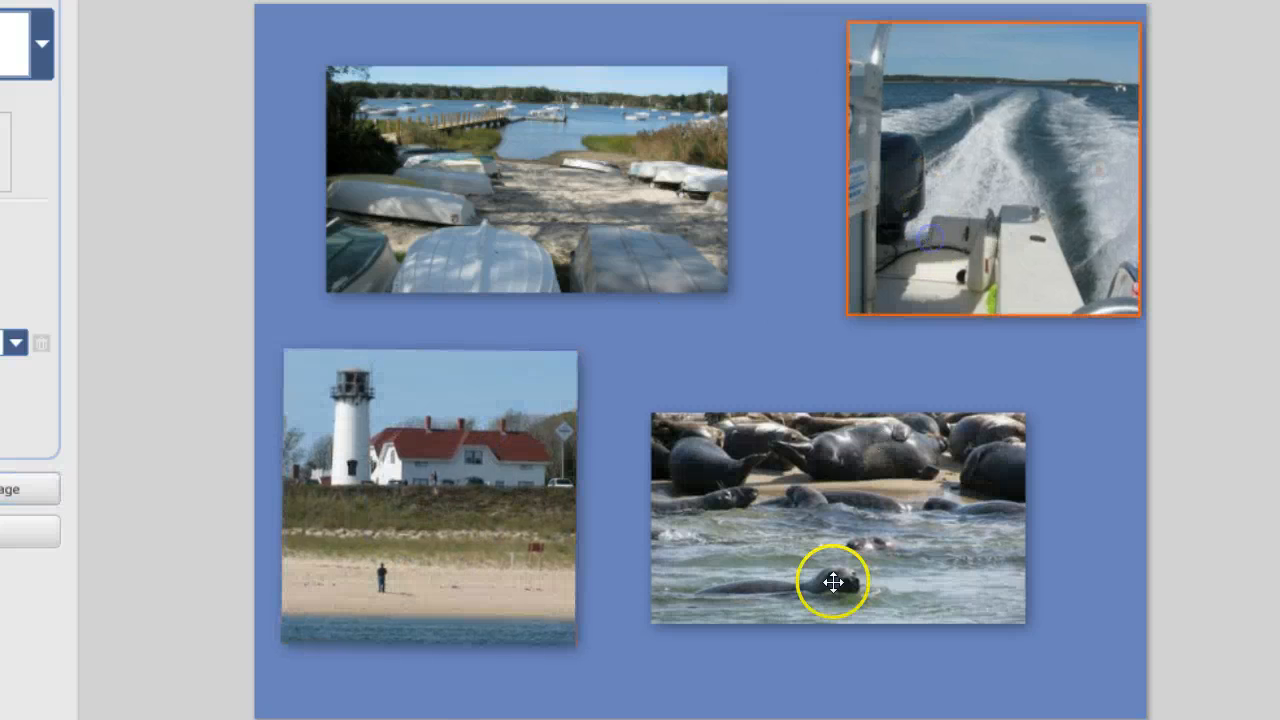
Move the seal photo to top centre, then shrink the boat-wake photo to about 86% beside the harbor photo
left_click_drag(830, 583, 690, 273)
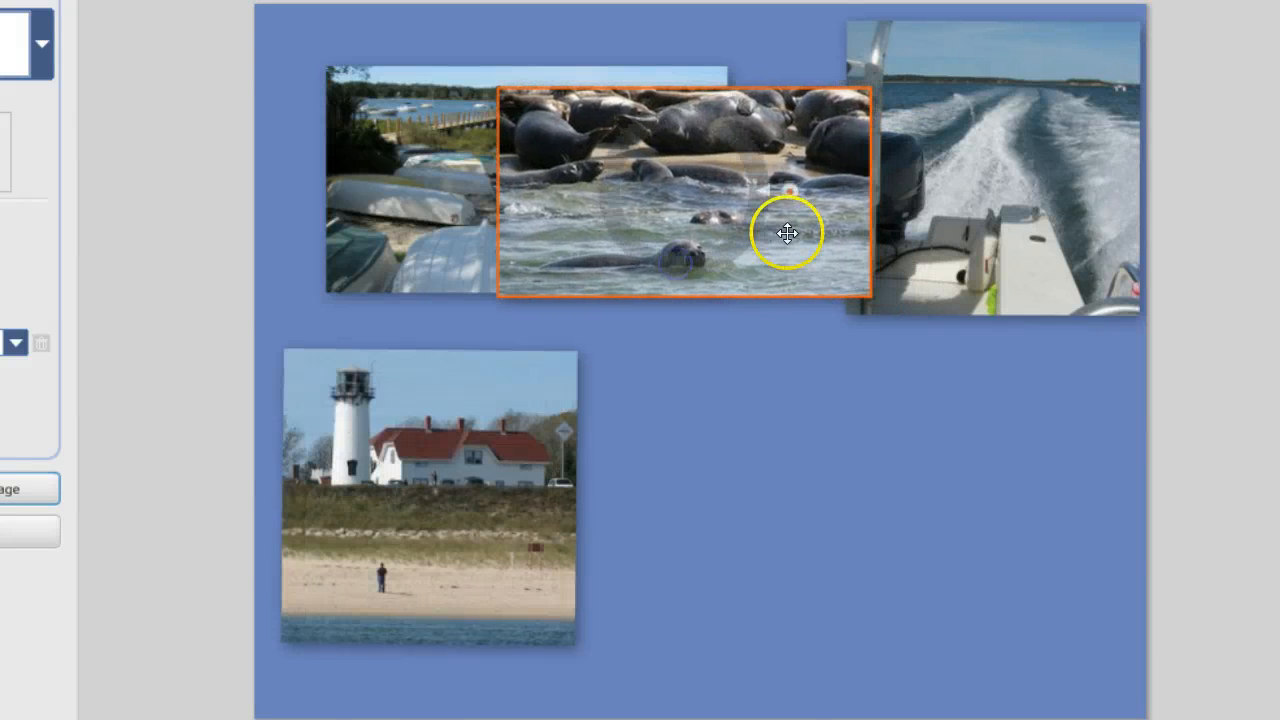
left_click_drag(785, 234, 800, 192)
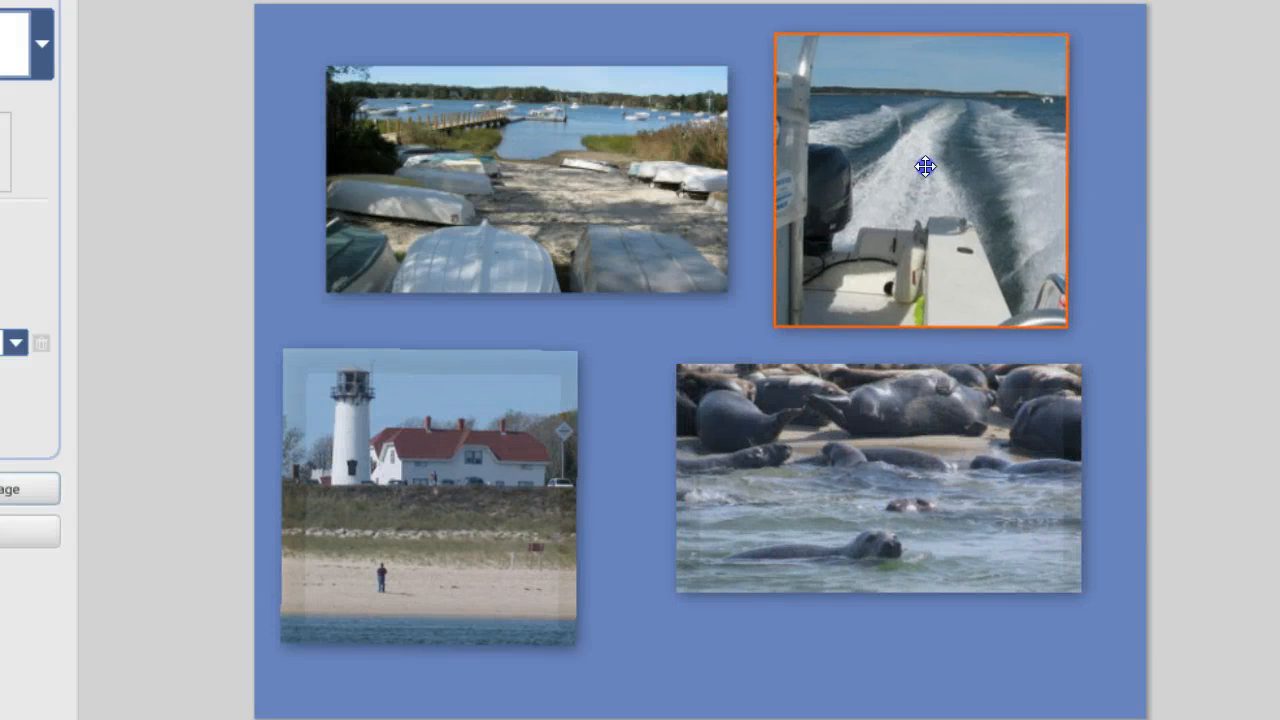
left_click_drag(925, 170, 847, 160)
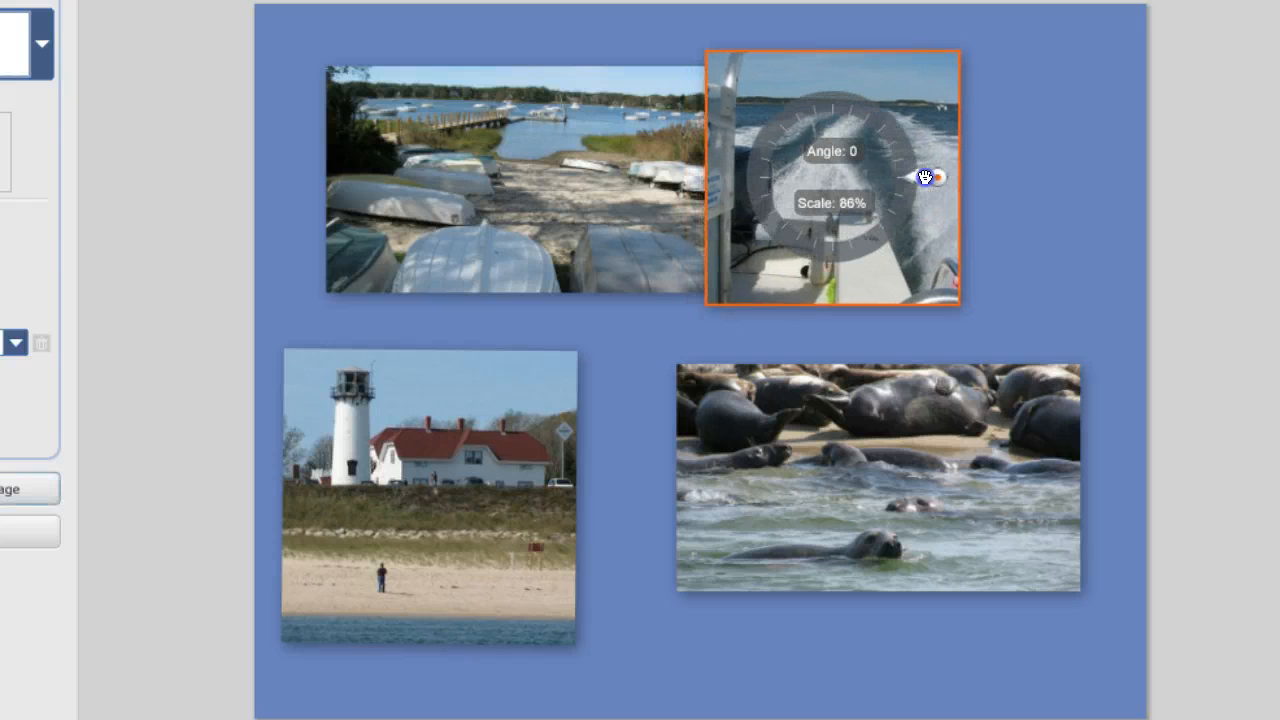
left_click_drag(935, 178, 915, 178)
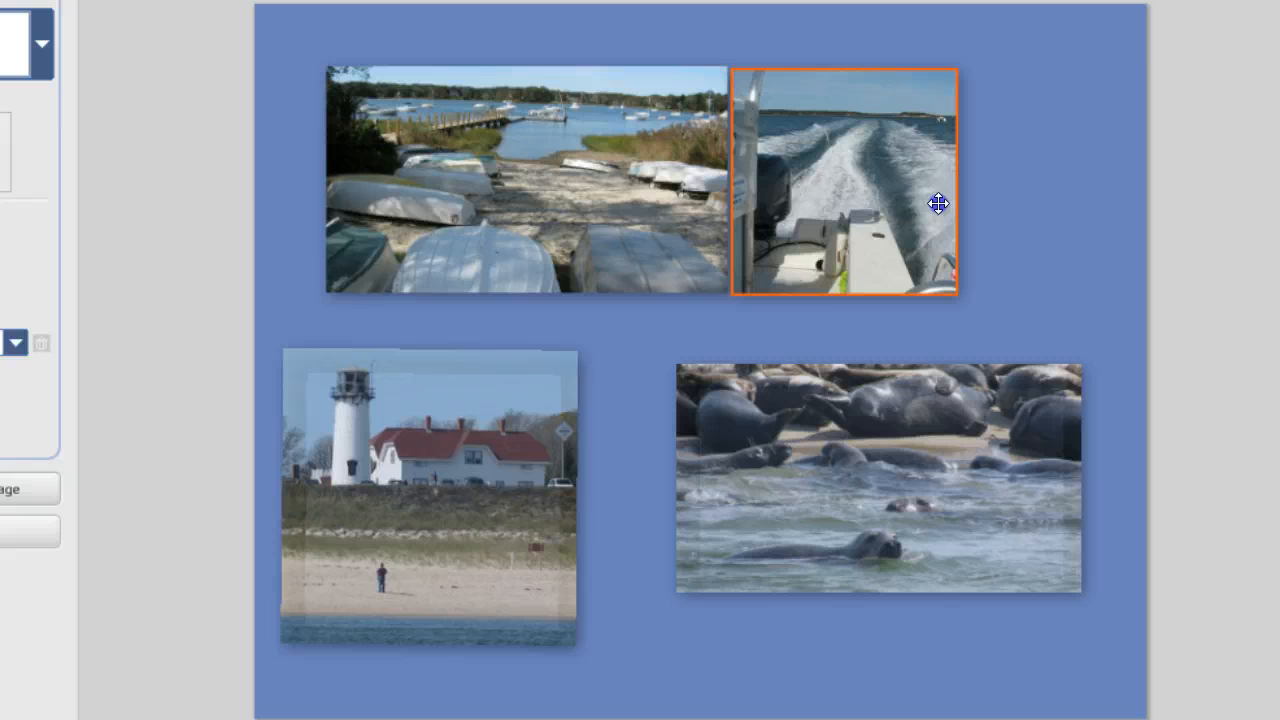
left_click_drag(938, 203, 953, 200)
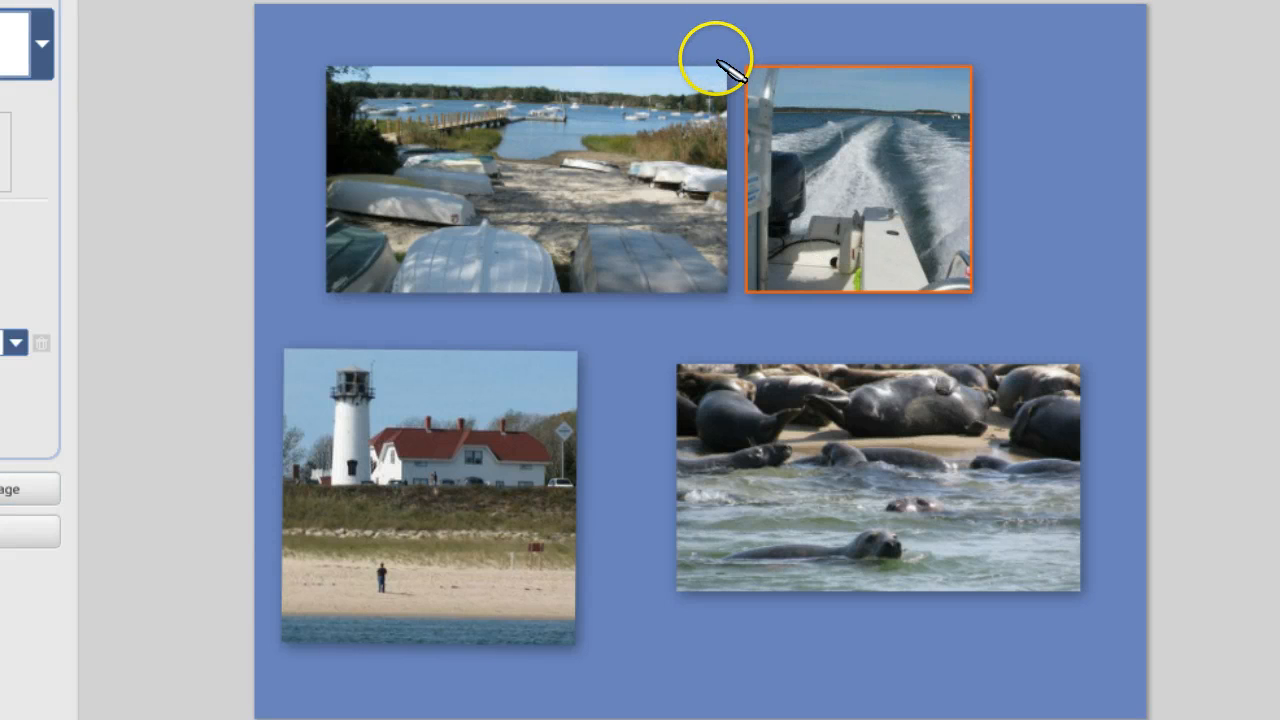
Fit the boat-wake, lighthouse and seal photos into the grid, then enlarge all four to about 107%
left_click_drag(725, 60, 725, 305)
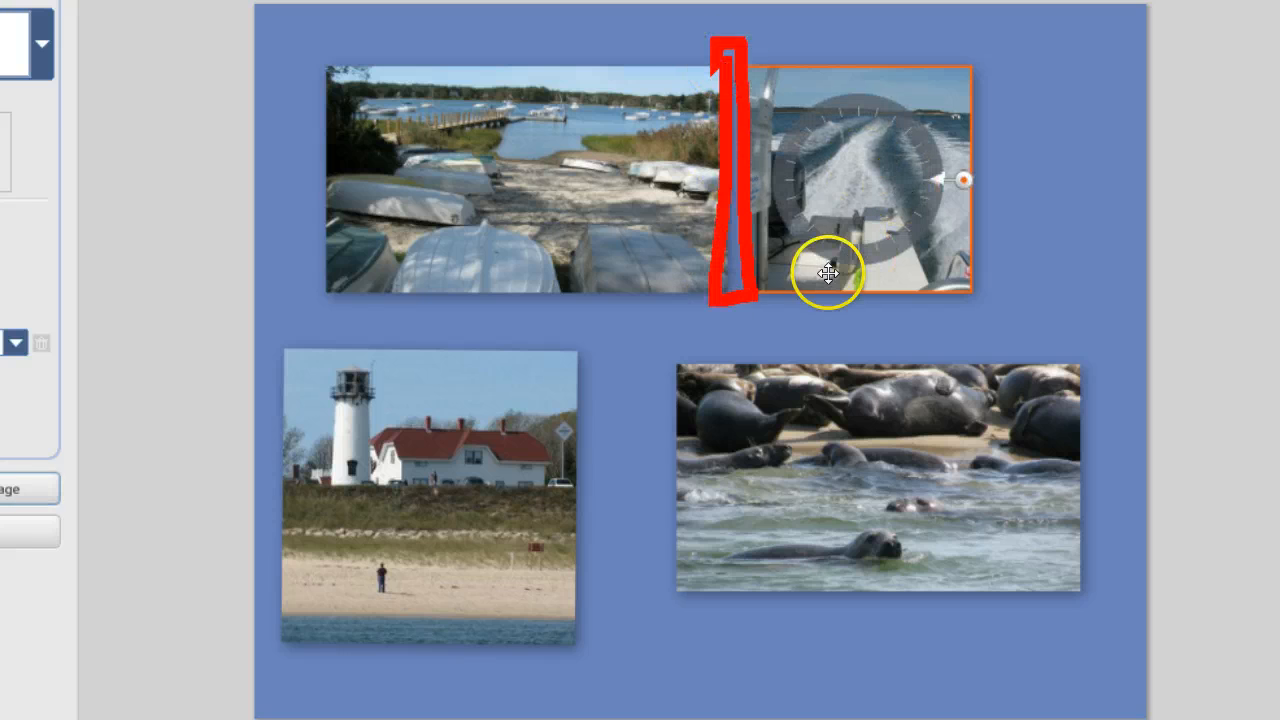
mouse_move(647, 228)
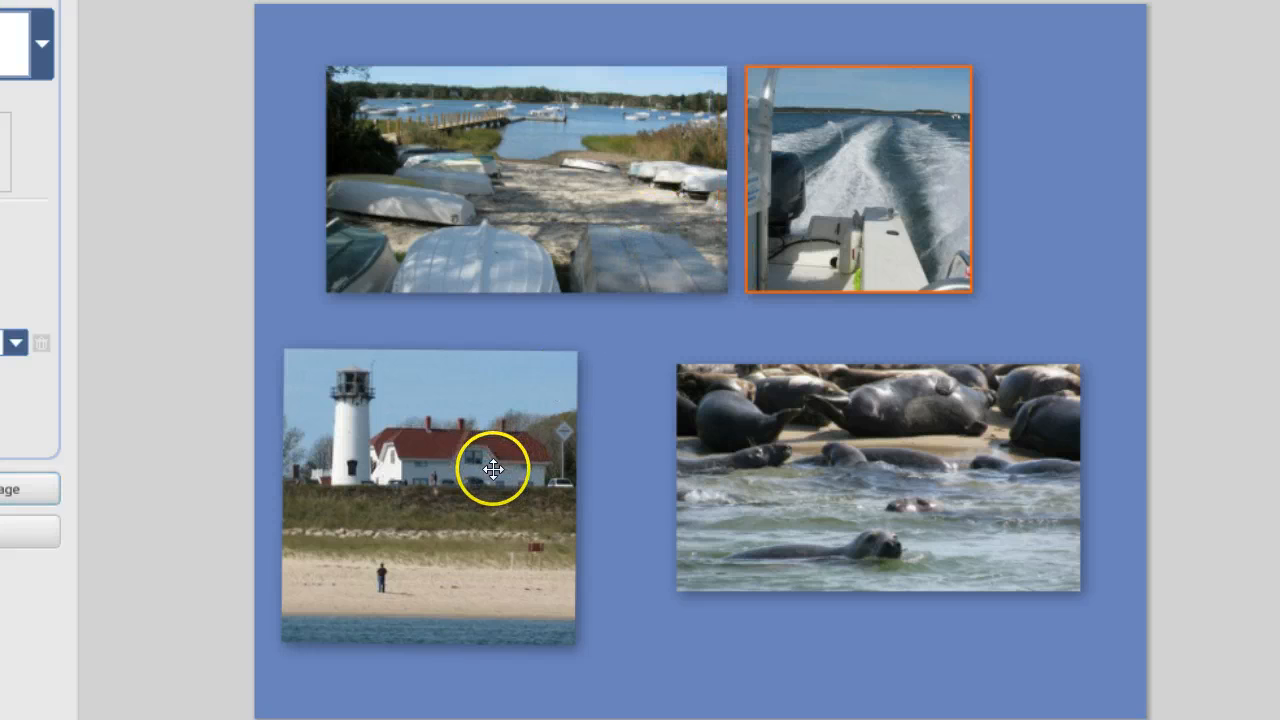
left_click_drag(495, 469, 613, 454)
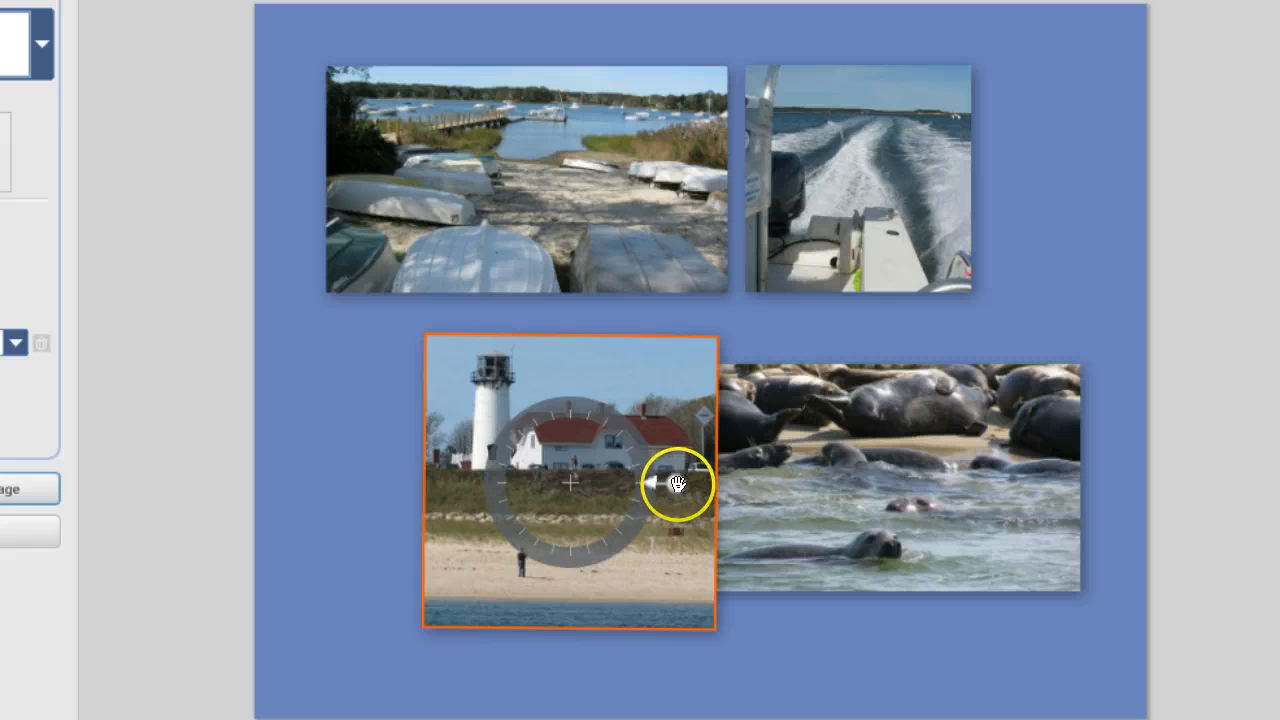
left_click_drag(680, 483, 655, 483)
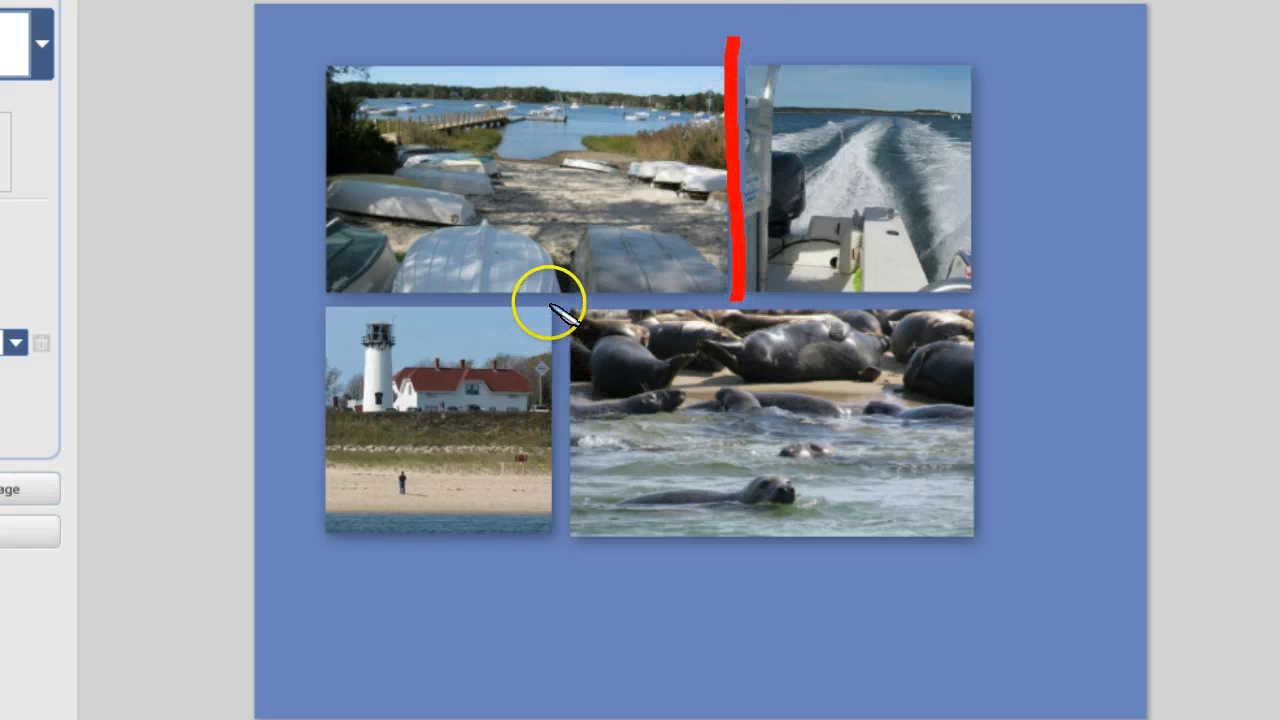
left_click_drag(558, 305, 560, 540)
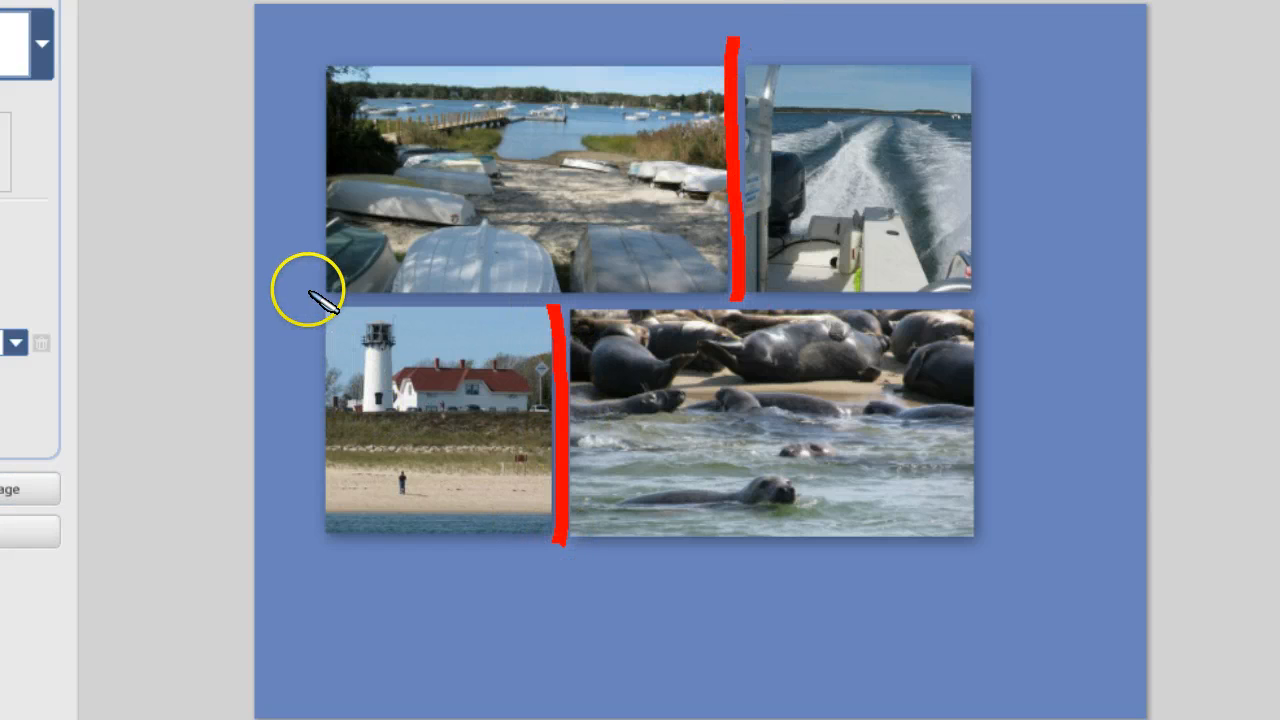
left_click_drag(300, 290, 1020, 290)
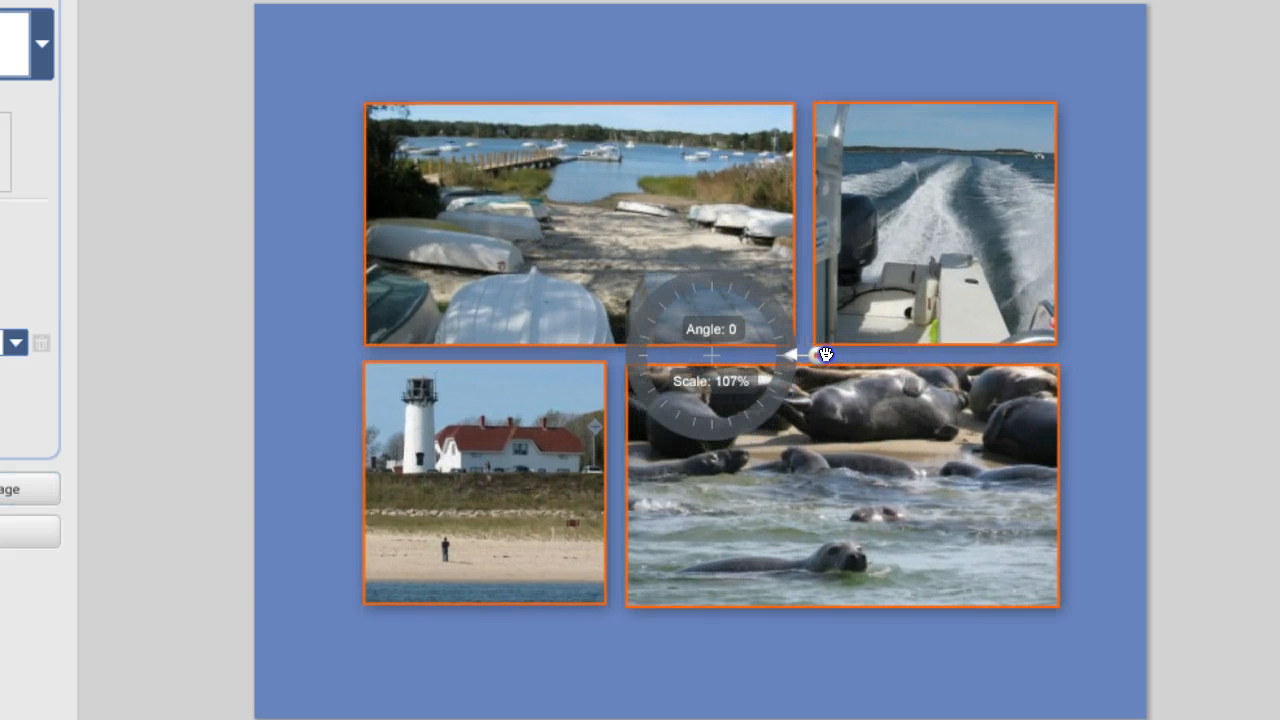
left_click_drag(820, 355, 833, 355)
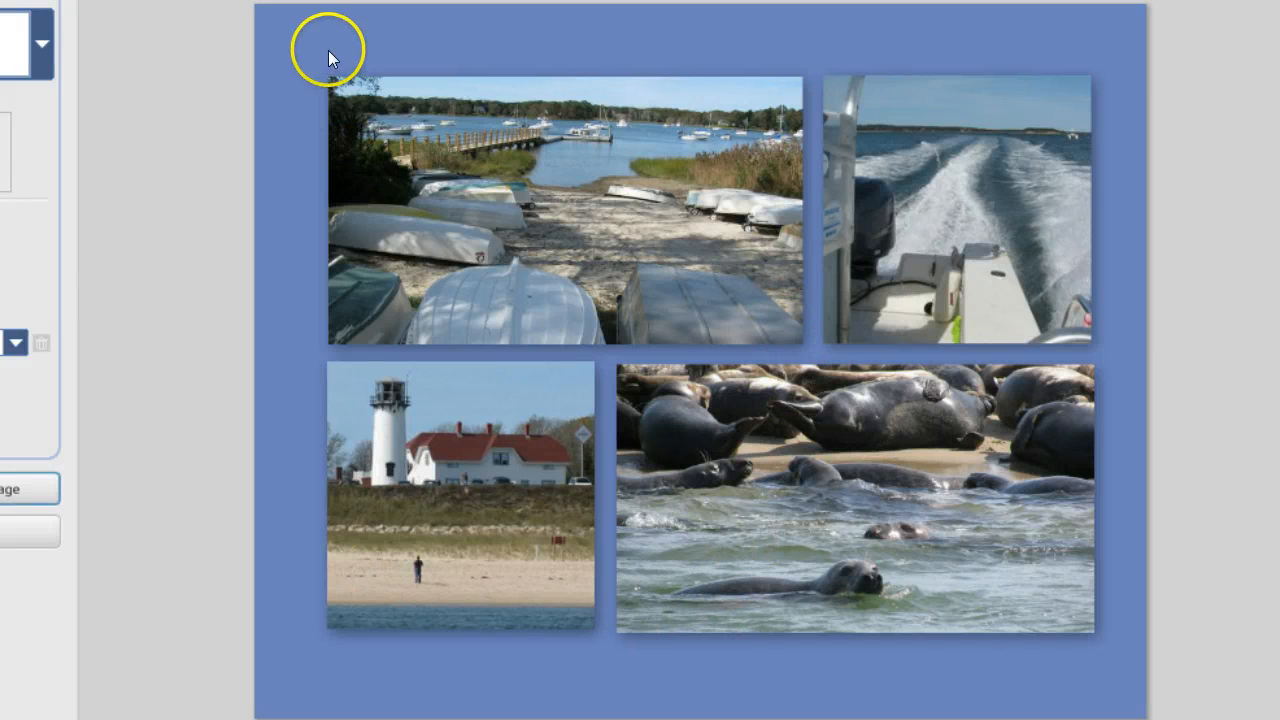
mouse_move(1150, 48)
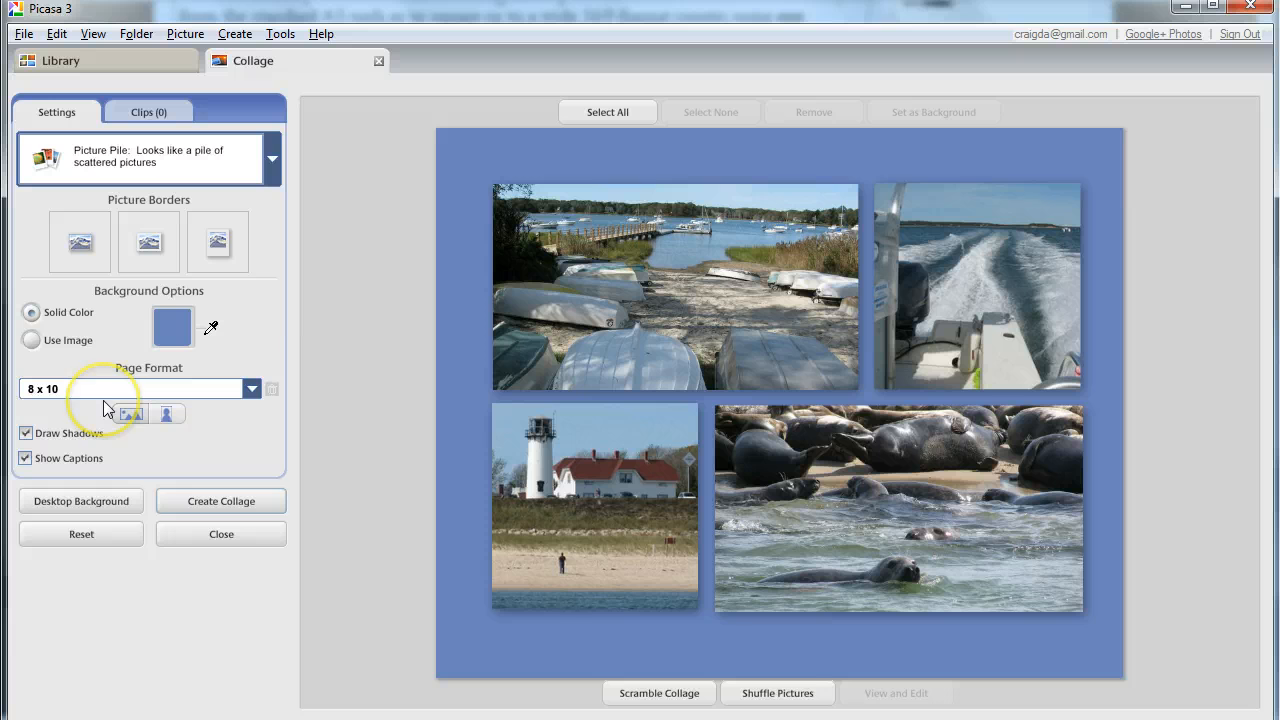
left_click(251, 388)
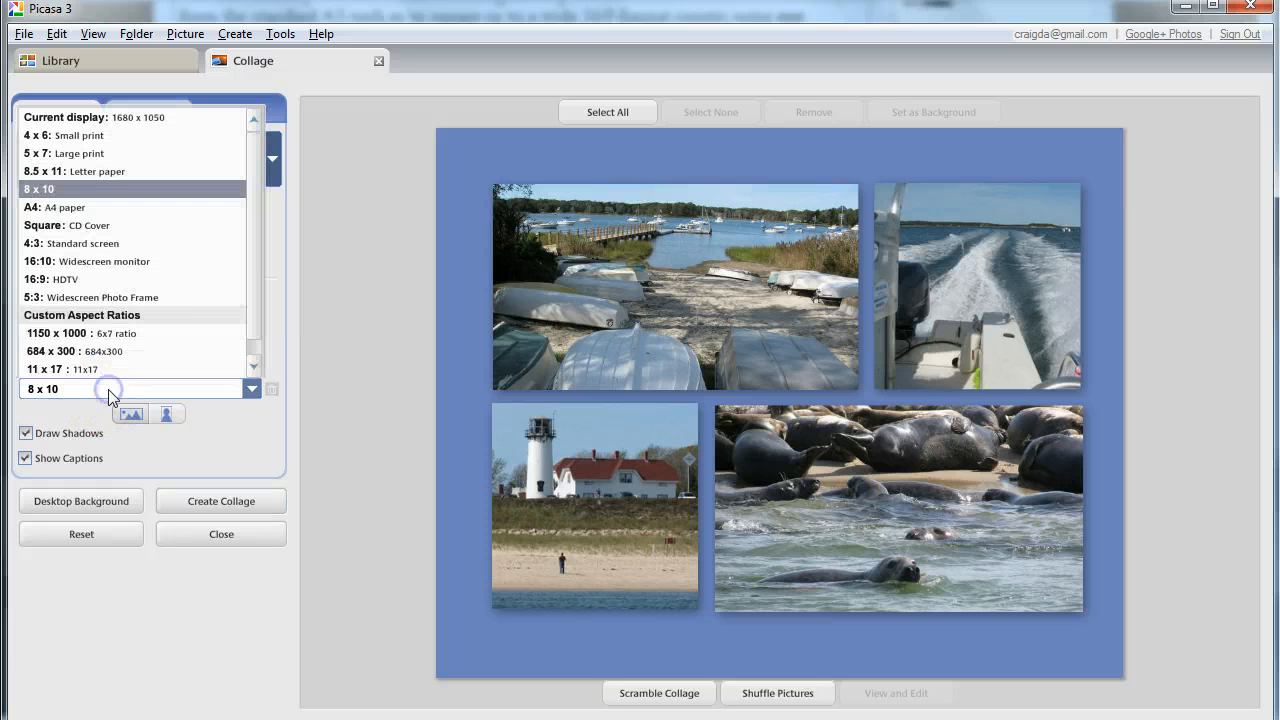
left_click(75, 153)
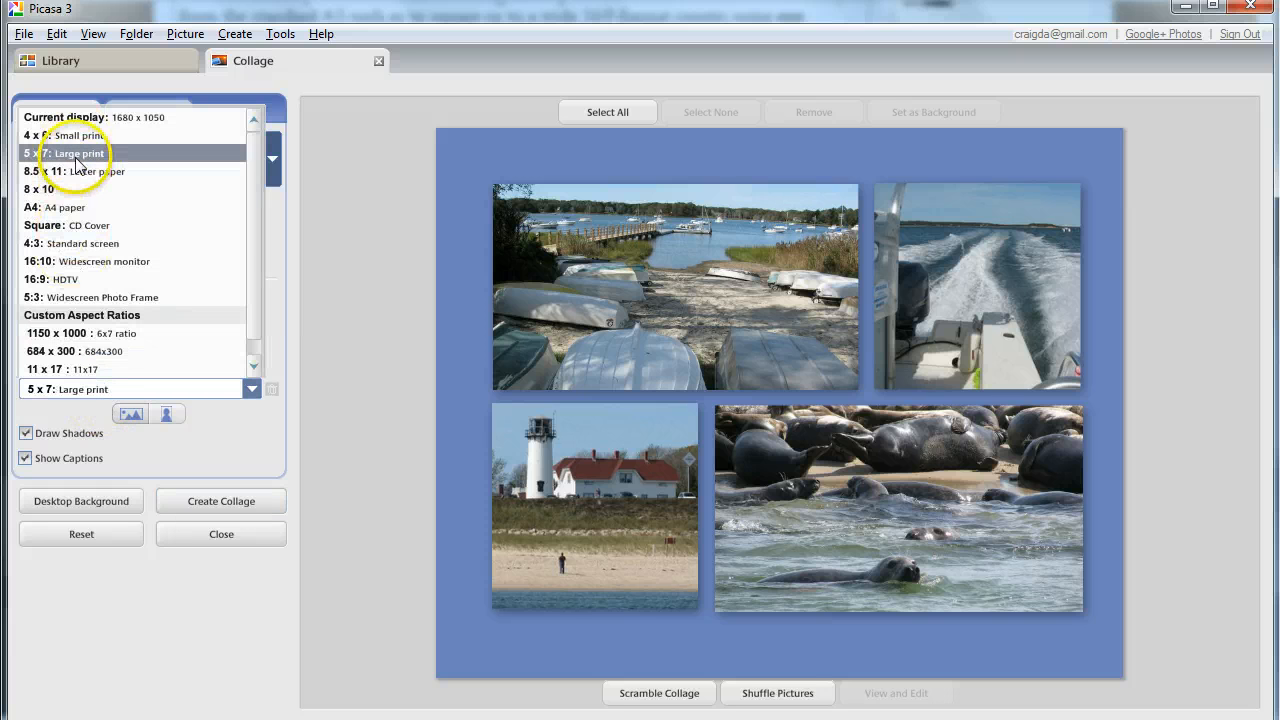
left_click(40, 189)
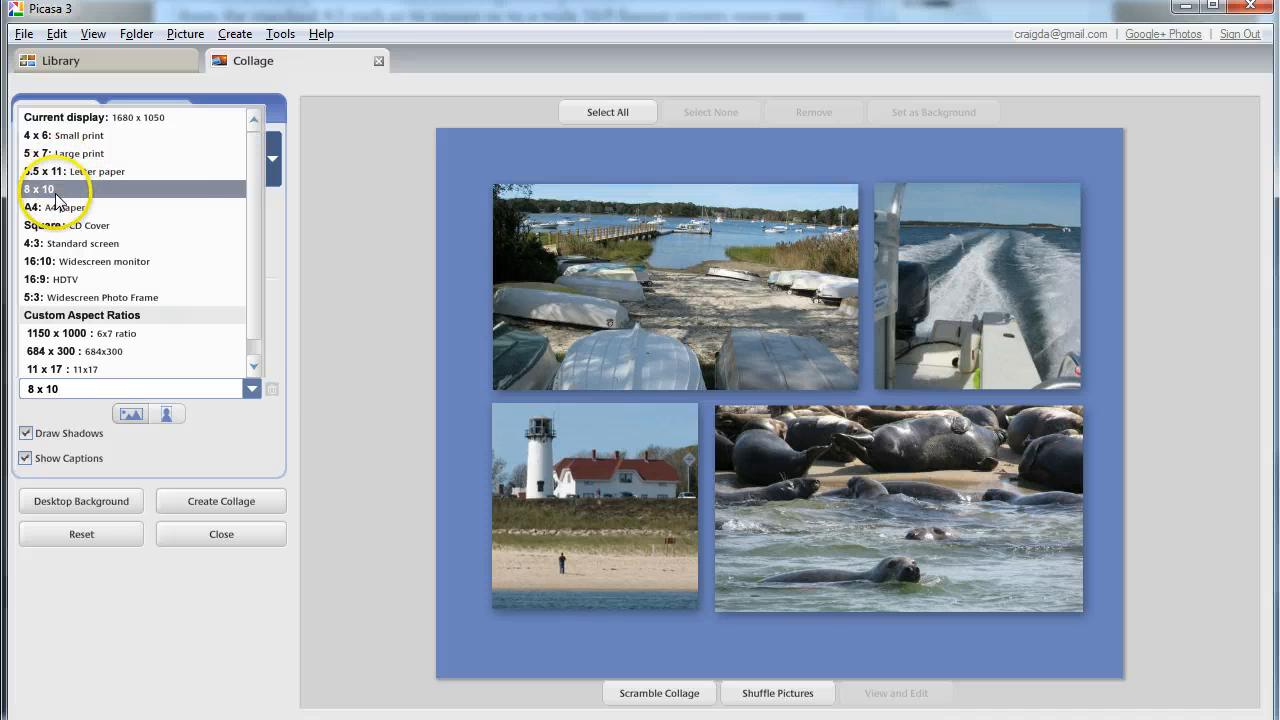
left_click(74, 171)
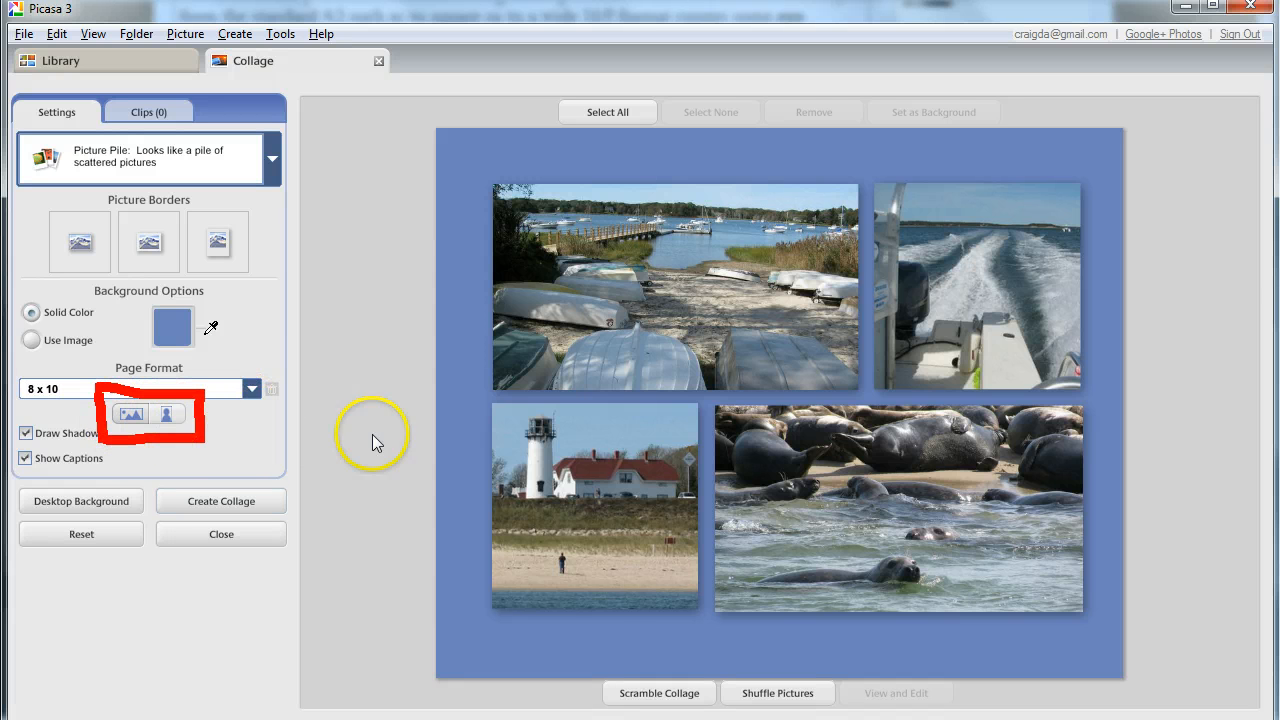
mouse_move(610, 534)
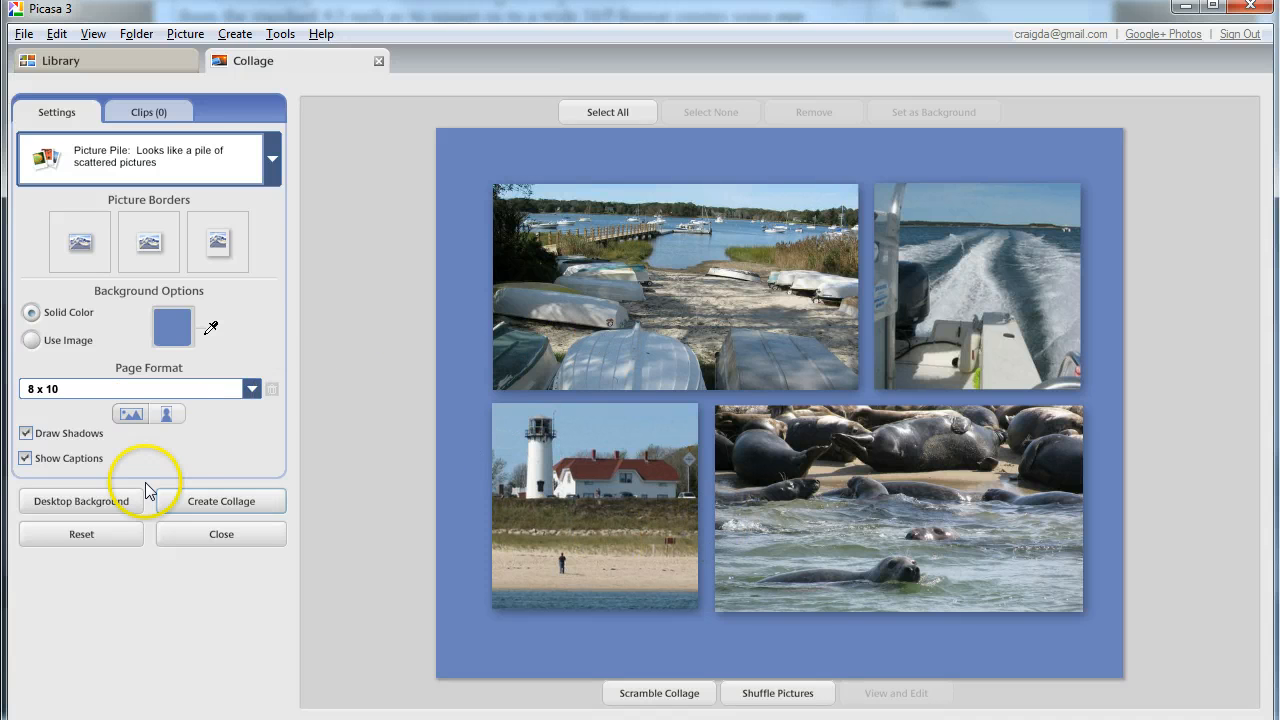
mouse_move(320, 325)
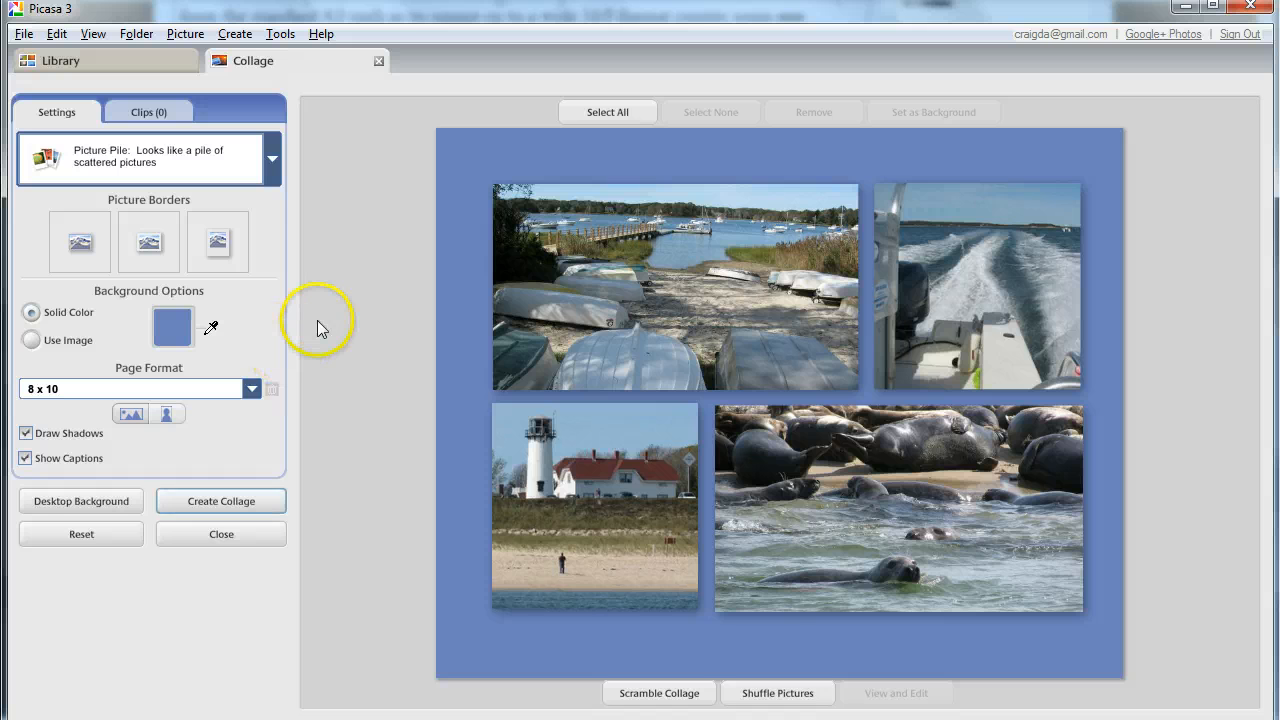
mouse_move(213, 330)
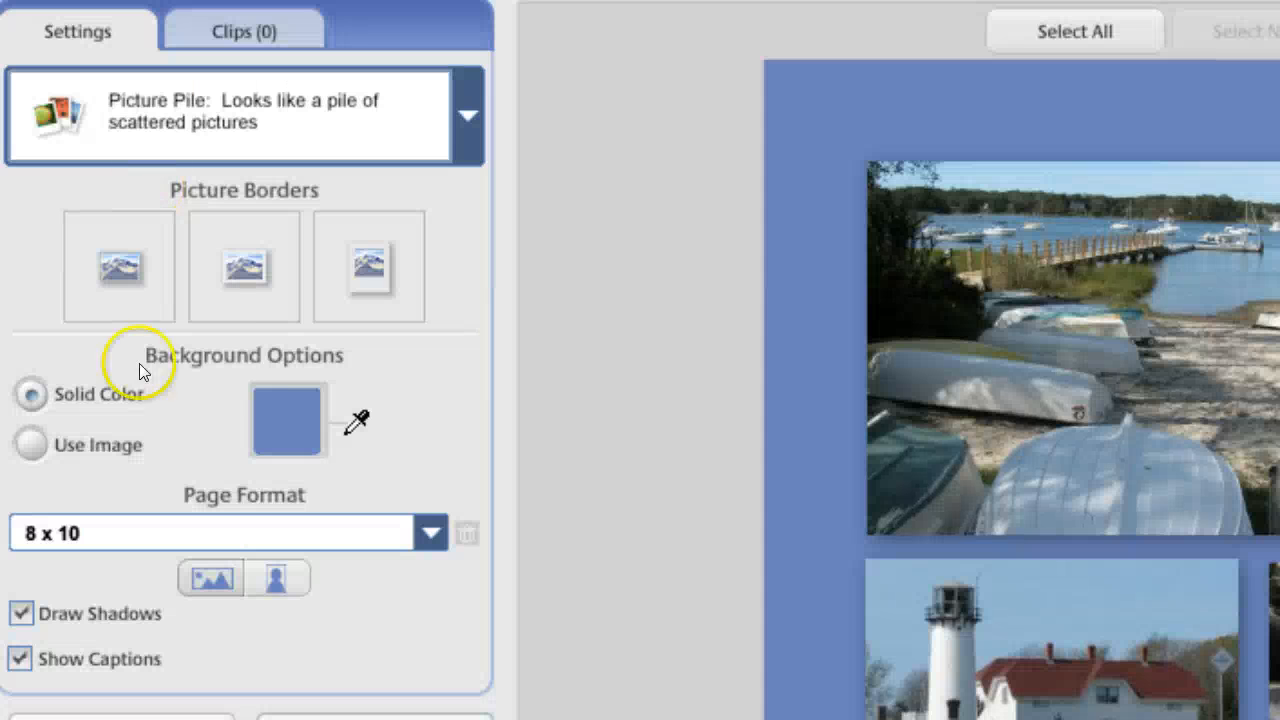
left_click(287, 419)
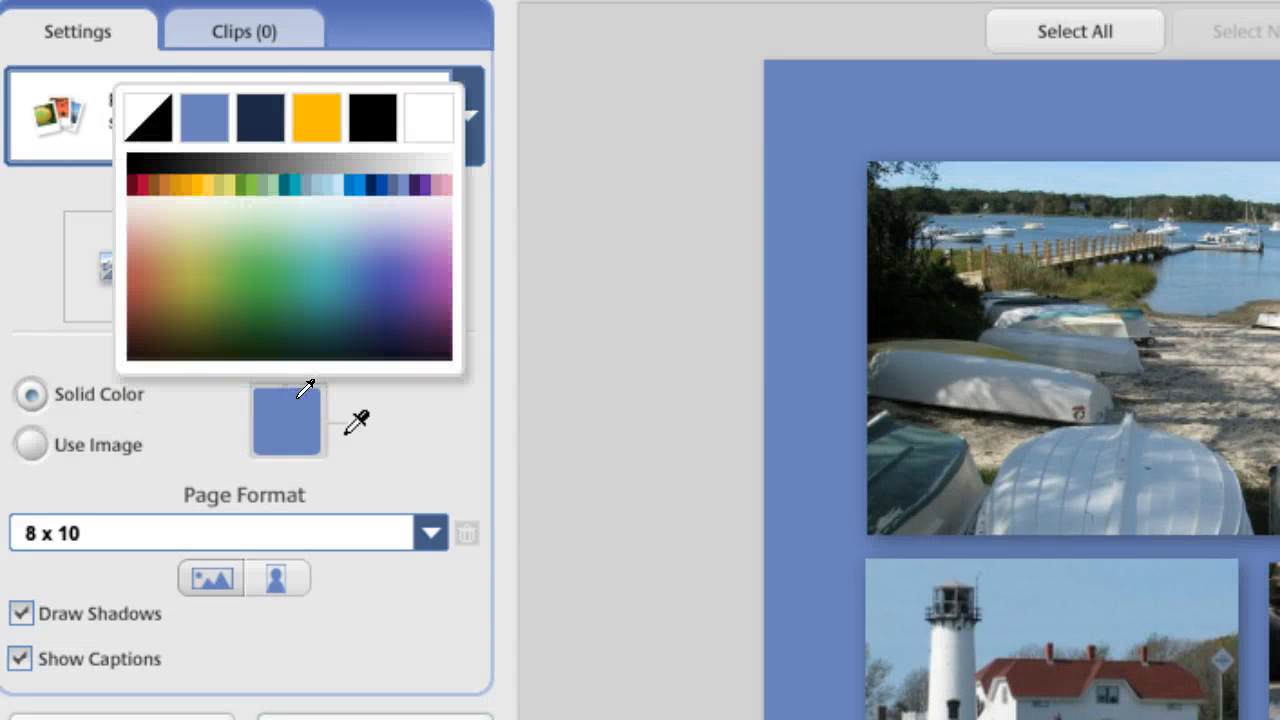
left_click(268, 245)
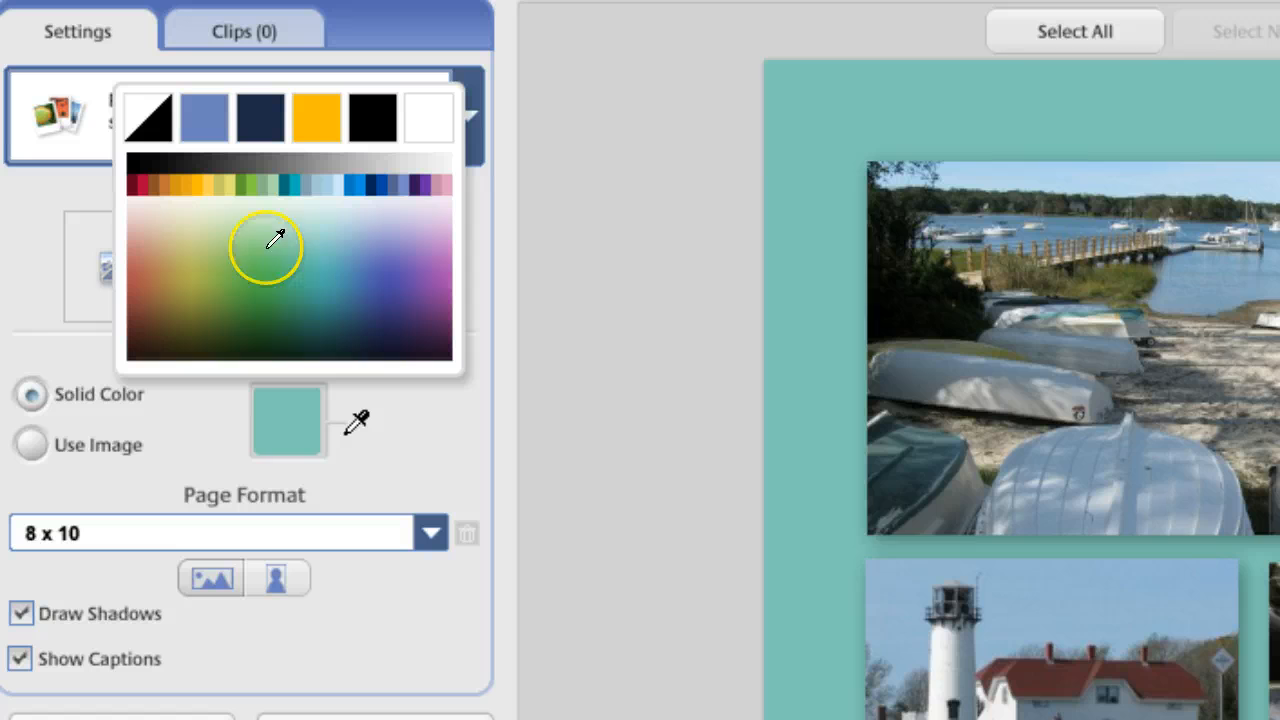
left_click(215, 255)
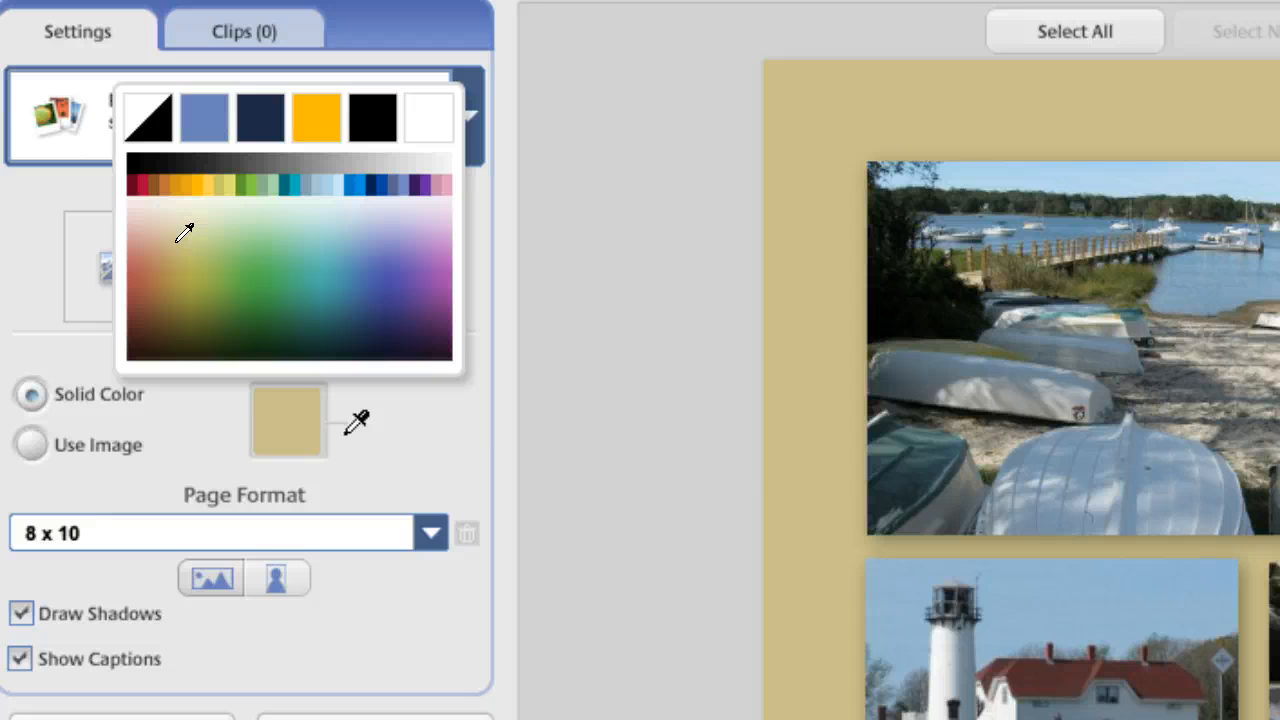
left_click(147, 116)
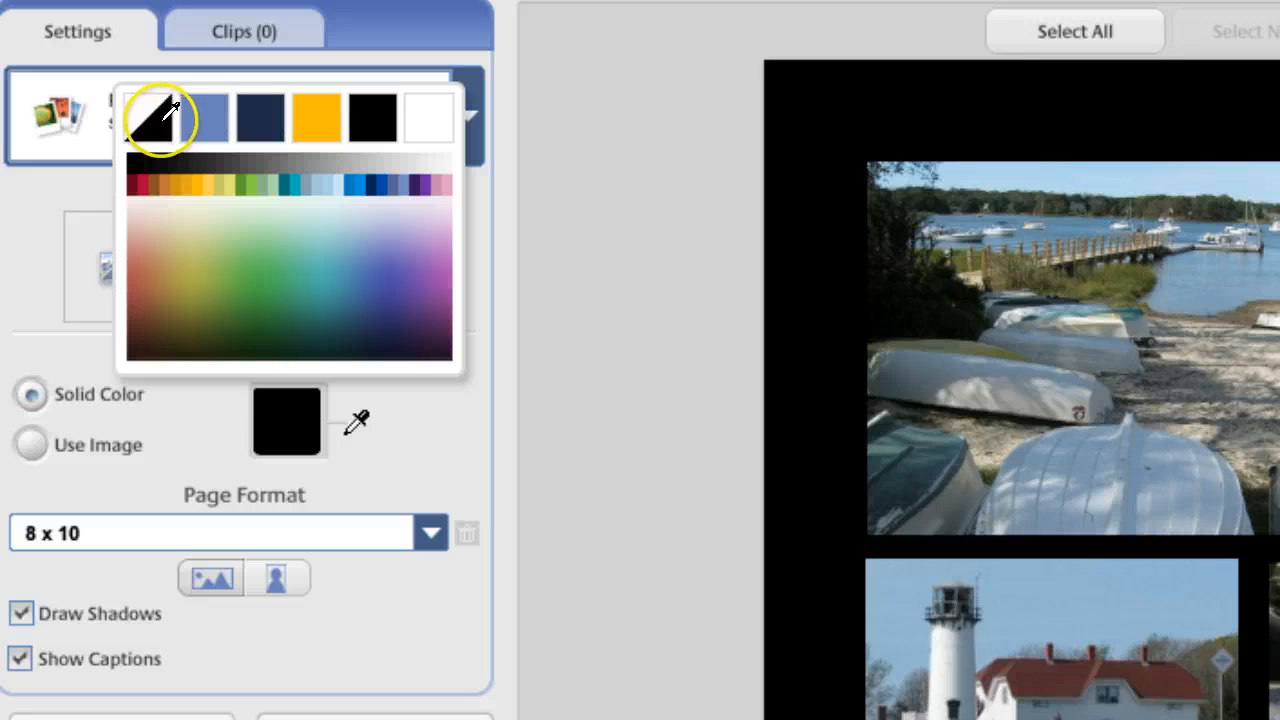
left_click(427, 117)
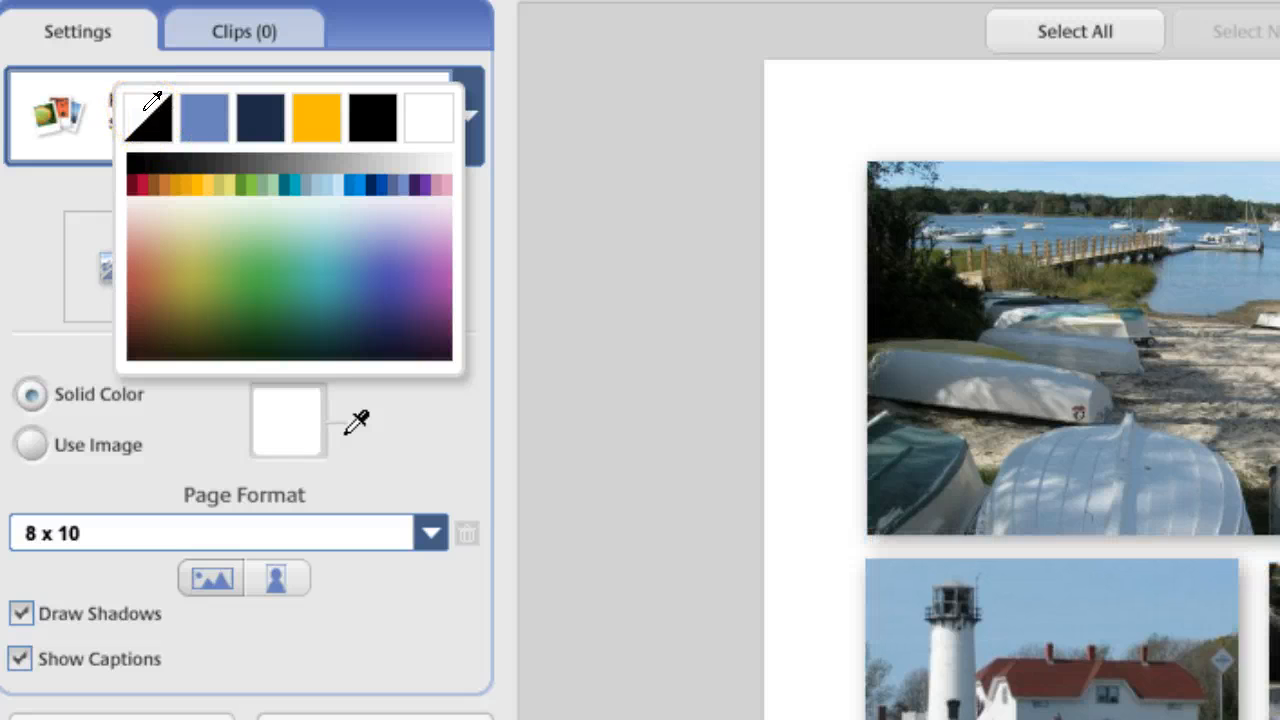
left_click(355, 272)
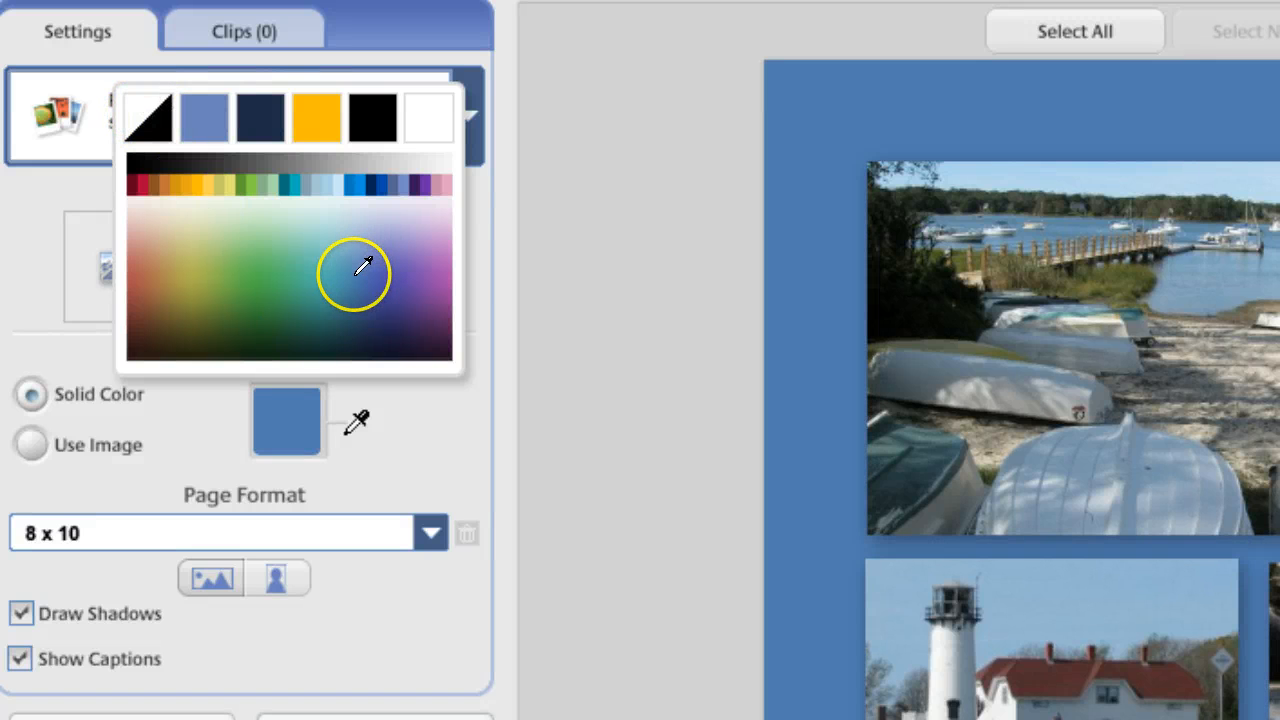
left_click(350, 300)
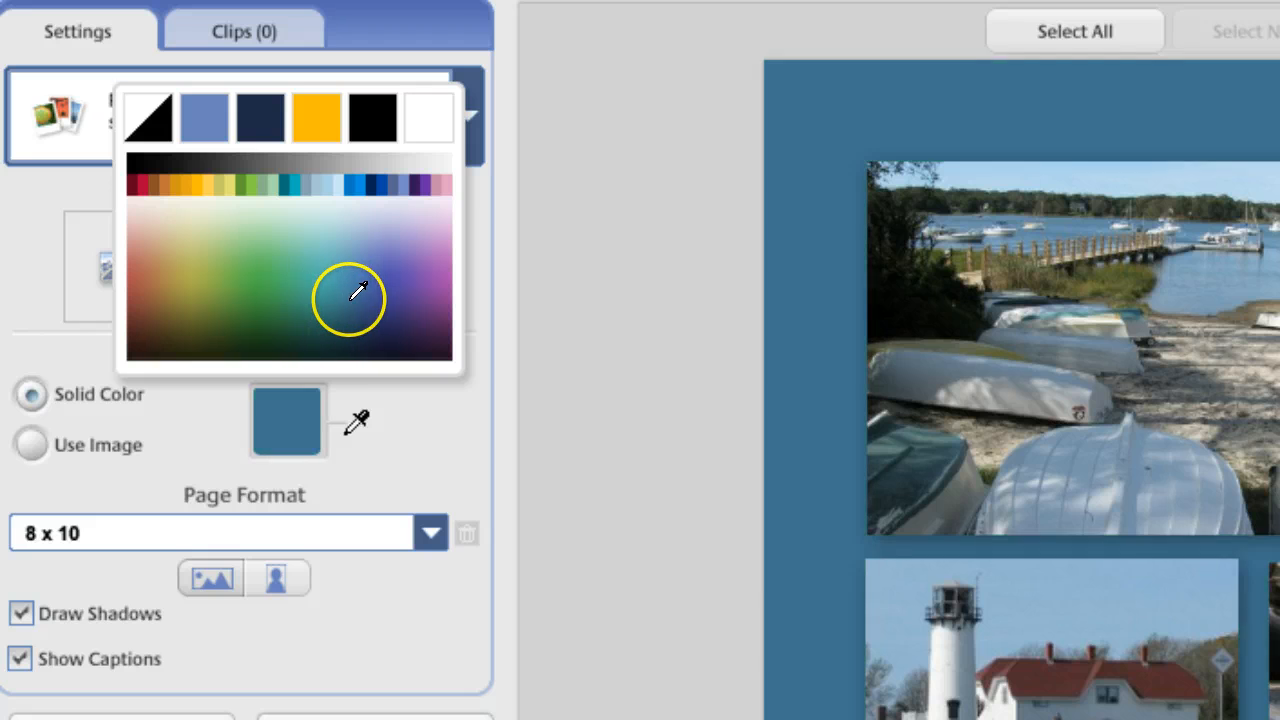
left_click(370, 262)
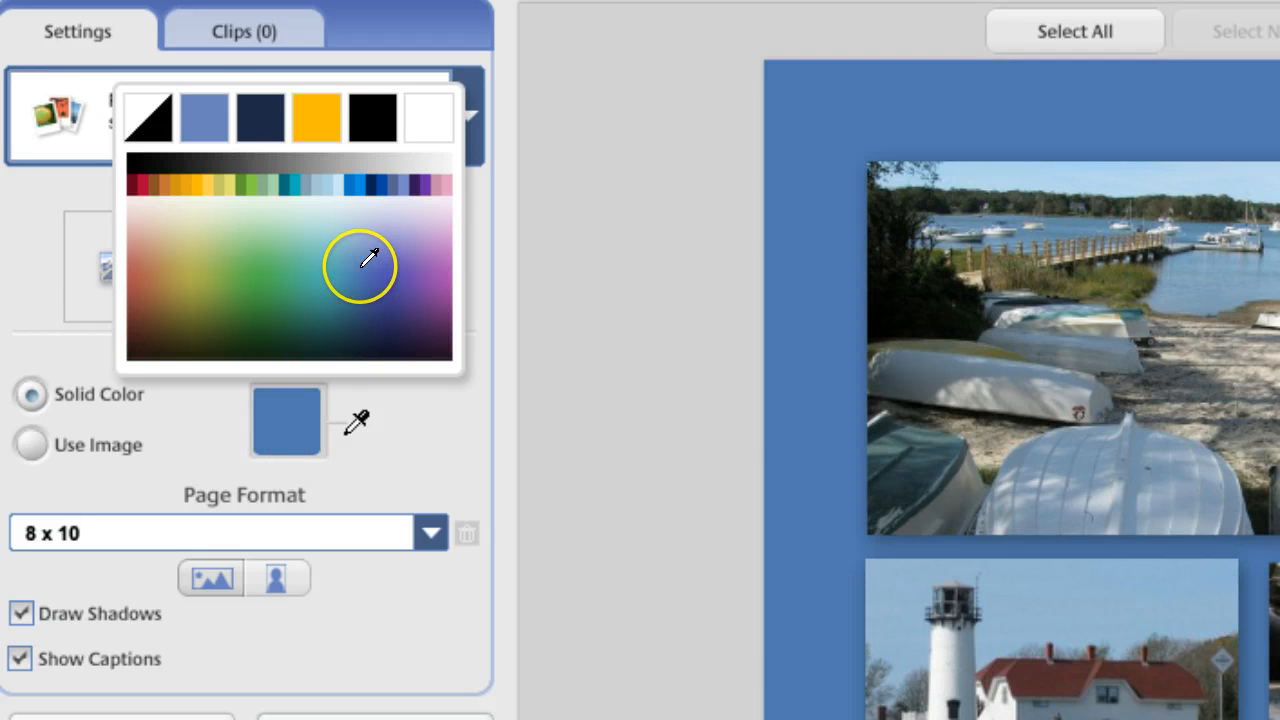
left_click(352, 240)
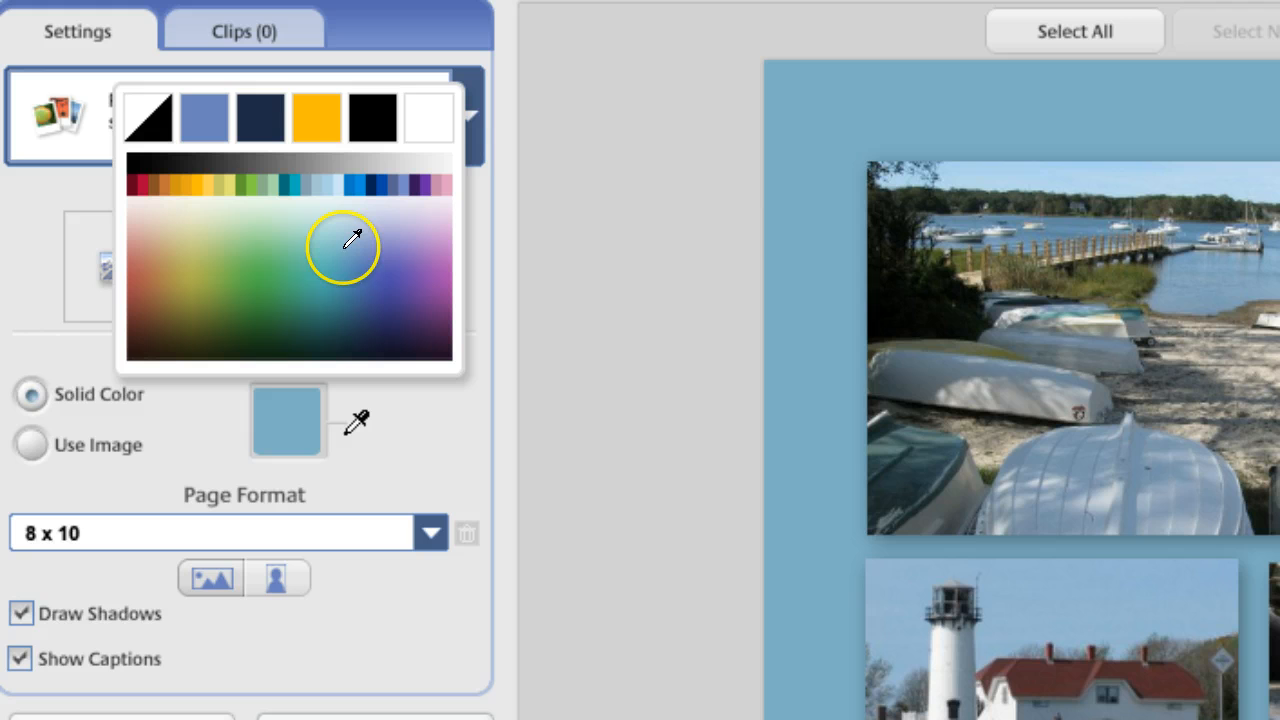
left_click(360, 258)
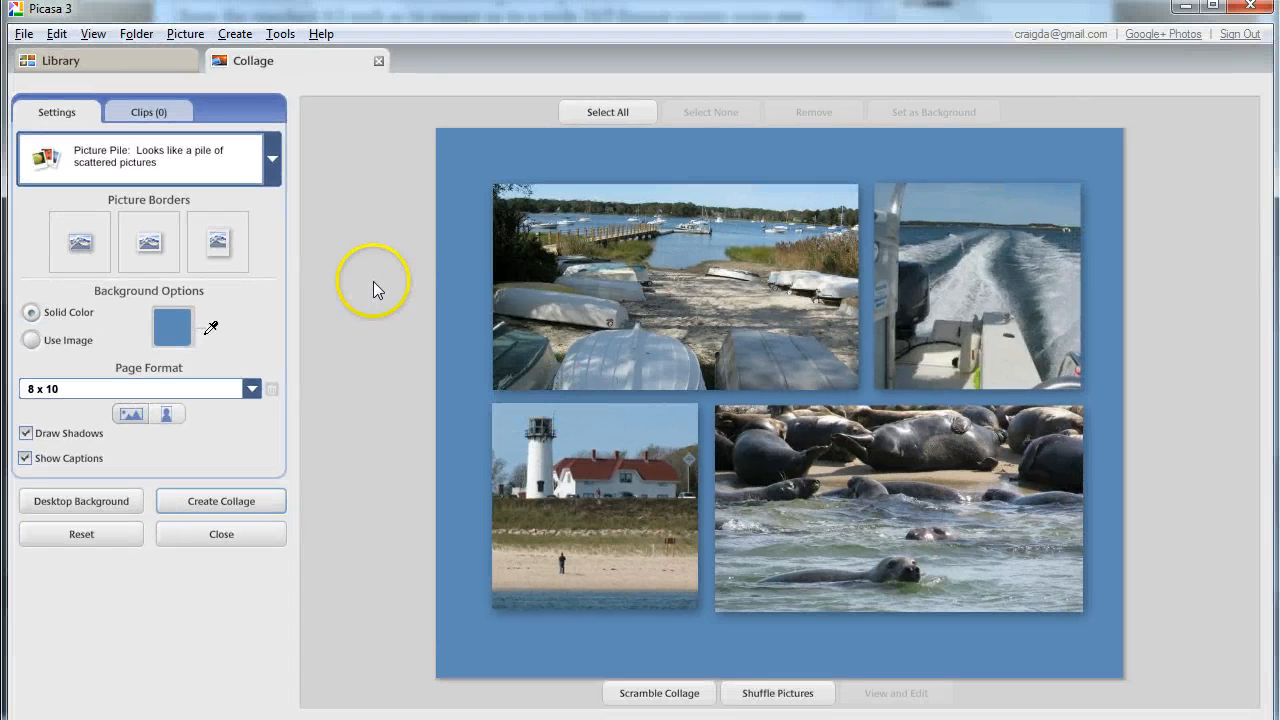
mouse_move(378, 288)
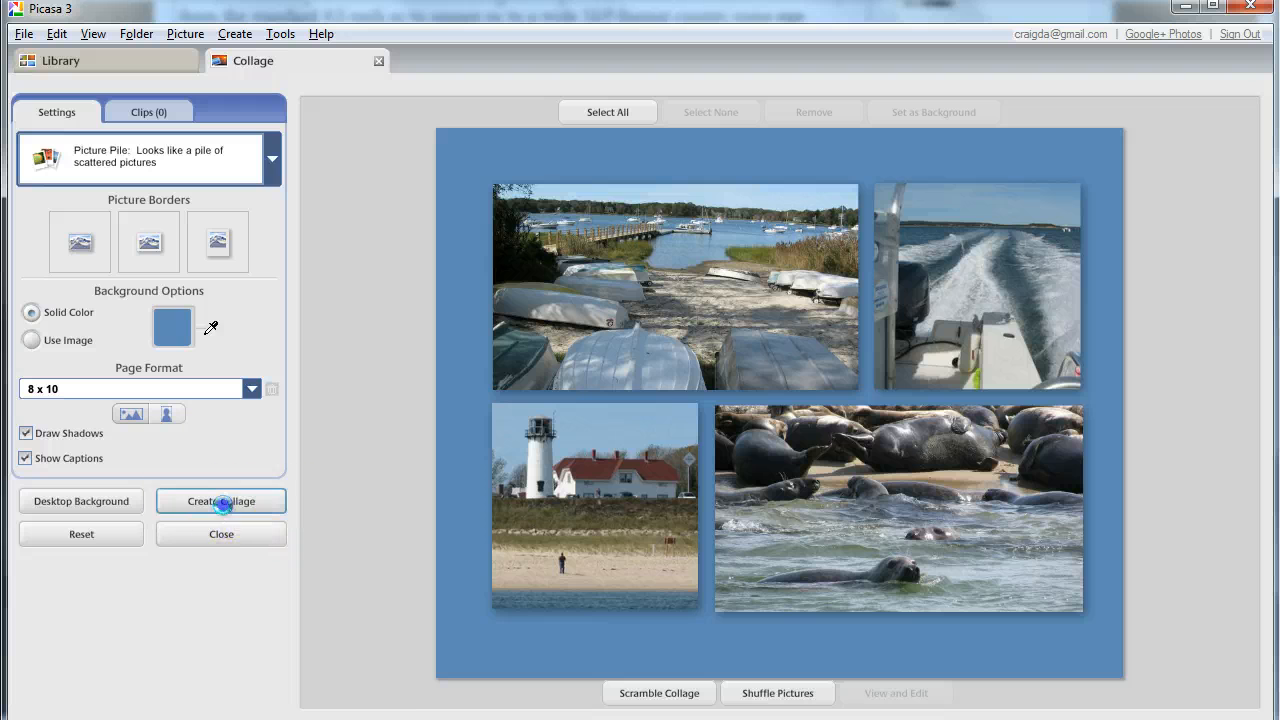
Create the collage as a single 5120x4096 pixel image
left_click(221, 500)
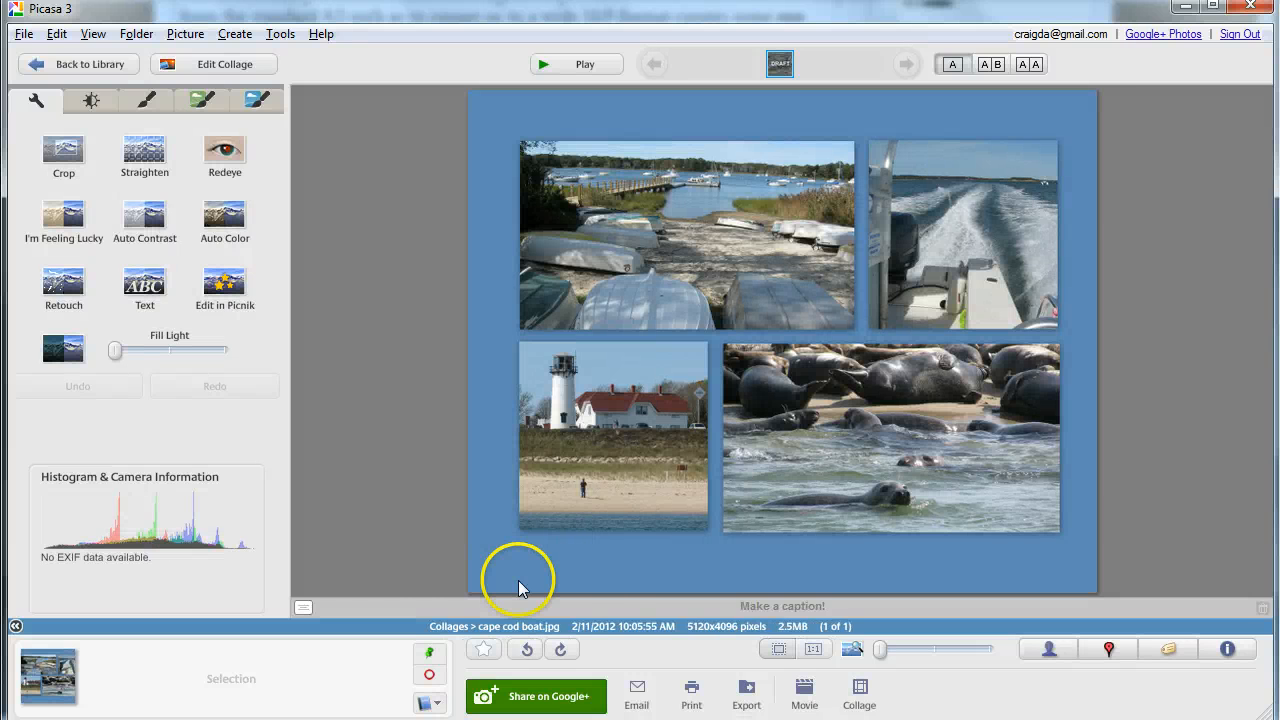
mouse_move(685, 645)
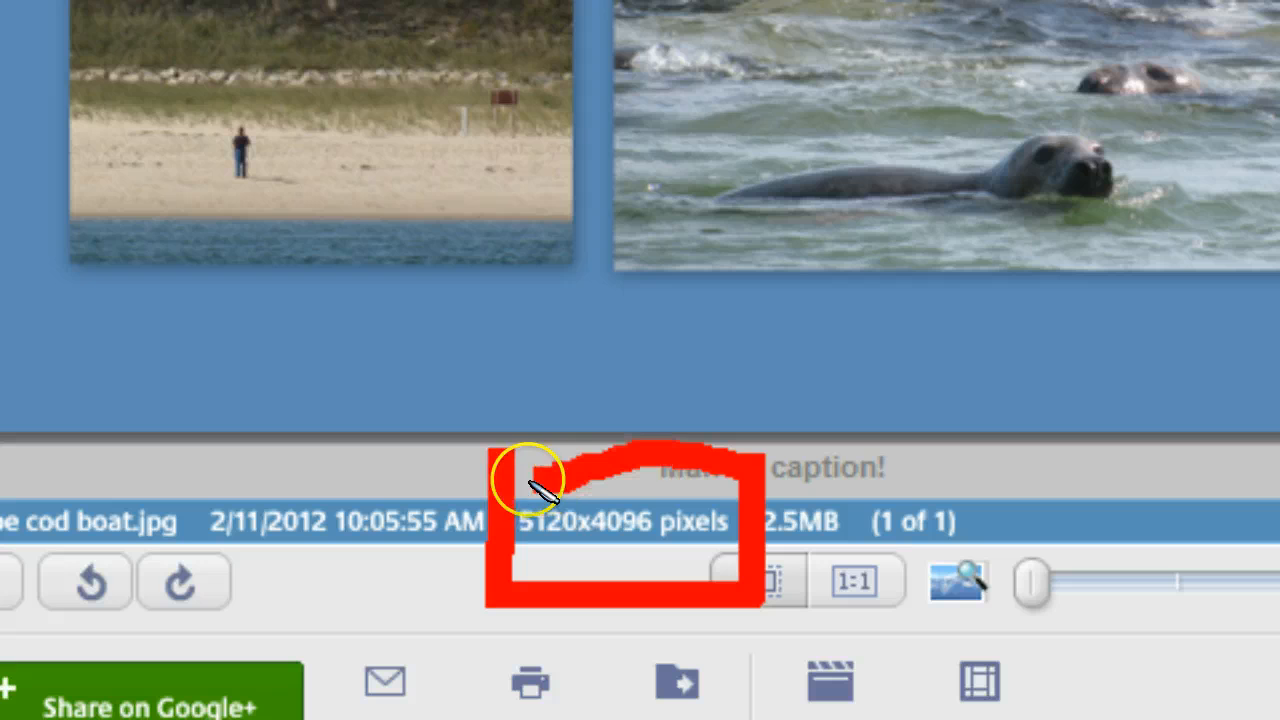
mouse_move(165, 515)
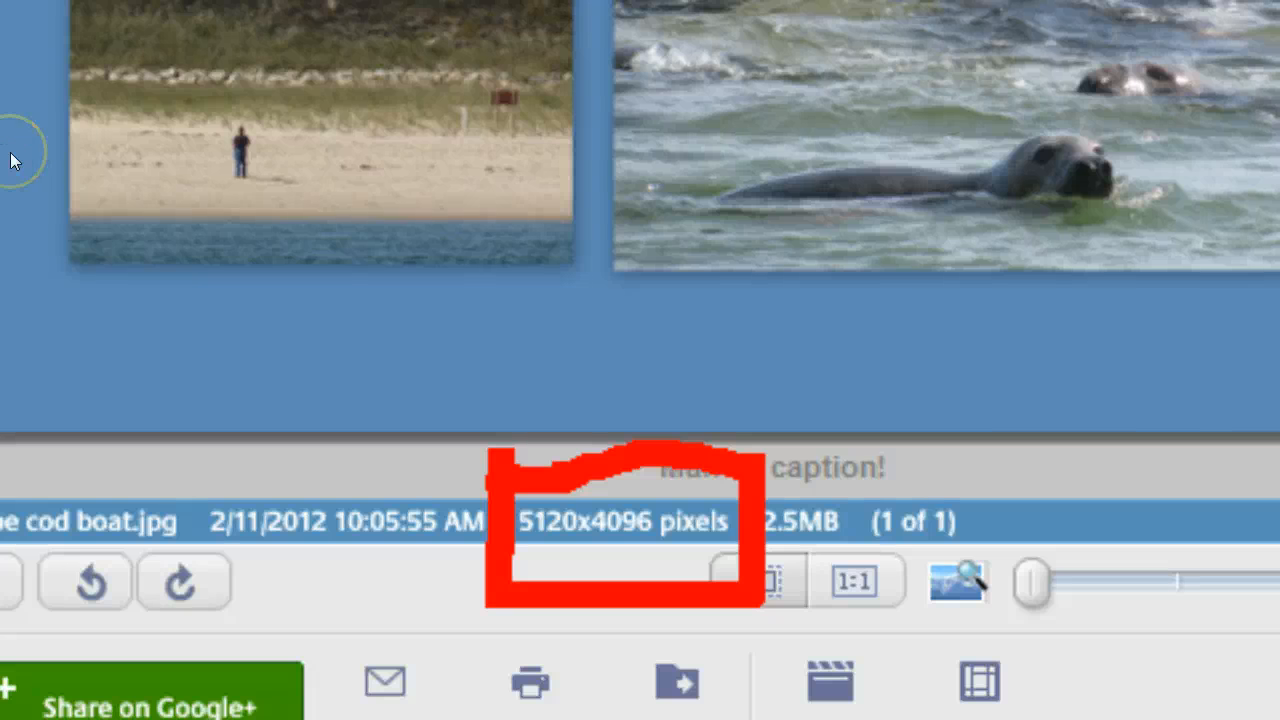
mouse_move(15, 160)
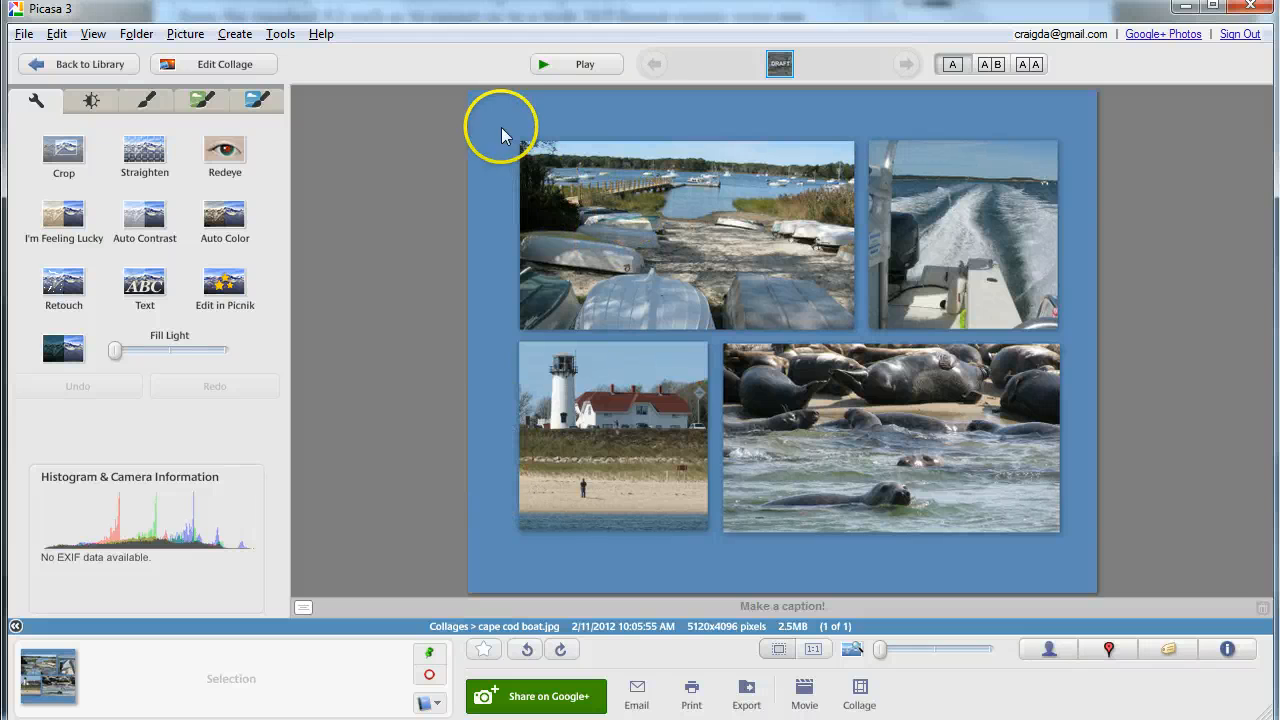
mouse_move(343, 303)
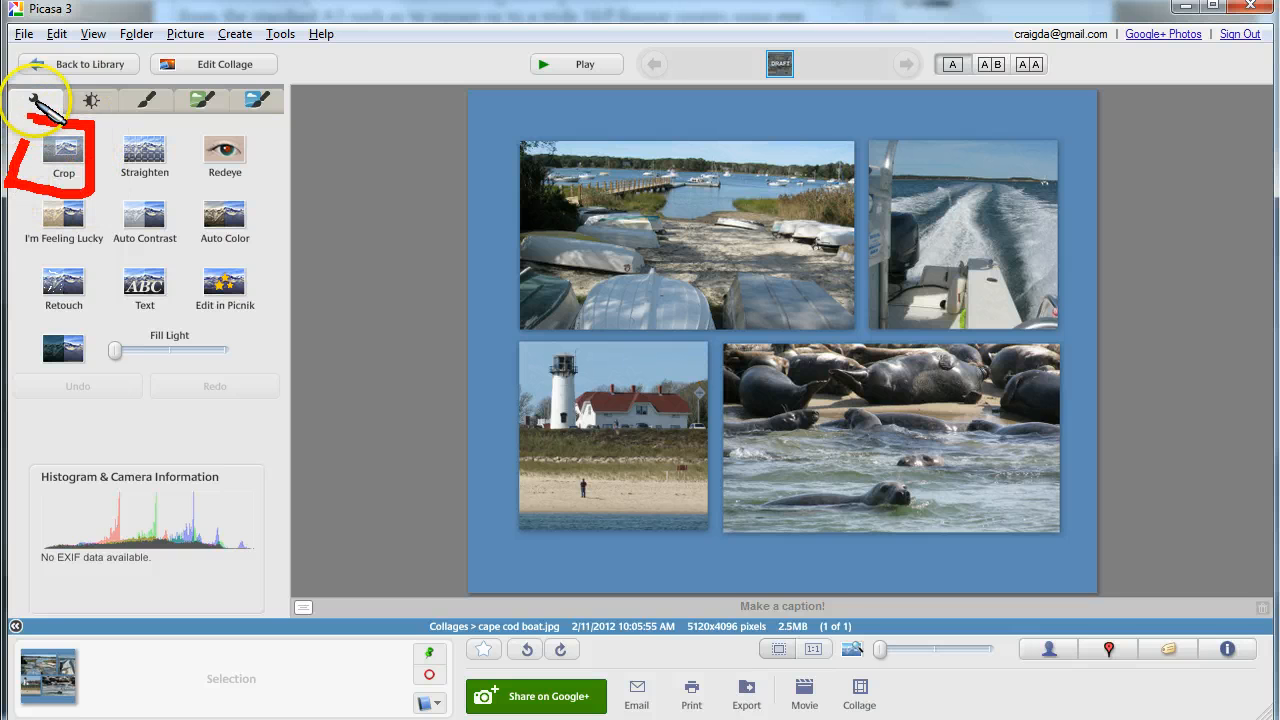
mouse_move(145, 213)
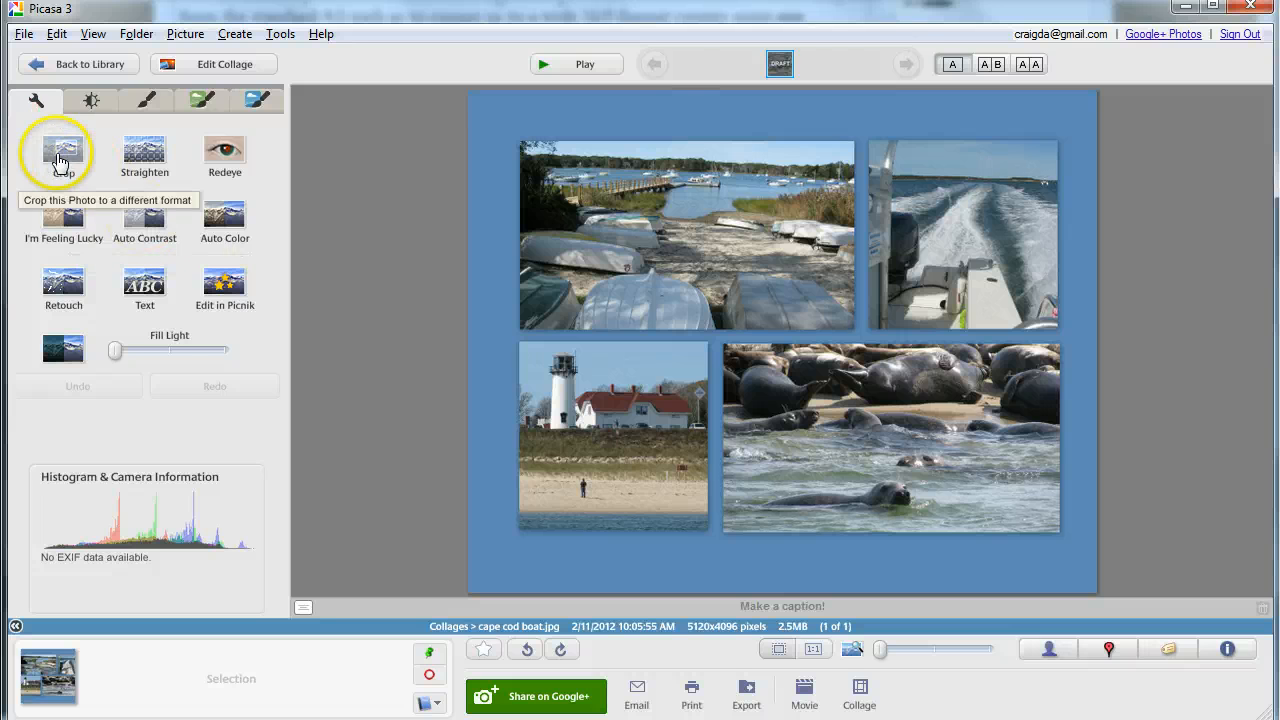
Crop the collage just outside the four photos on all sides, leaving a 4615x3404 image
left_click(63, 150)
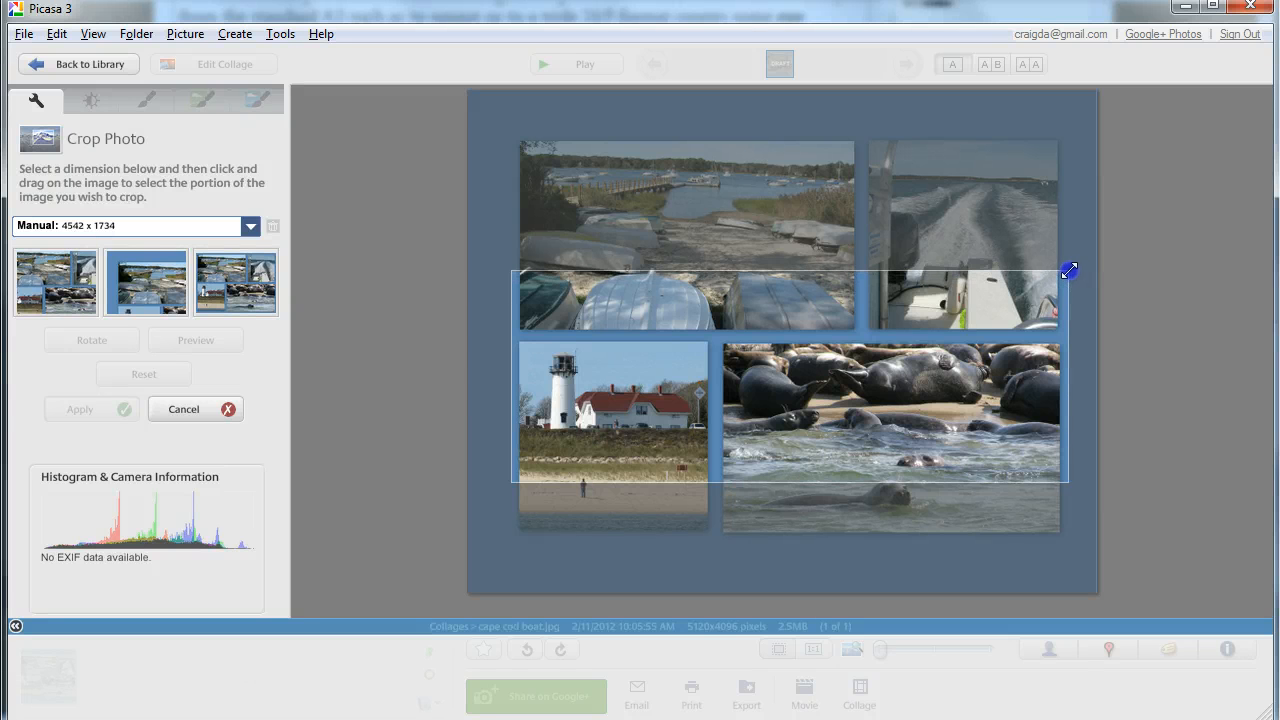
left_click_drag(1069, 271, 1074, 310)
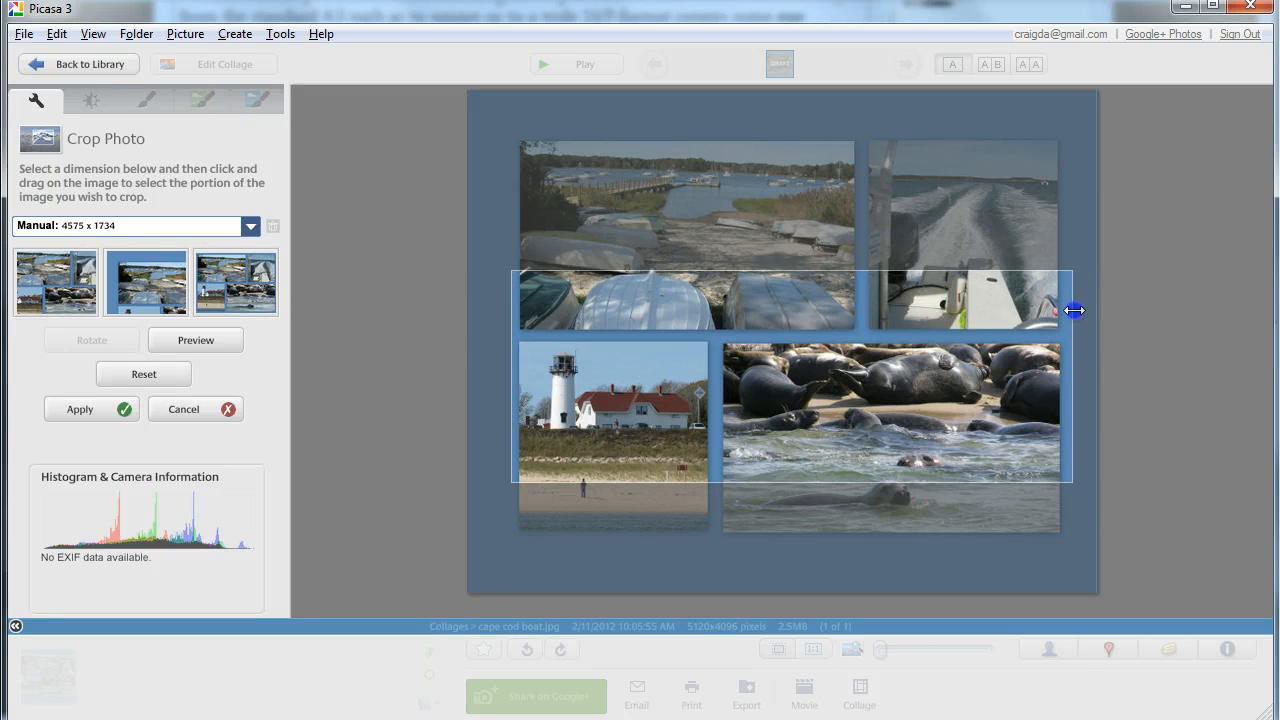
left_click_drag(1073, 310, 510, 388)
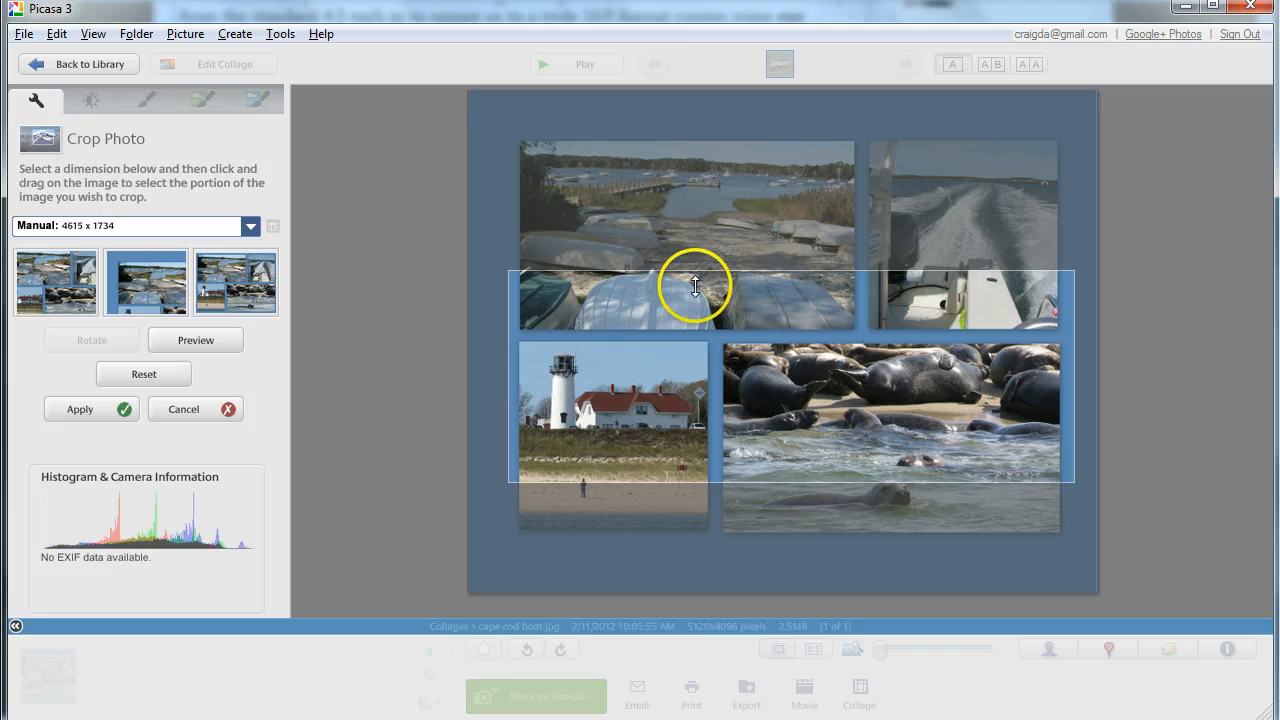
left_click_drag(695, 285, 734, 128)
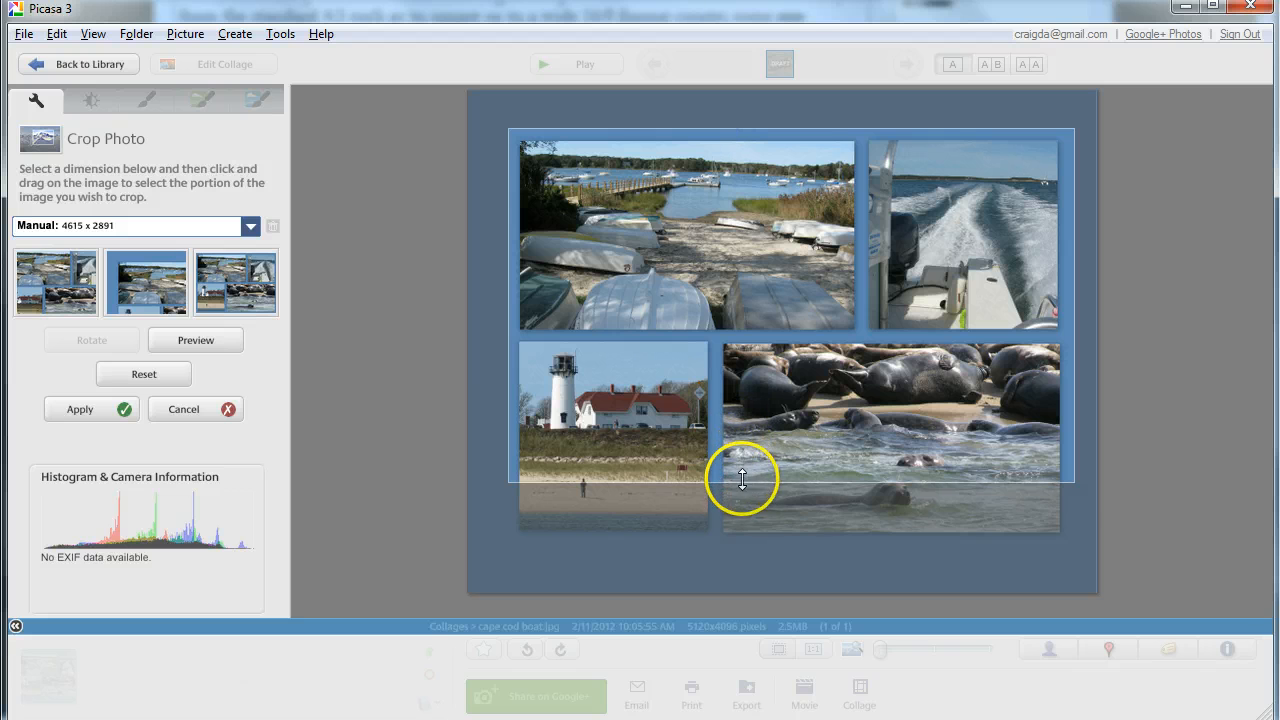
left_click_drag(742, 478, 742, 546)
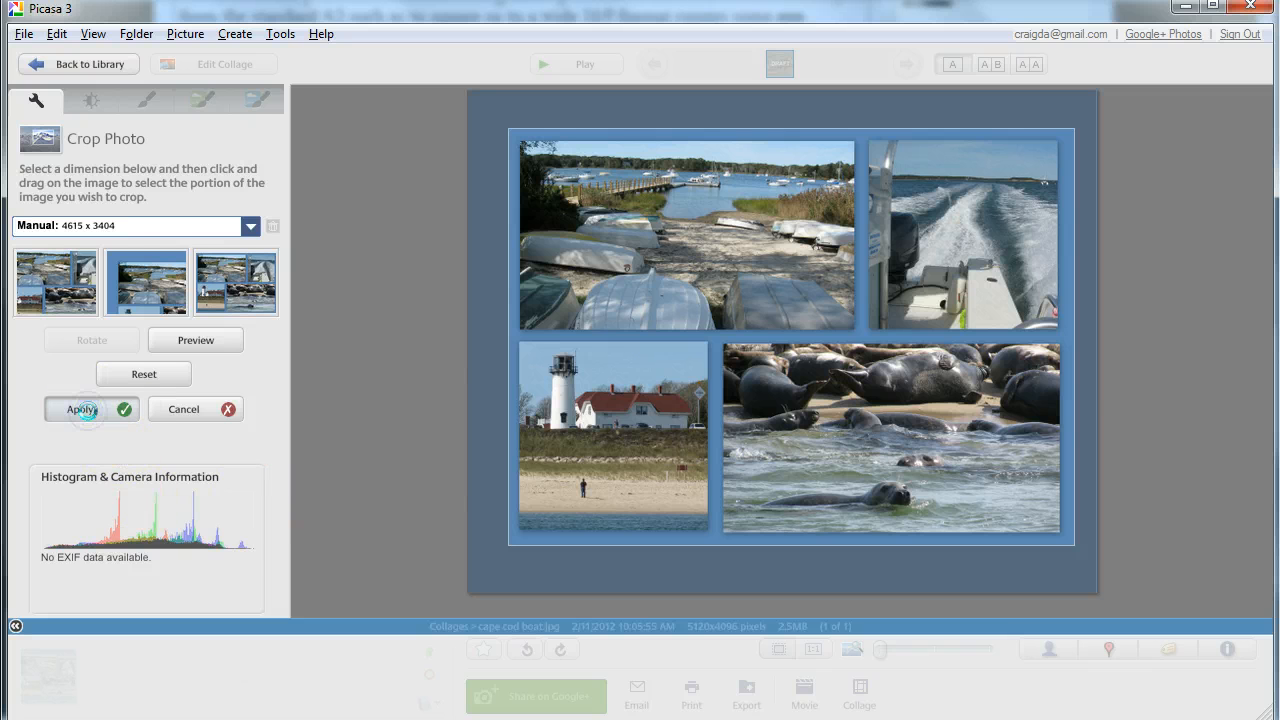
left_click(82, 409)
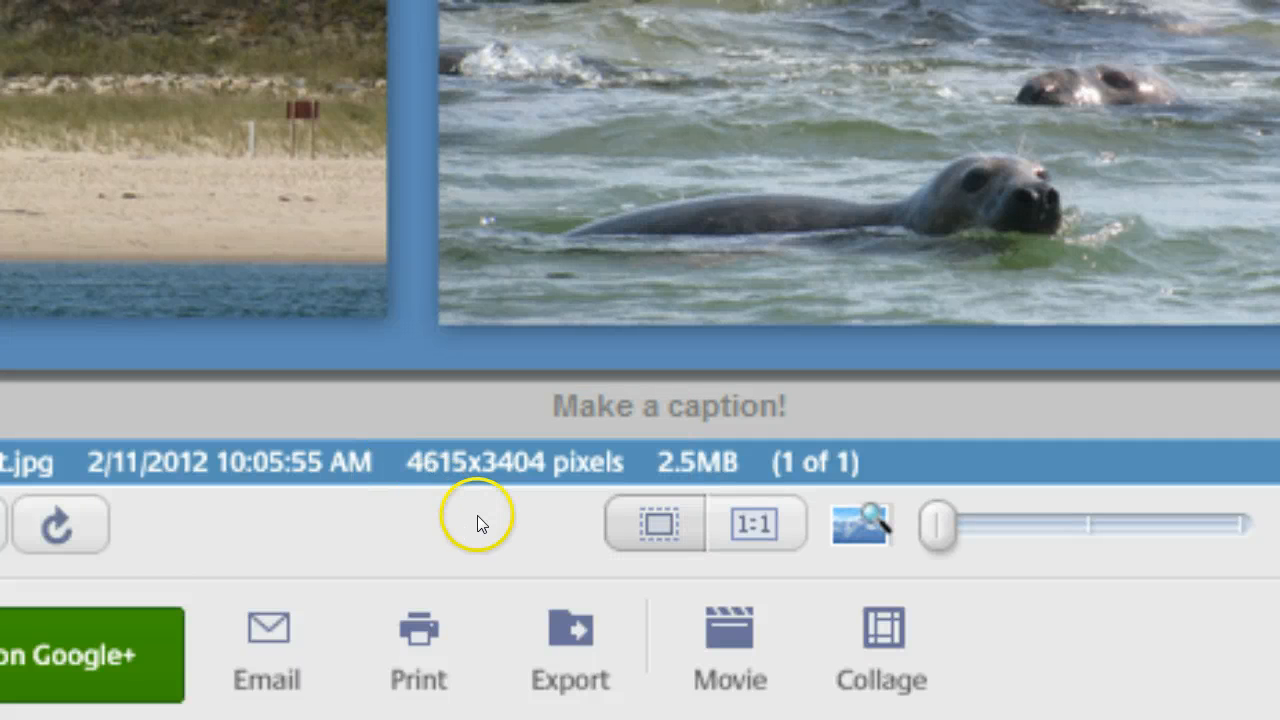
mouse_move(571, 655)
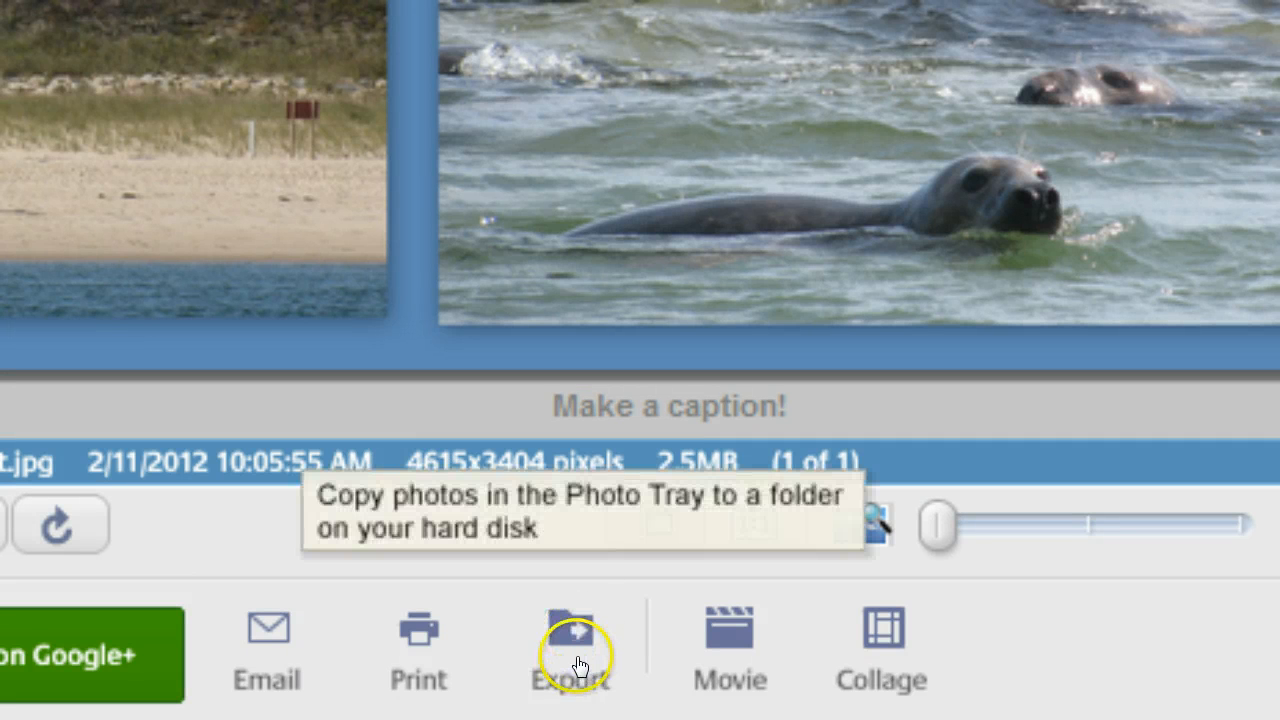
Export the cropped collage resized to 684 pixels wide as 'cape cod boat.jpg'
left_click(572, 630)
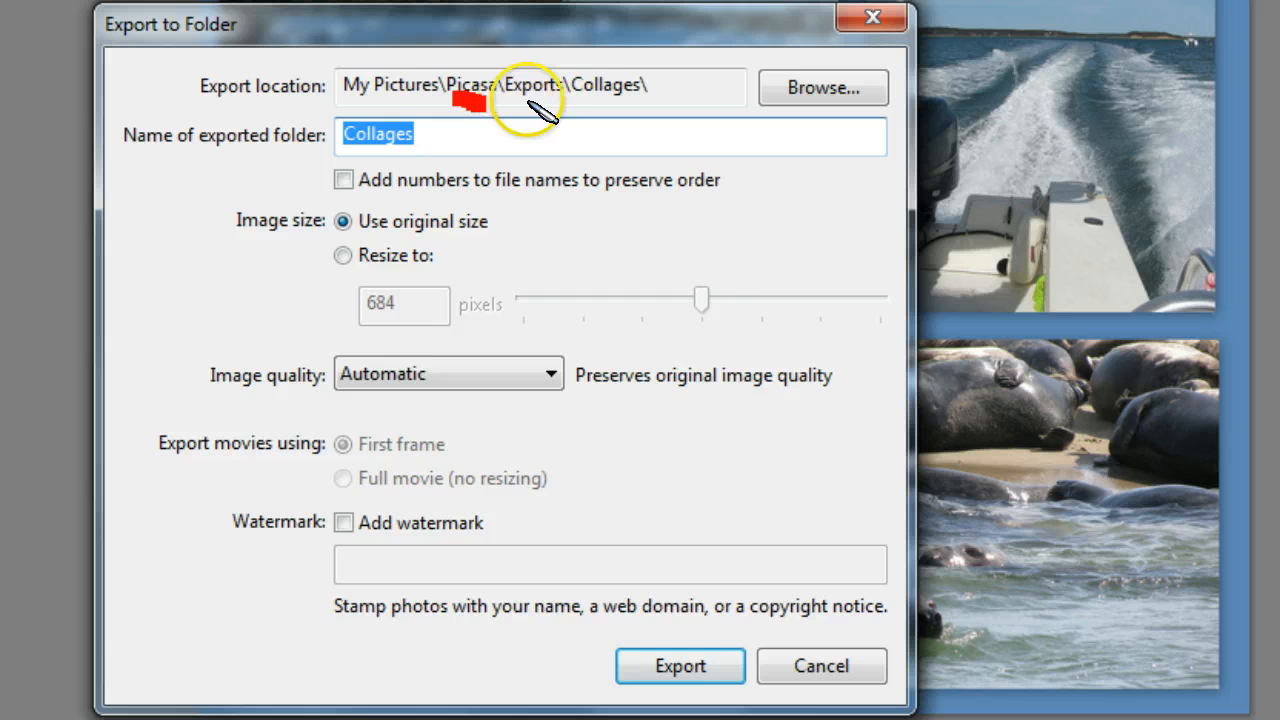
mouse_move(575, 65)
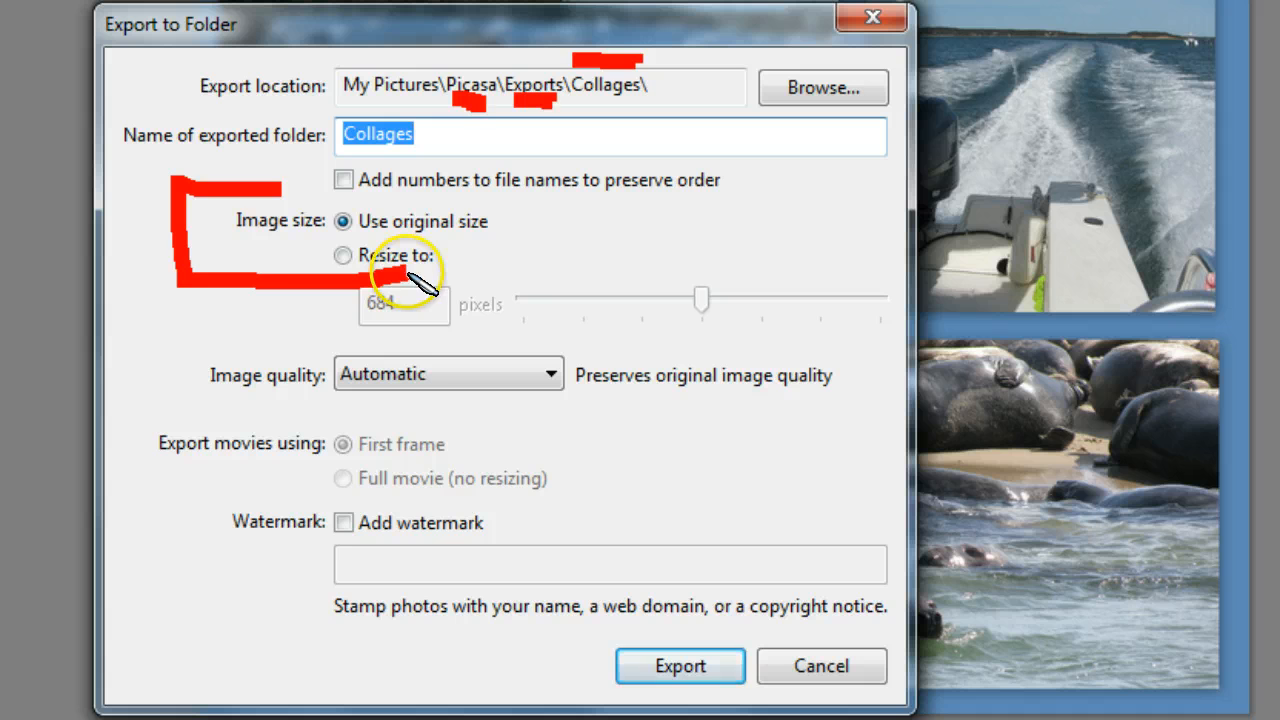
left_click(343, 255)
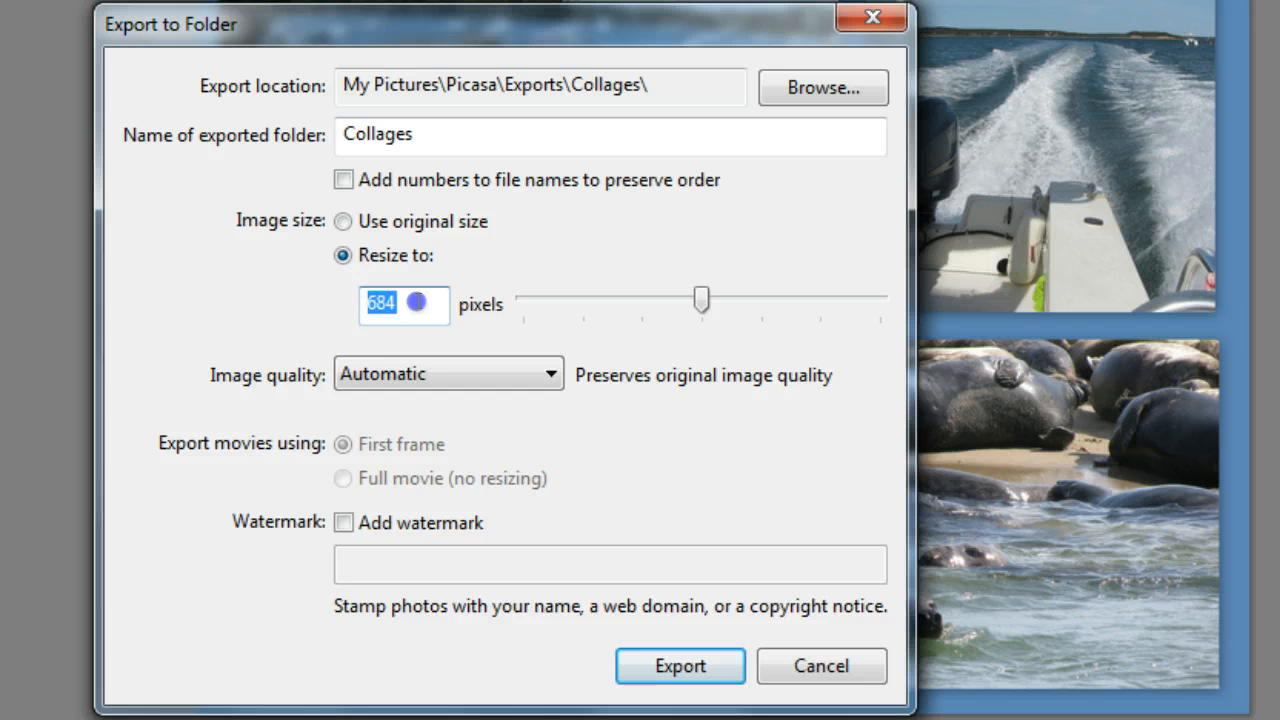
left_click(404, 304)
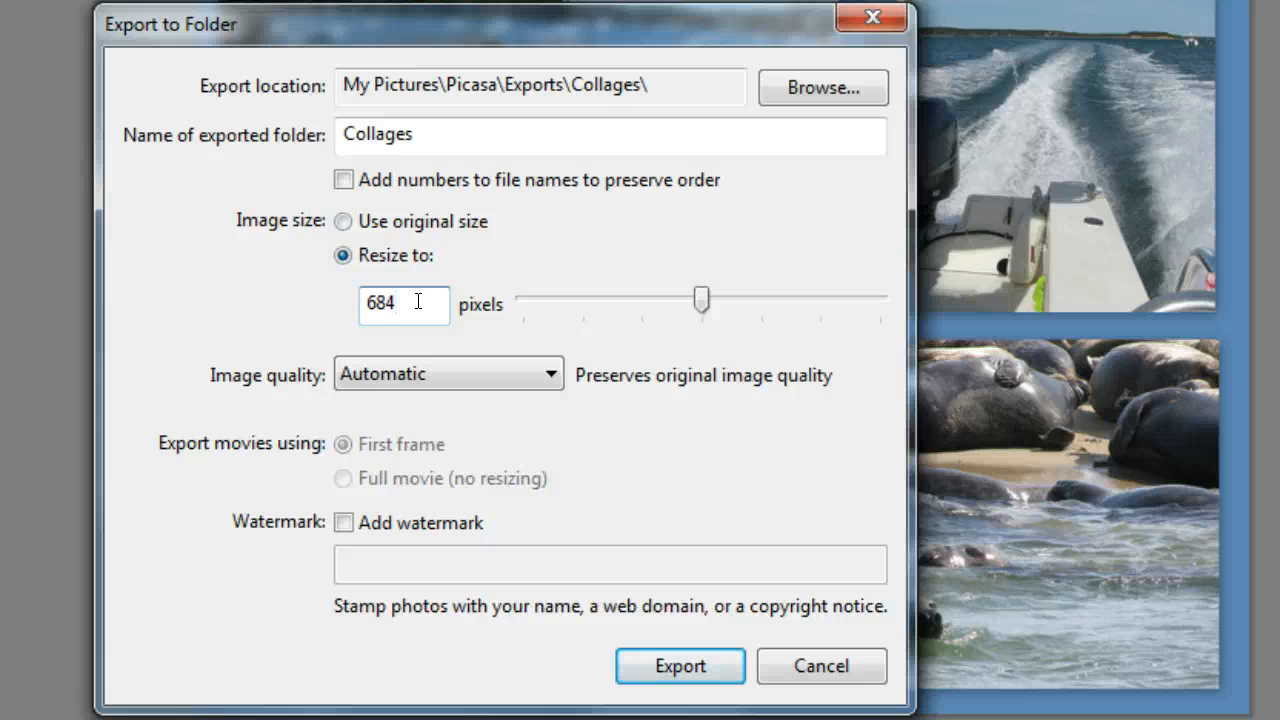
left_click_drag(700, 298, 575, 298)
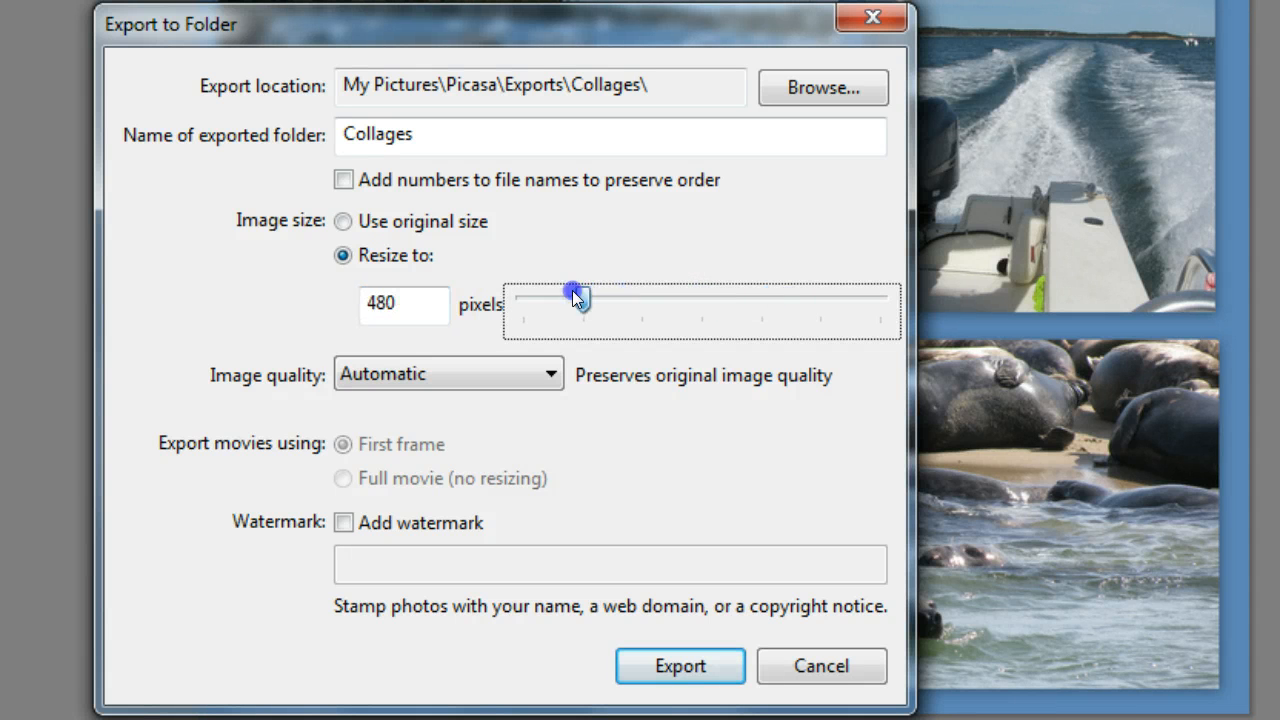
left_click_drag(575, 298, 700, 300)
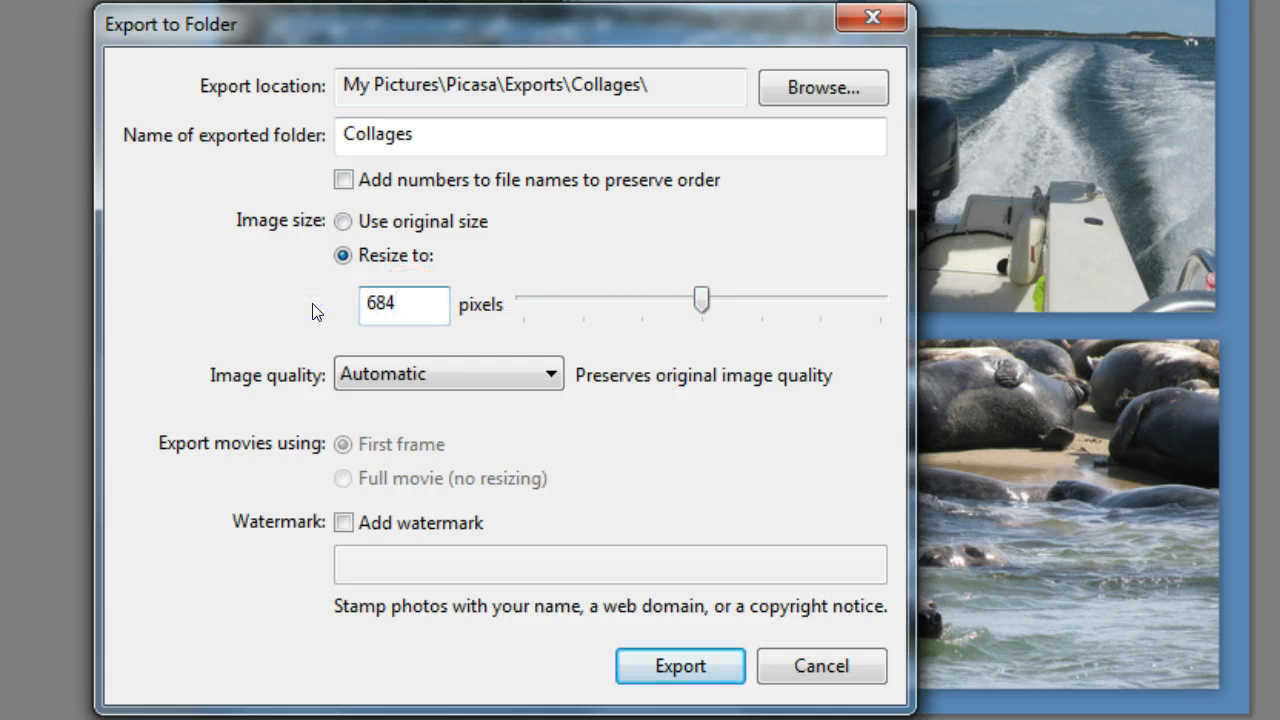
left_click(403, 305)
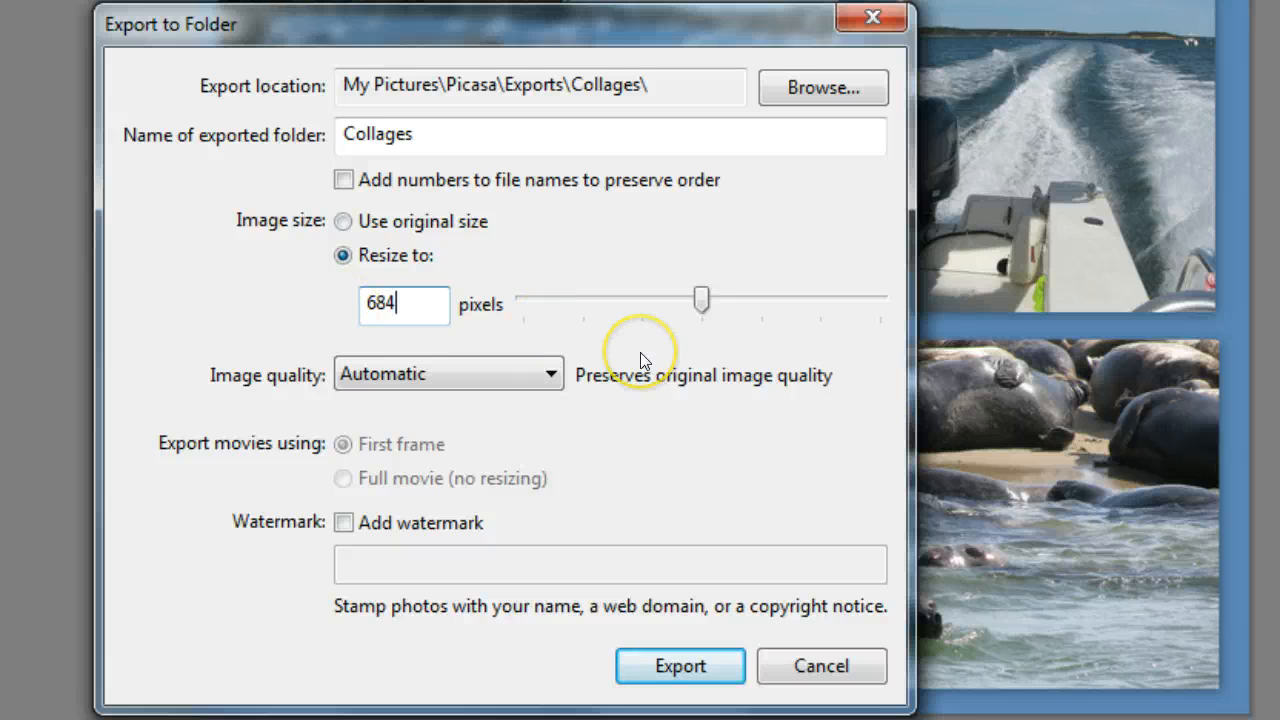
mouse_move(640, 360)
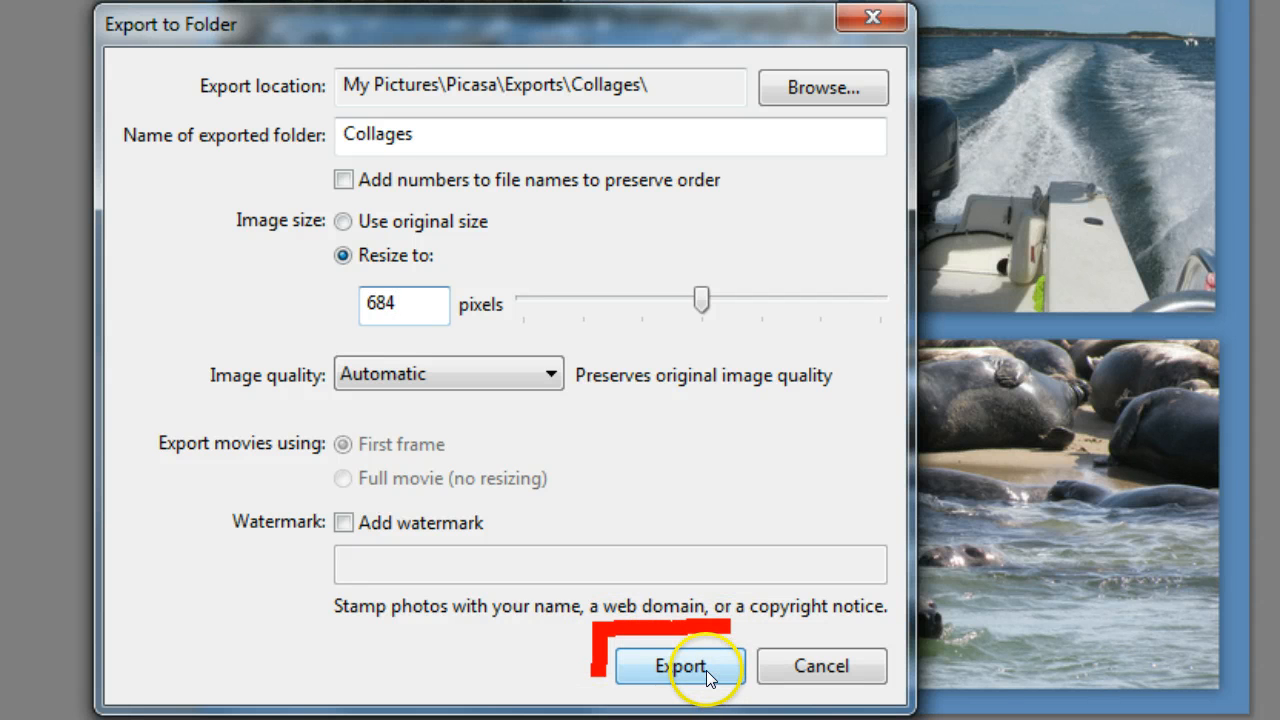
left_click(679, 666)
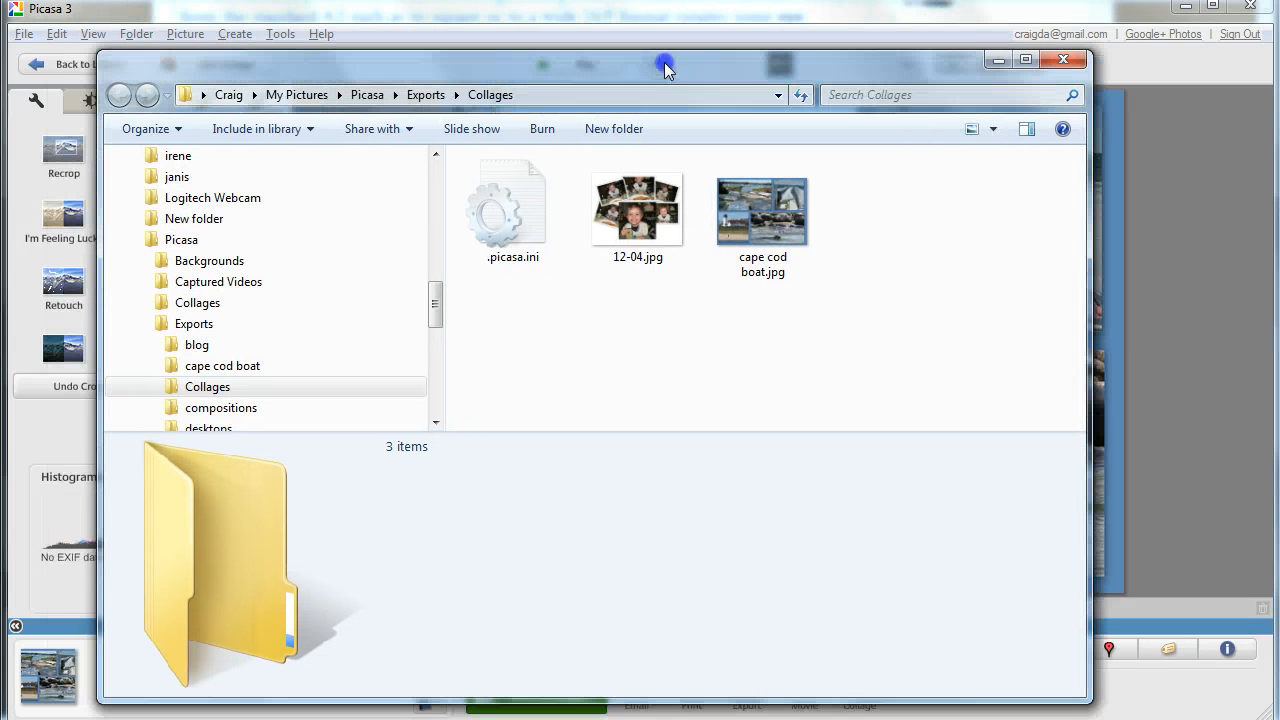
Confirm cape cod boat.jpg measures 684x505 pixels and 109 KB, then return to Picasa
left_click(769, 207)
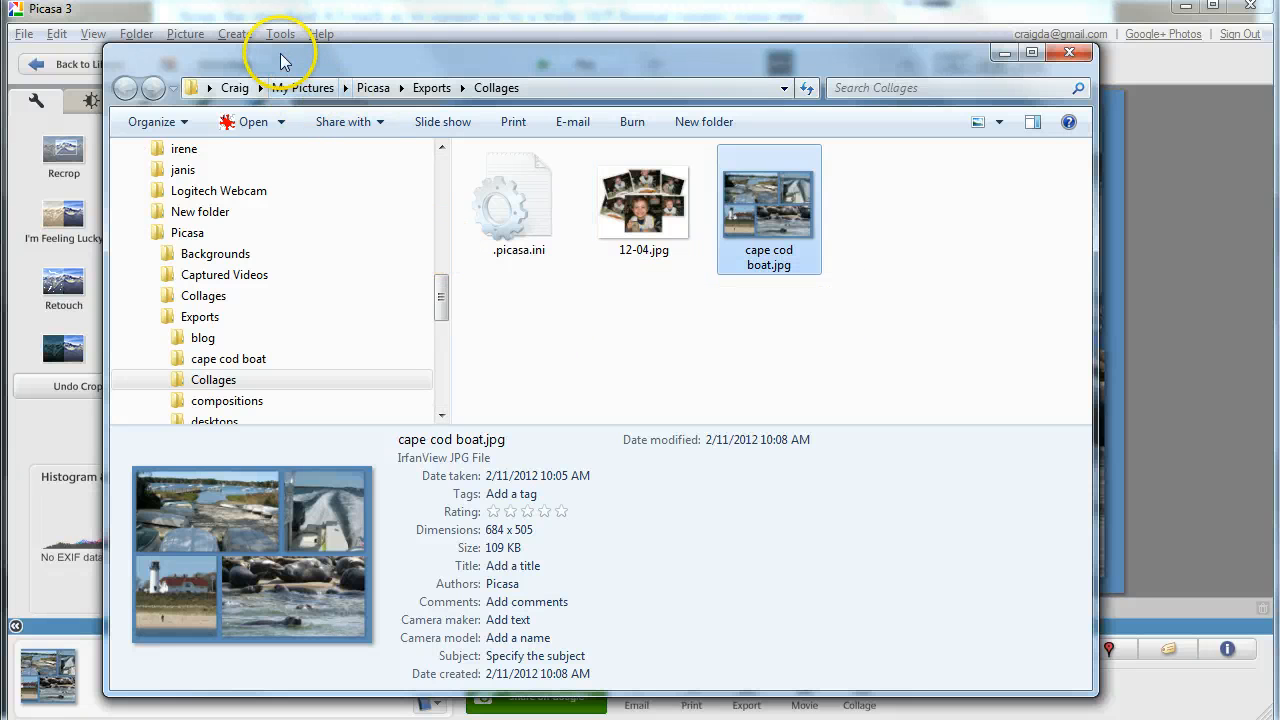
mouse_move(283, 70)
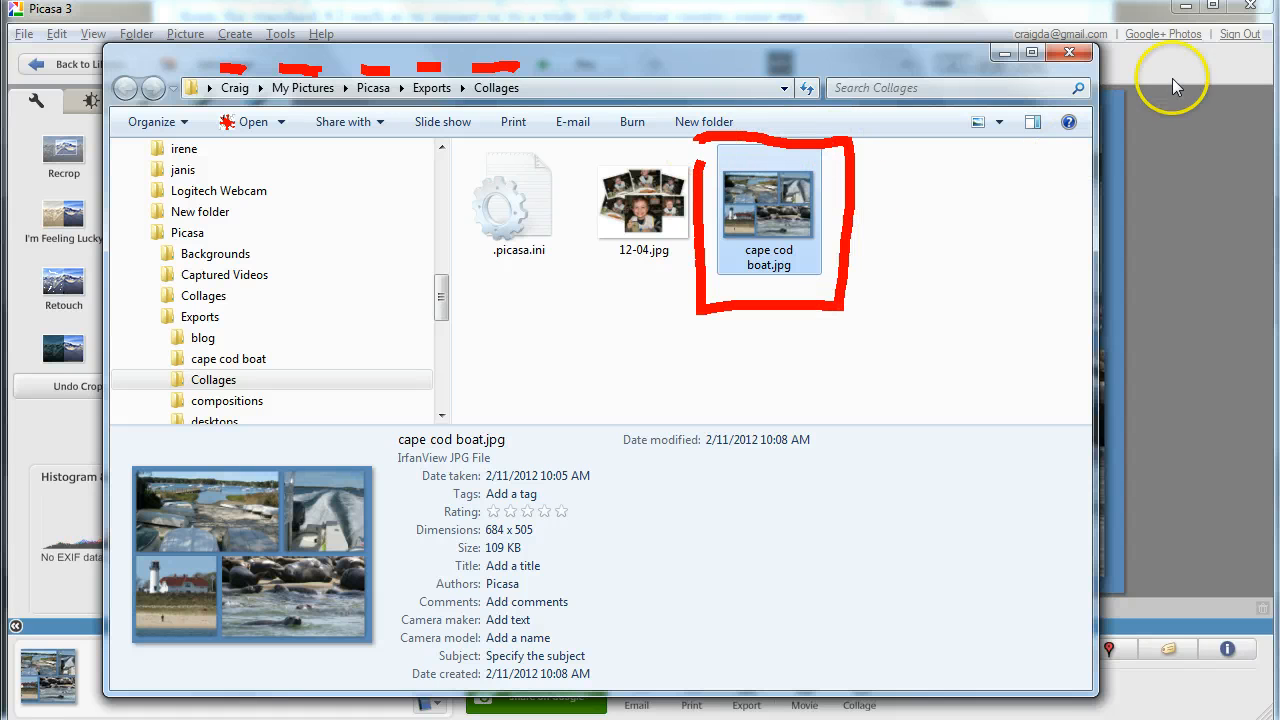
double_click(769, 200)
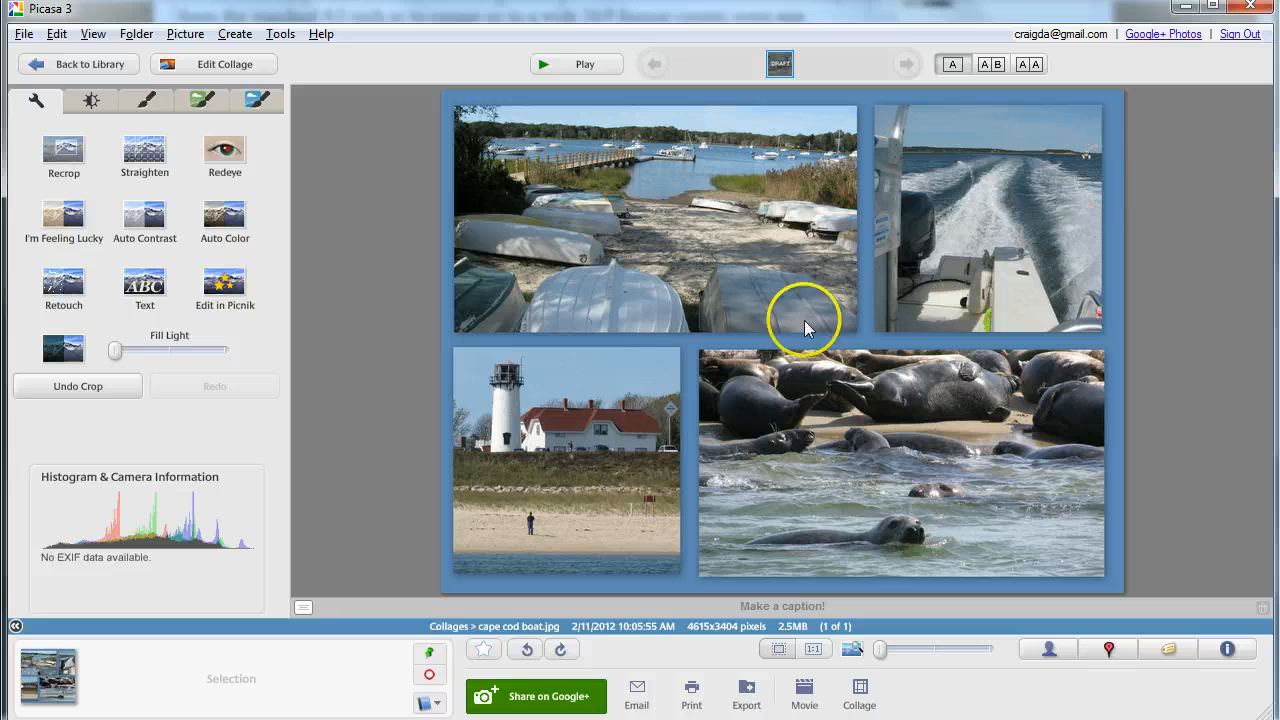